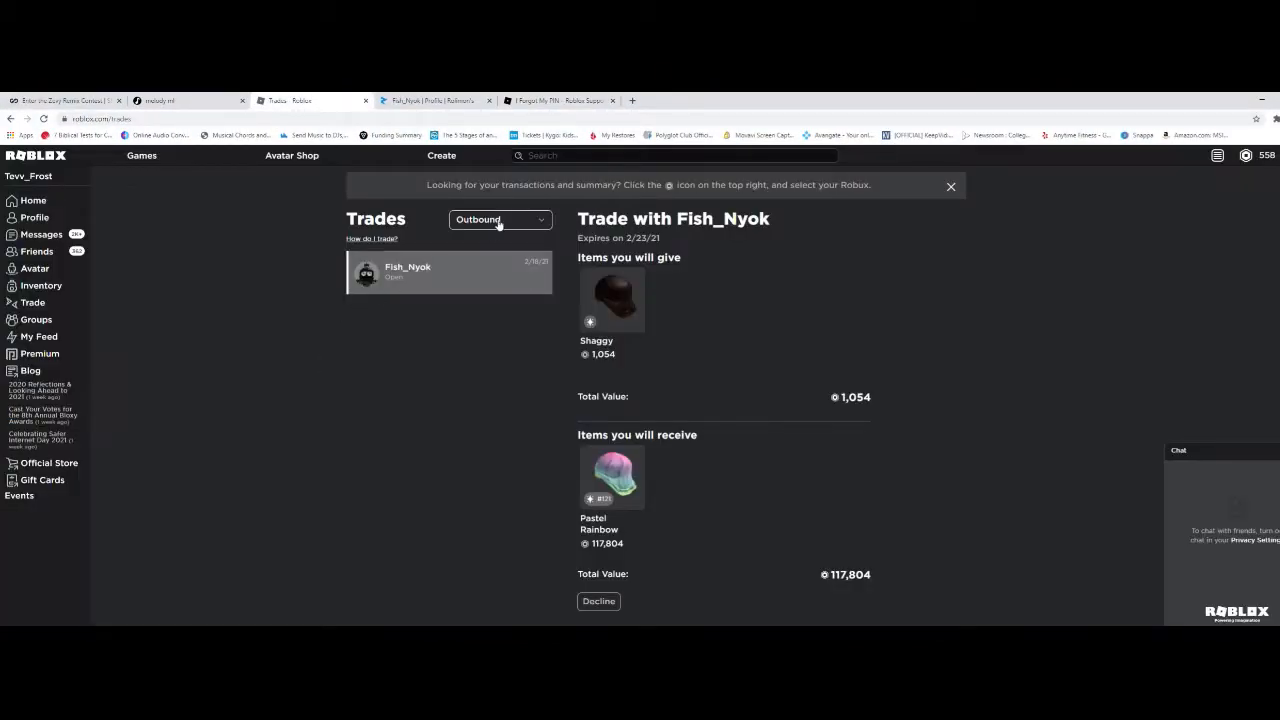
# Step: Filter trades to Inactive, then Completed, showing the Pastel Rainbow and Snow Queen Smiles trade
pyautogui.click(500, 219)
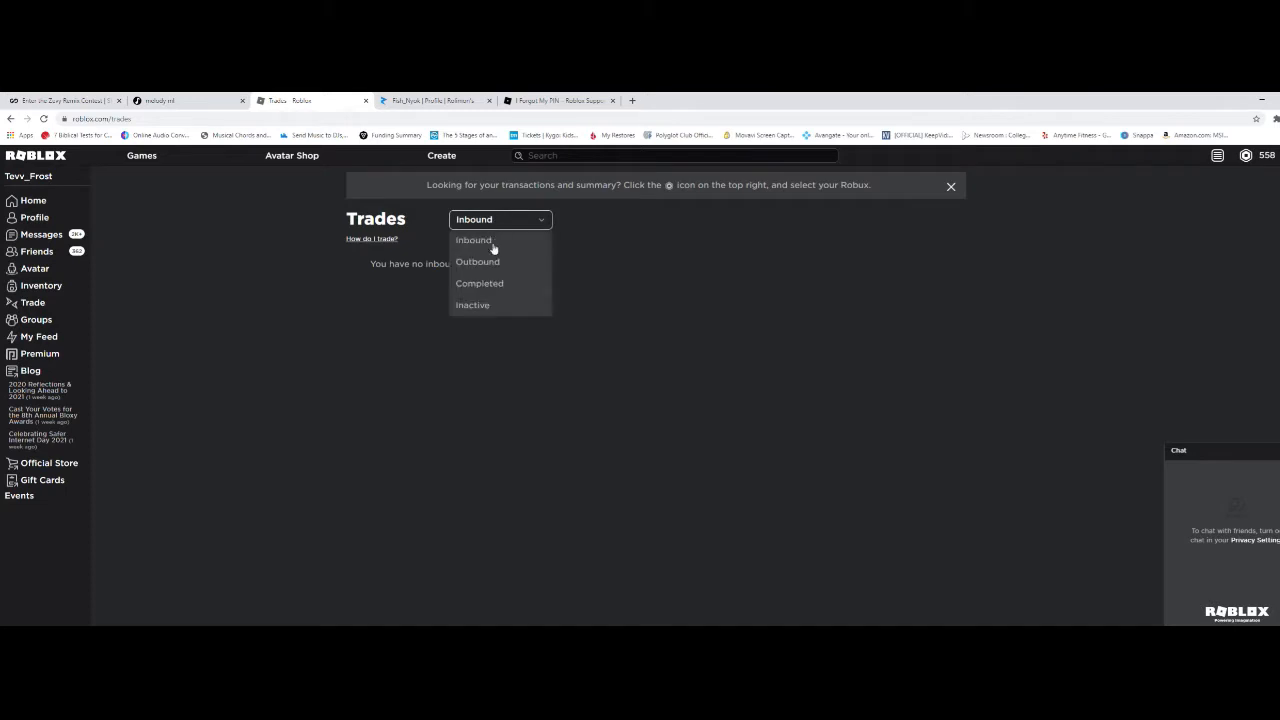
pyautogui.click(472, 305)
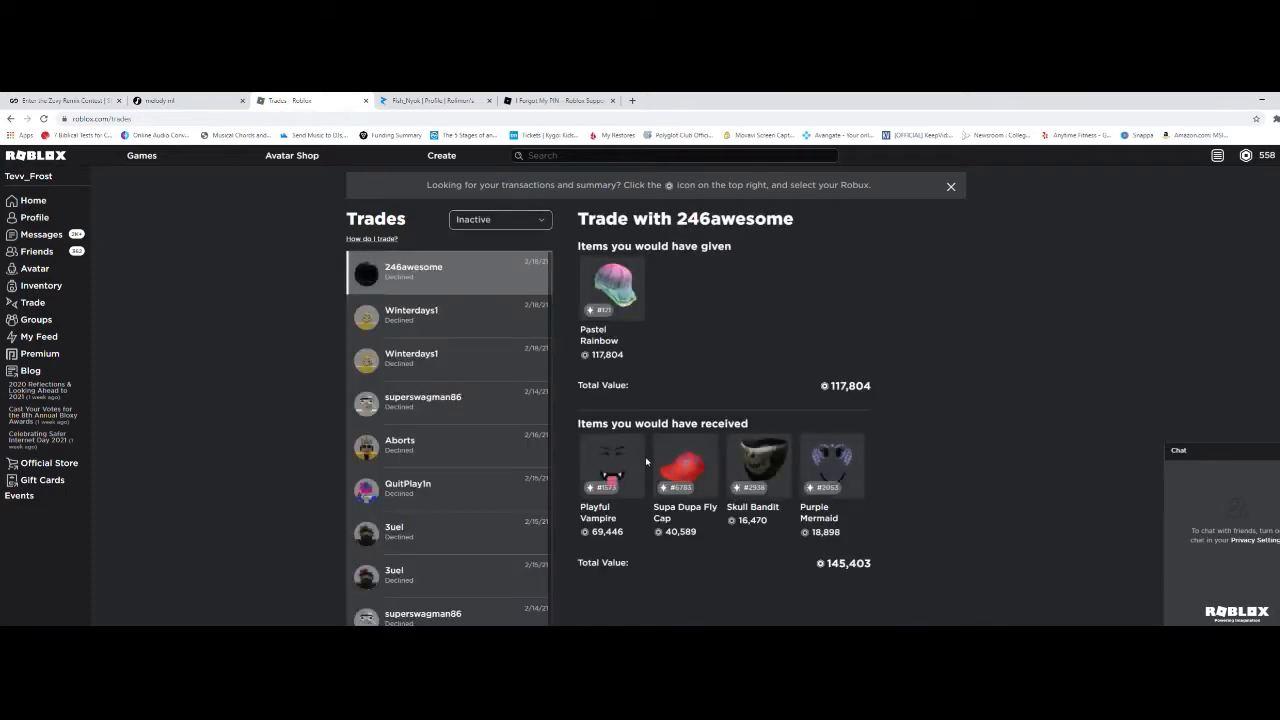
pyautogui.click(498, 219)
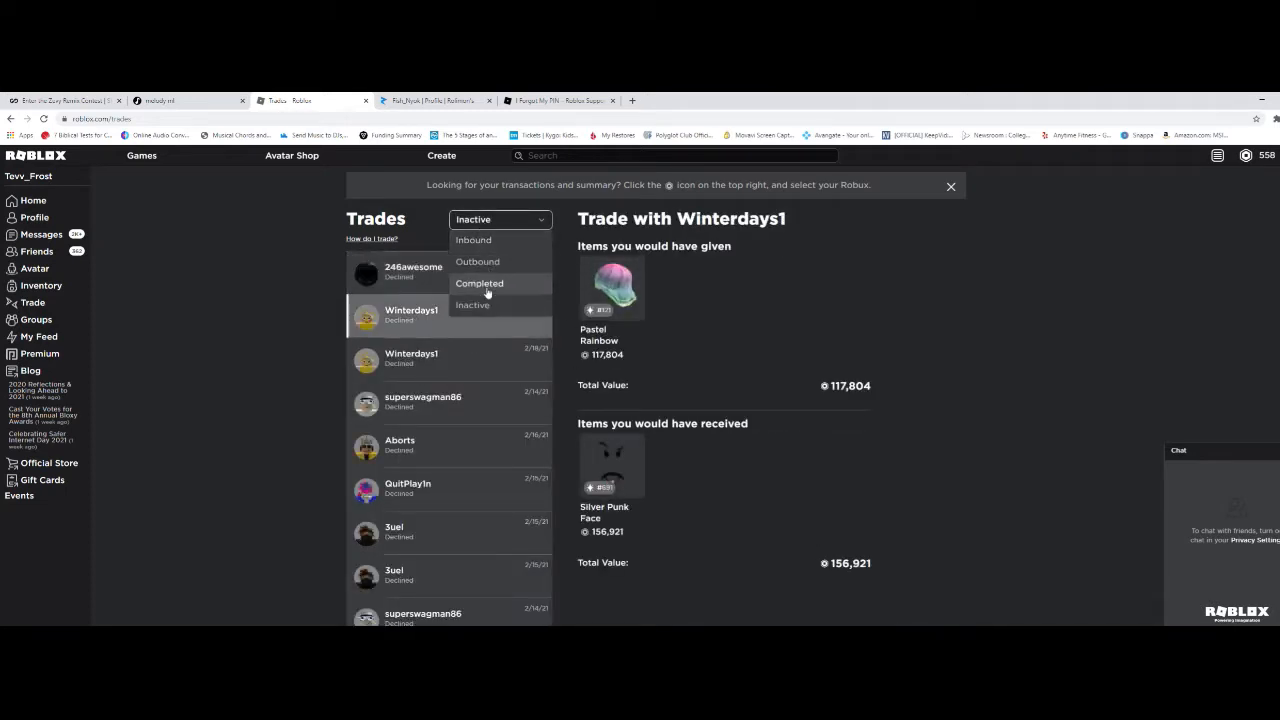
pyautogui.click(479, 283)
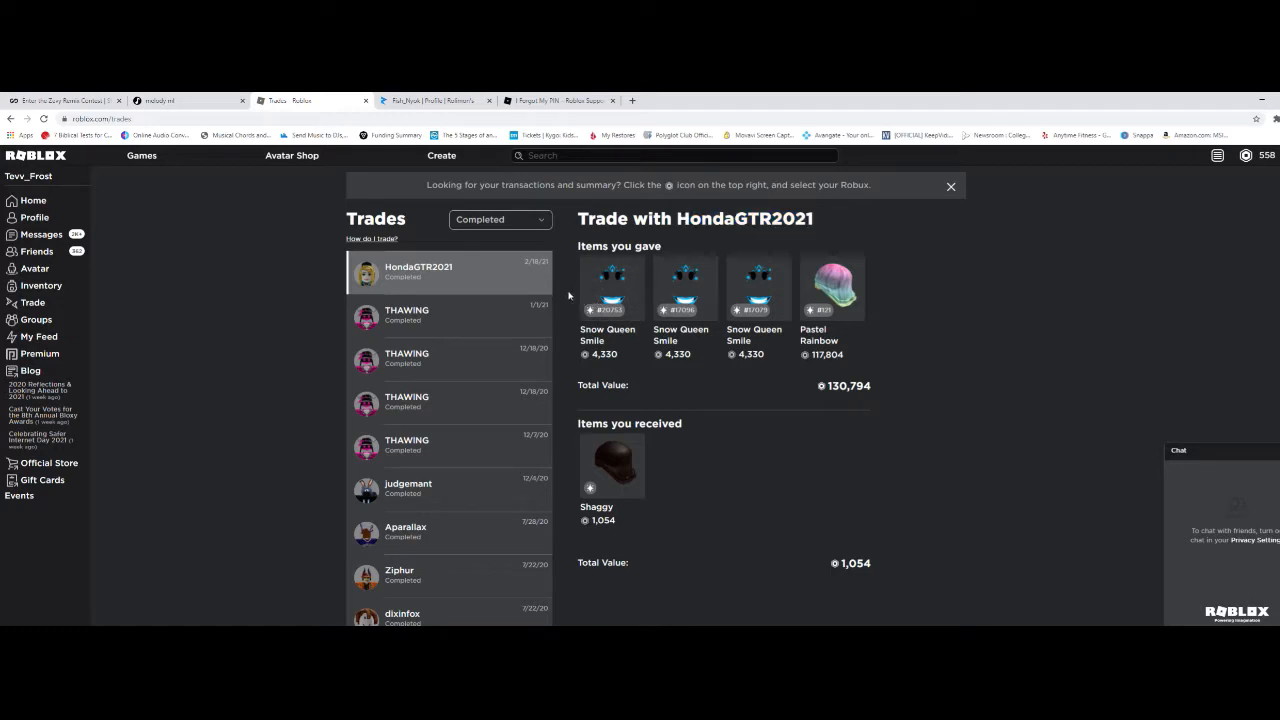
pyautogui.moveTo(793, 297)
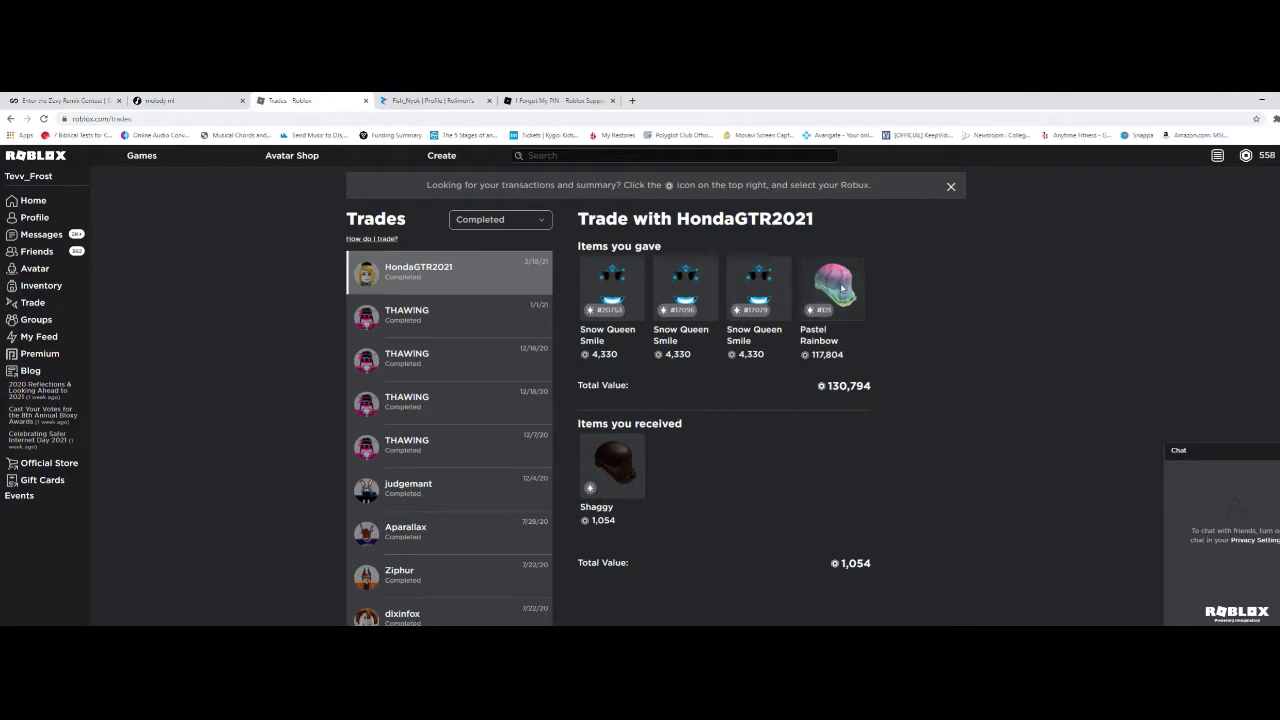
pyautogui.moveTo(832, 300)
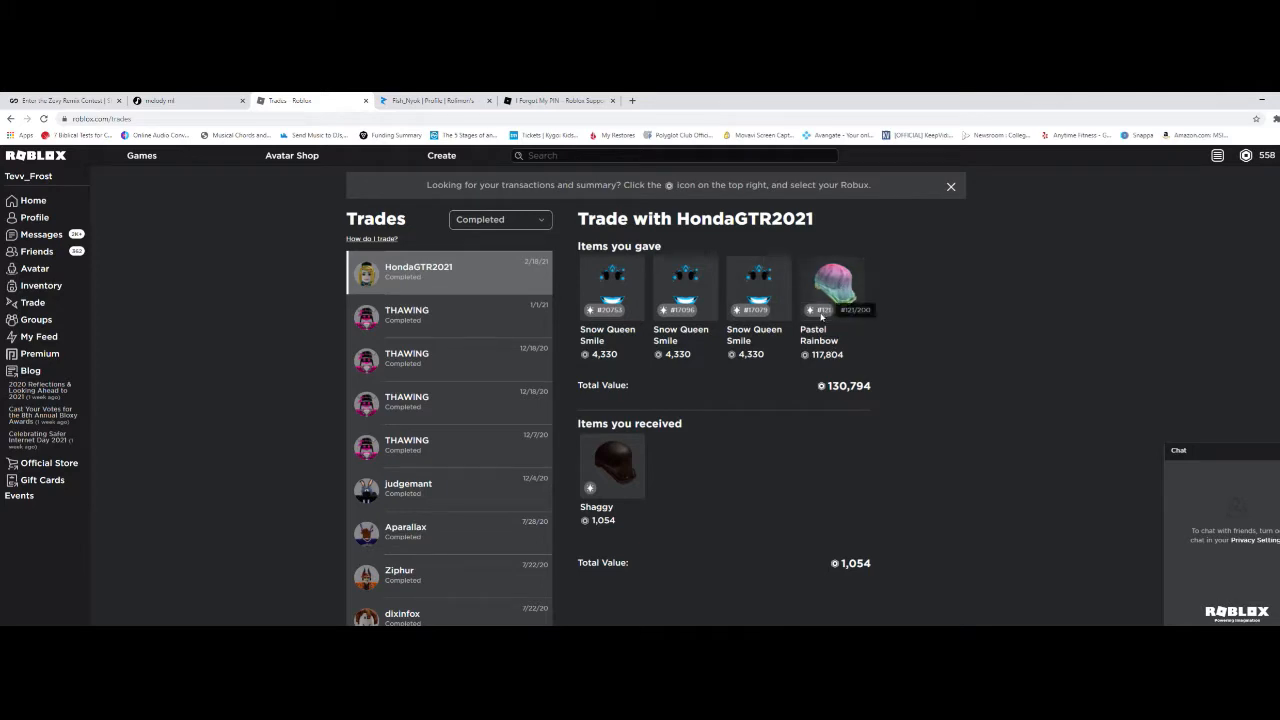
pyautogui.moveTo(835, 295)
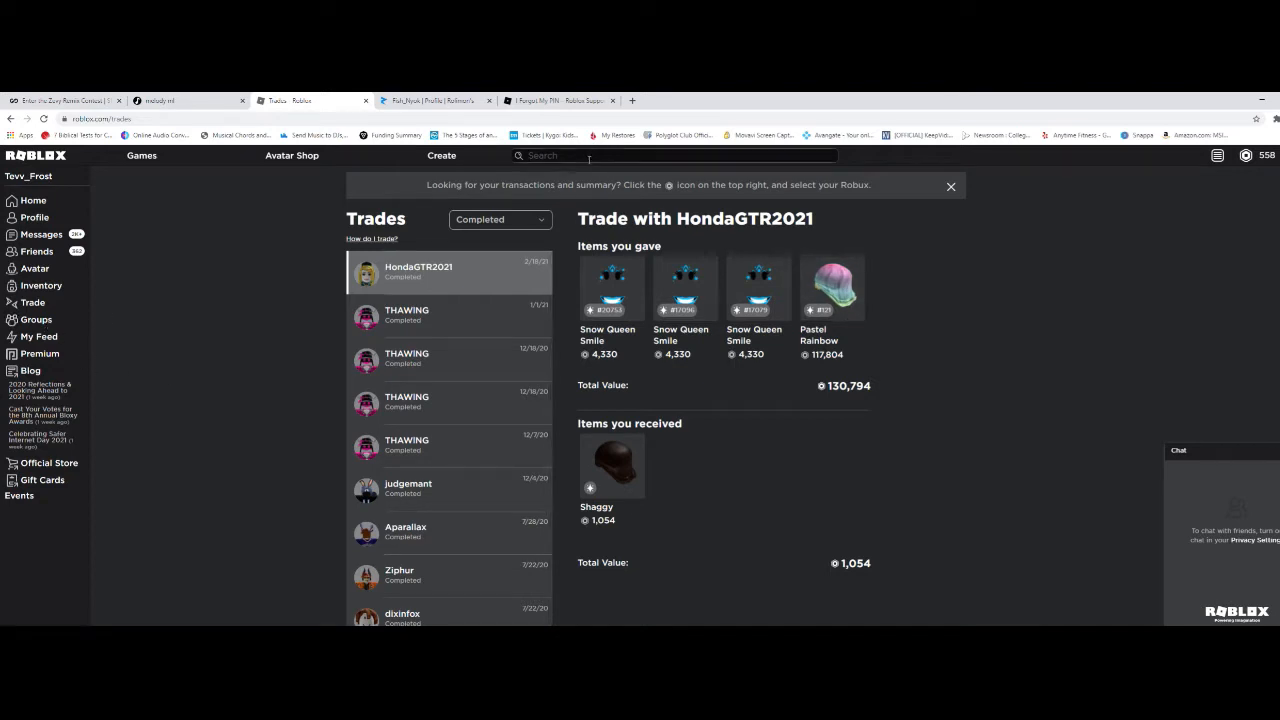
# Step: Search groups for 'sykkuno simpers', open the Sykkuno Simpers group and join it
pyautogui.write('sykkuno simpers')
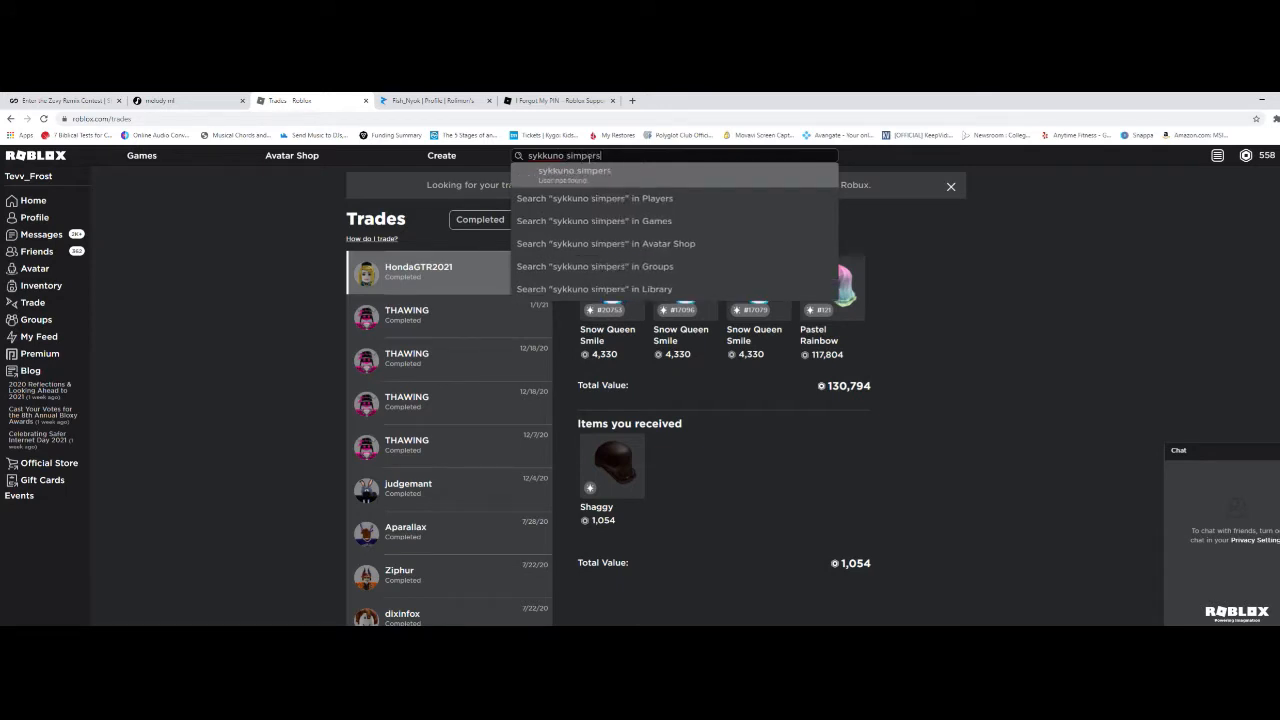
pyautogui.moveTo(676, 266)
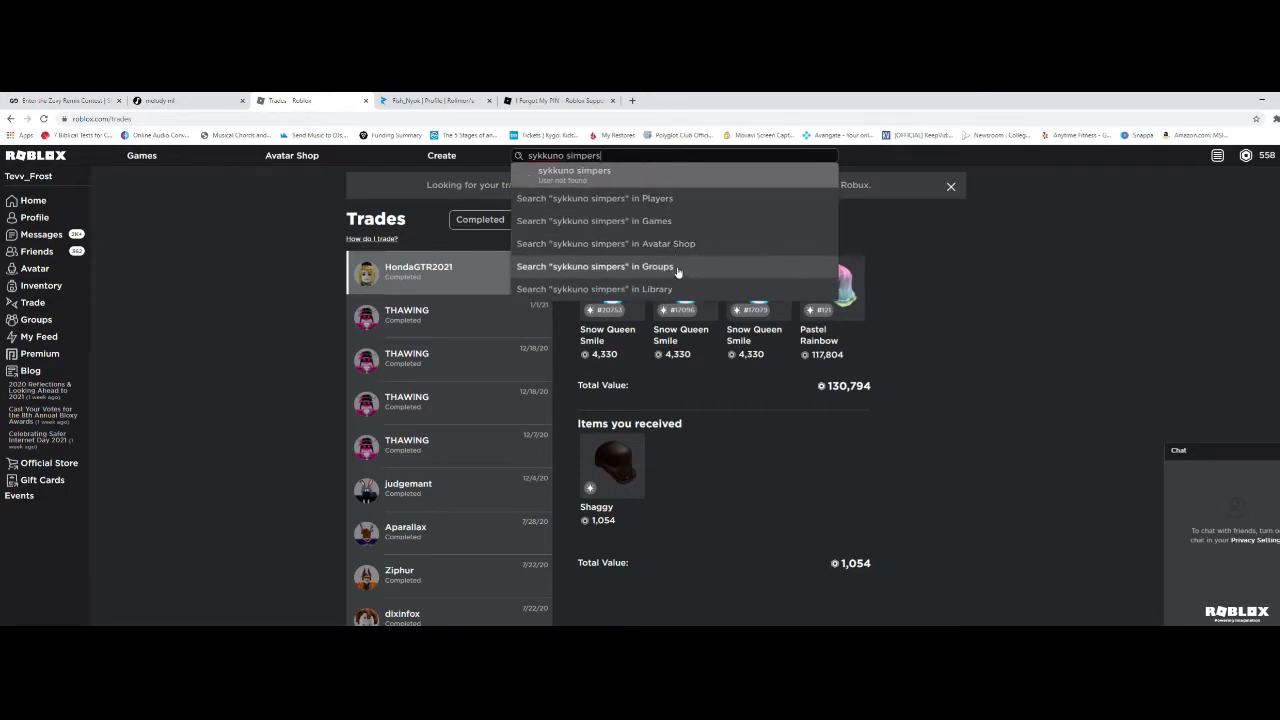
pyautogui.click(595, 266)
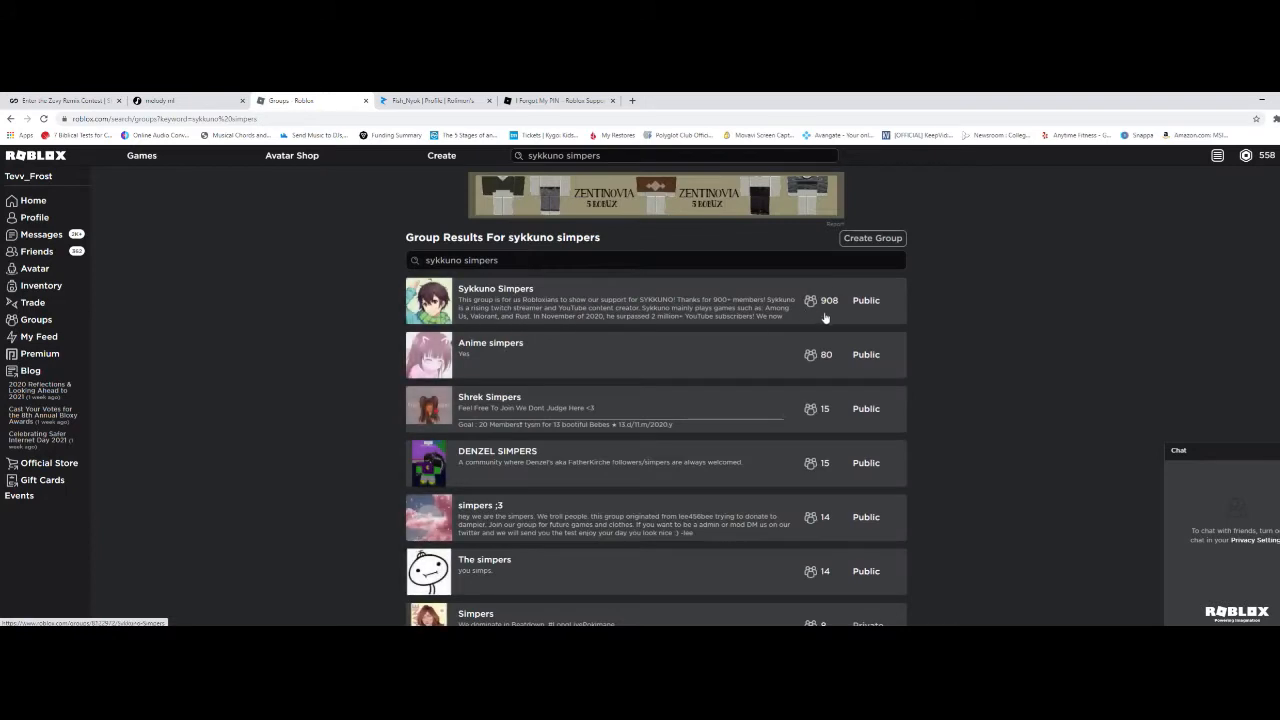
pyautogui.click(496, 300)
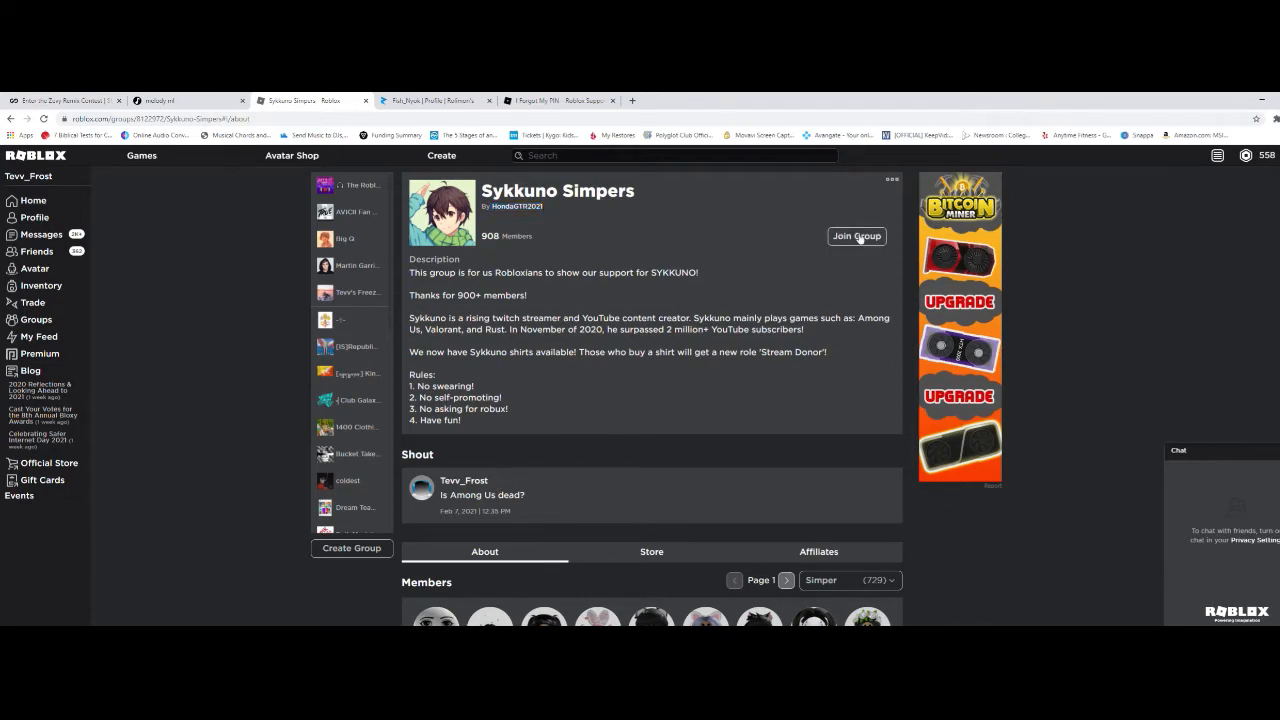
pyautogui.click(856, 236)
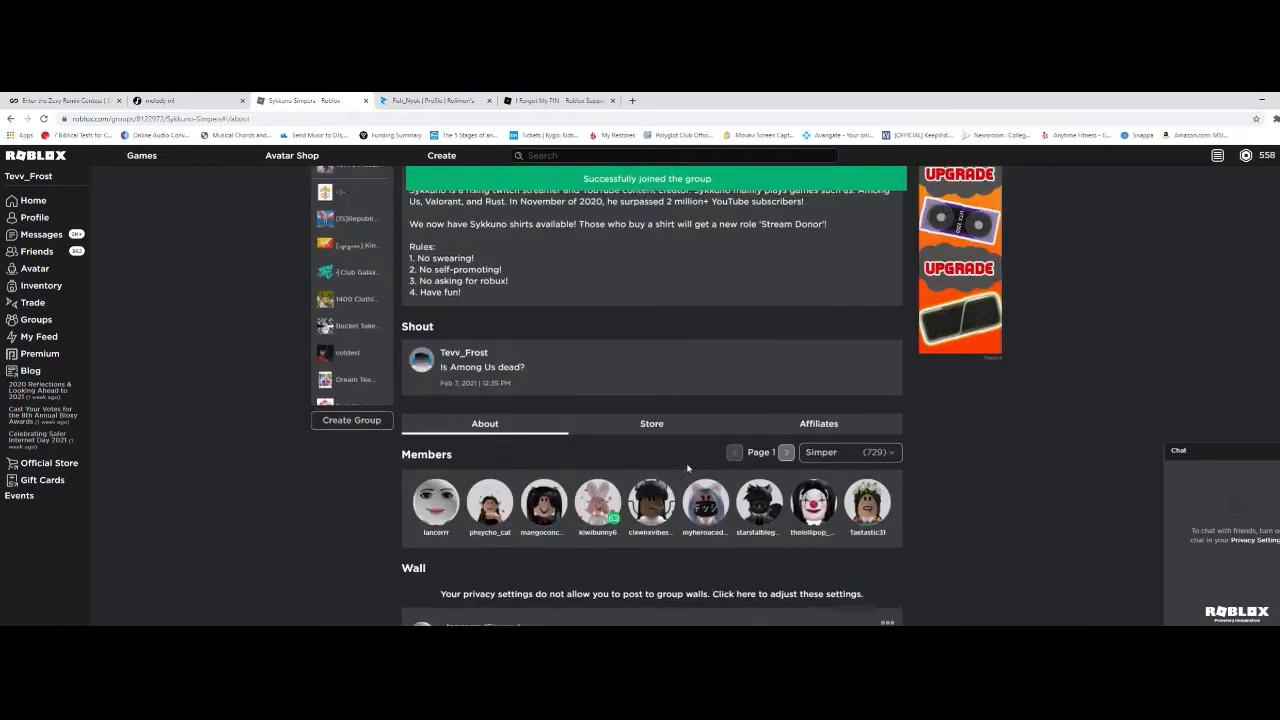
pyautogui.scroll(-3)
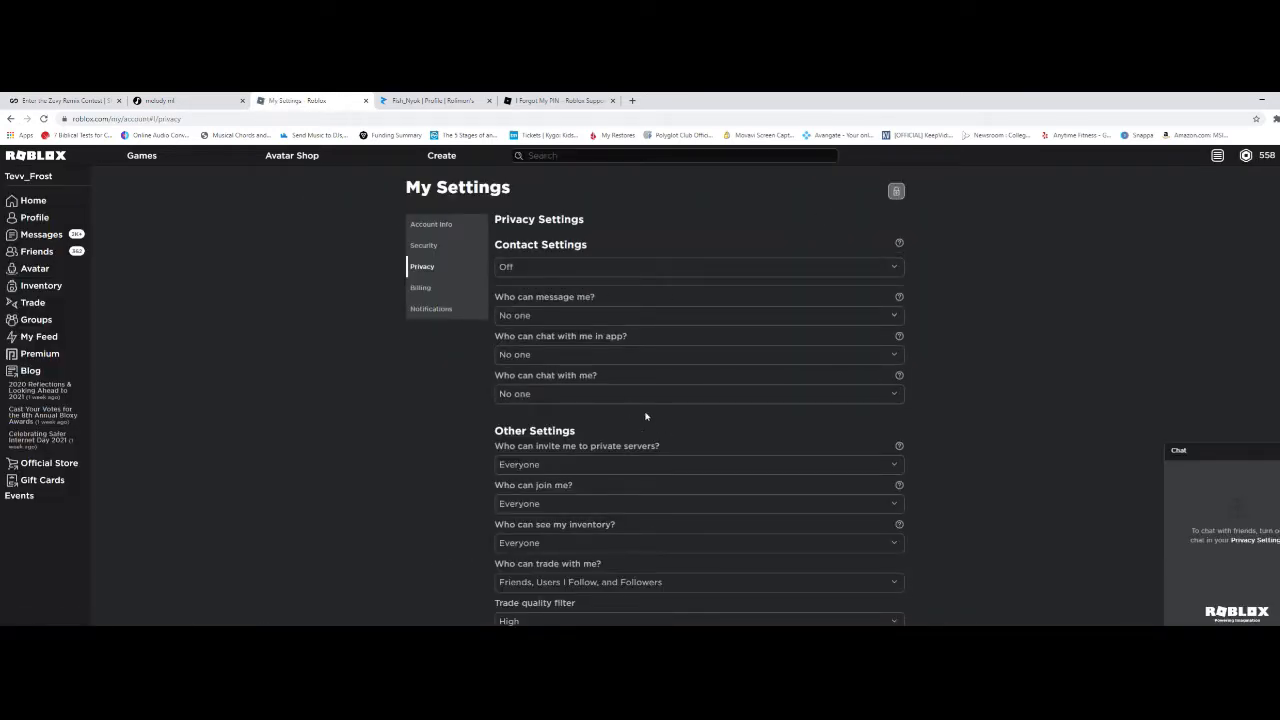
# Step: Set 'Who can chat with me?' to Everyone, entering the account PIN to unlock settings
pyautogui.click(896, 191)
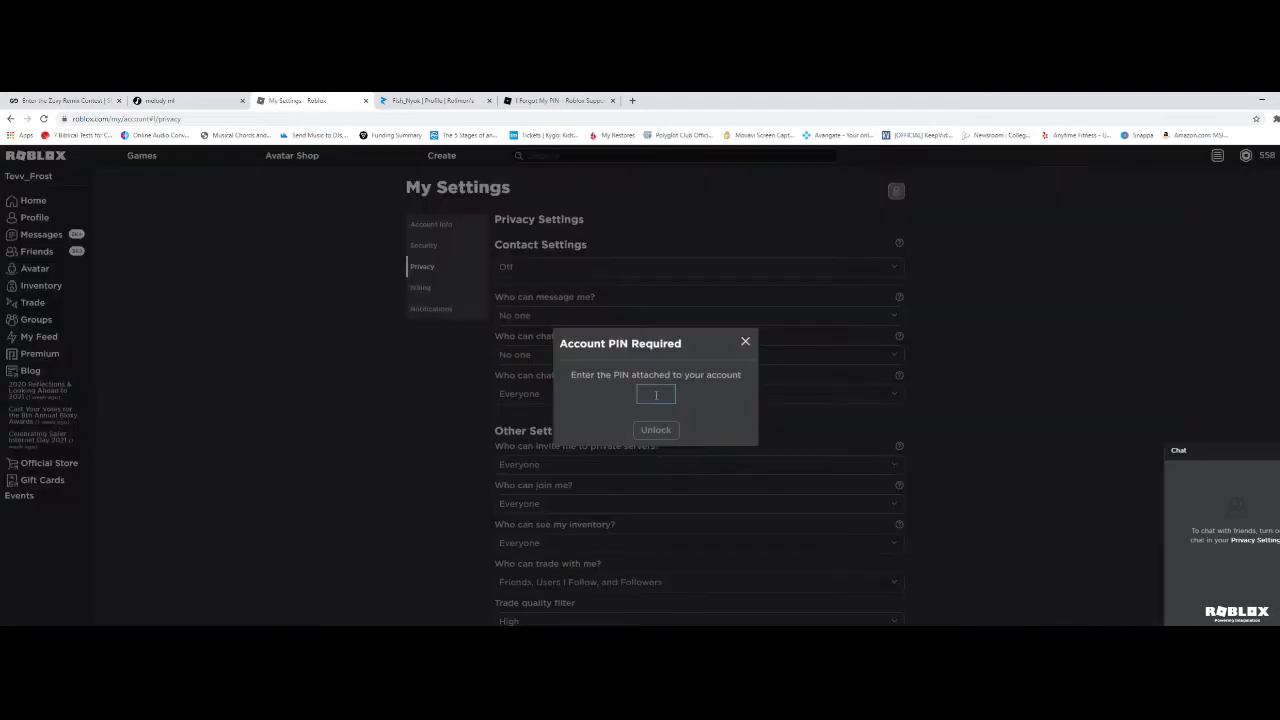
pyautogui.click(745, 342)
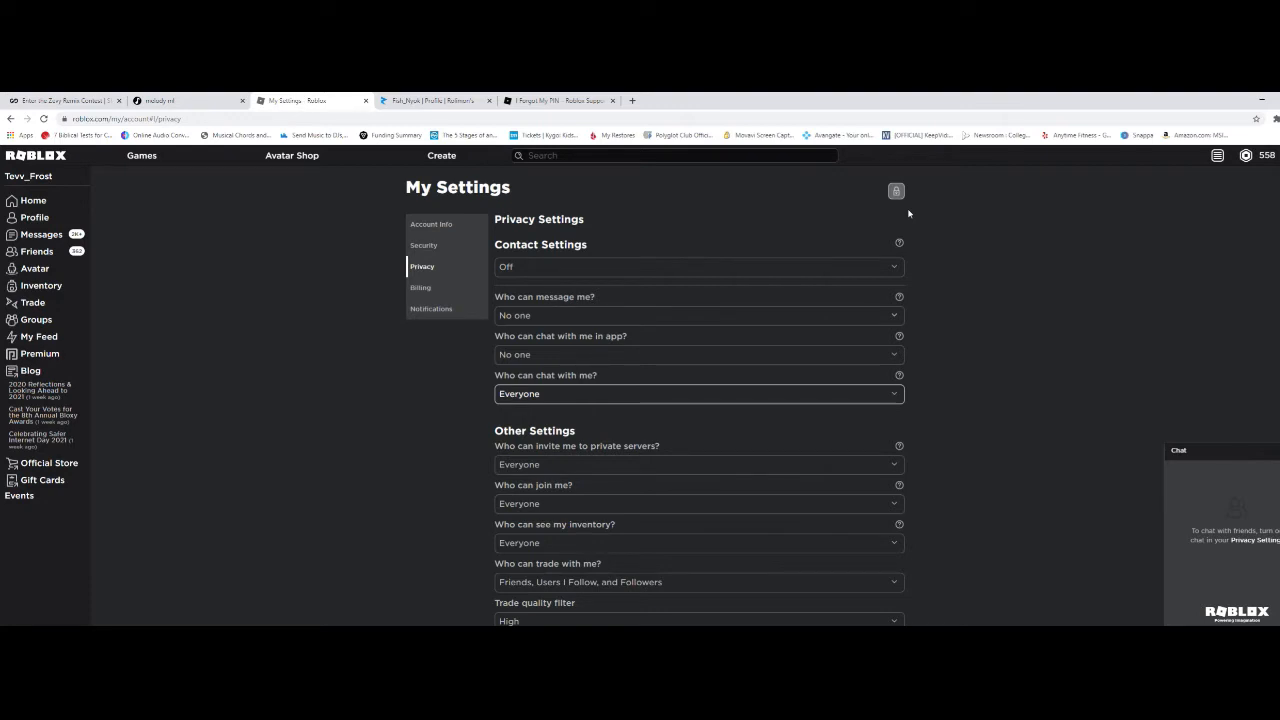
pyautogui.click(896, 191)
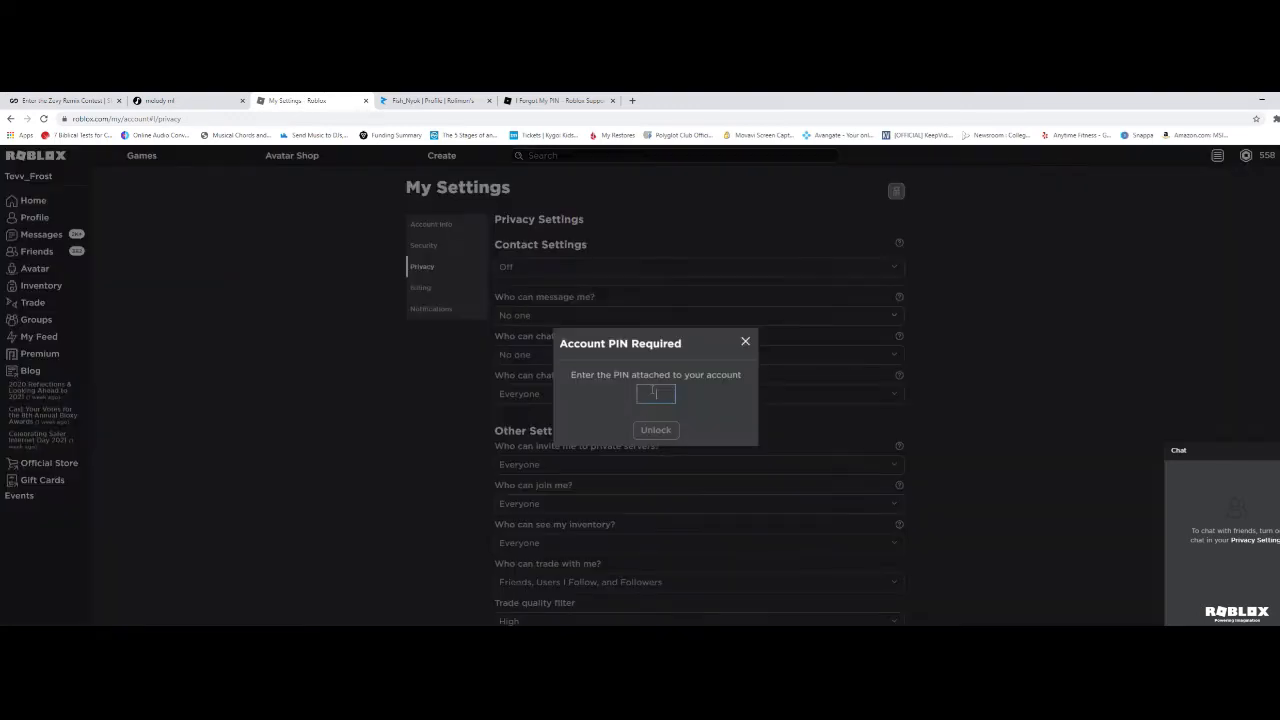
pyautogui.click(655, 429)
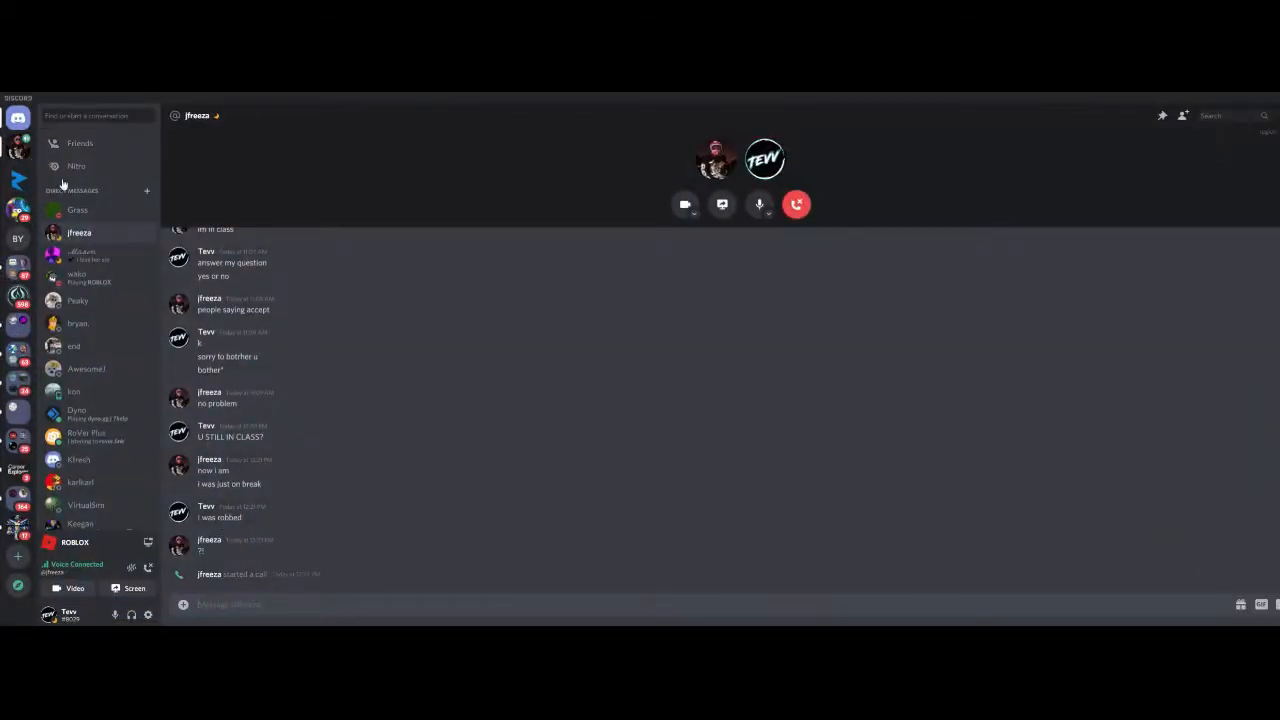
# Step: Open the Discord DM where Clyde reported the message as undelivered
pyautogui.click(77, 277)
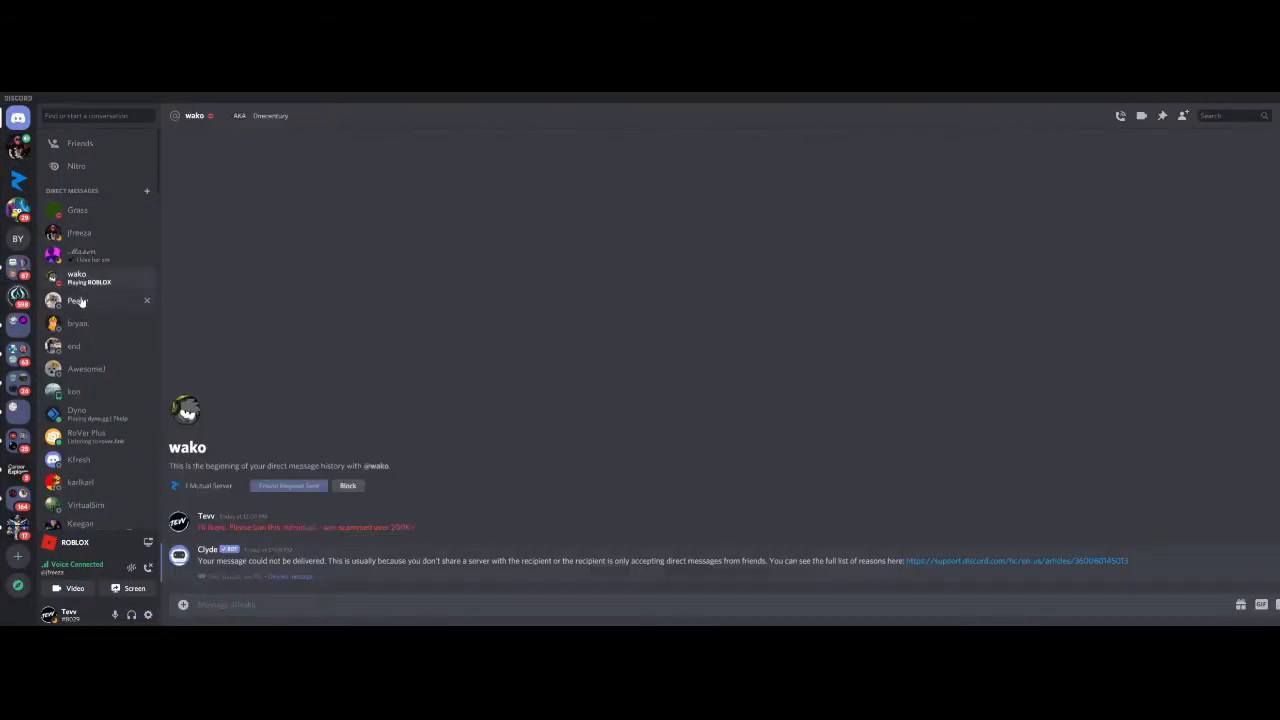
pyautogui.click(78, 300)
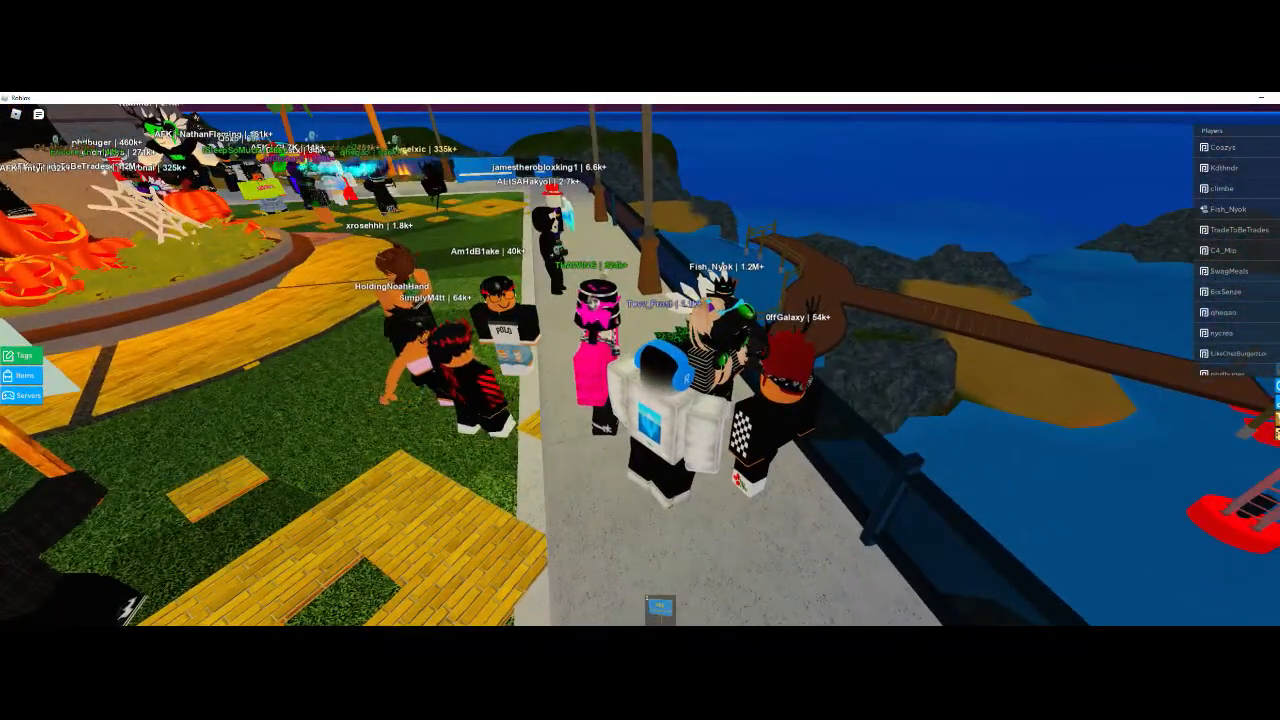
# Step: Scroll Fish_Nyok's Rolimons profile to the inventory, then go via the PIN article to Roblox settings
pyautogui.click(430, 100)
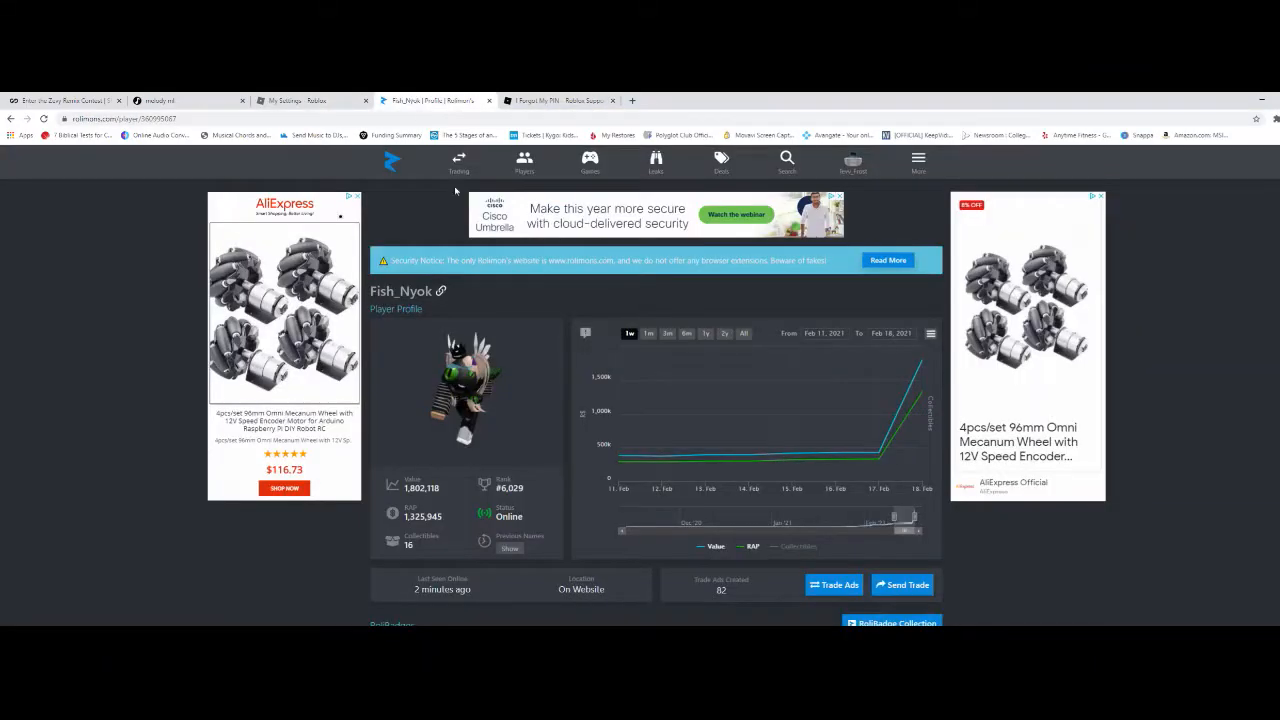
pyautogui.moveTo(882, 456)
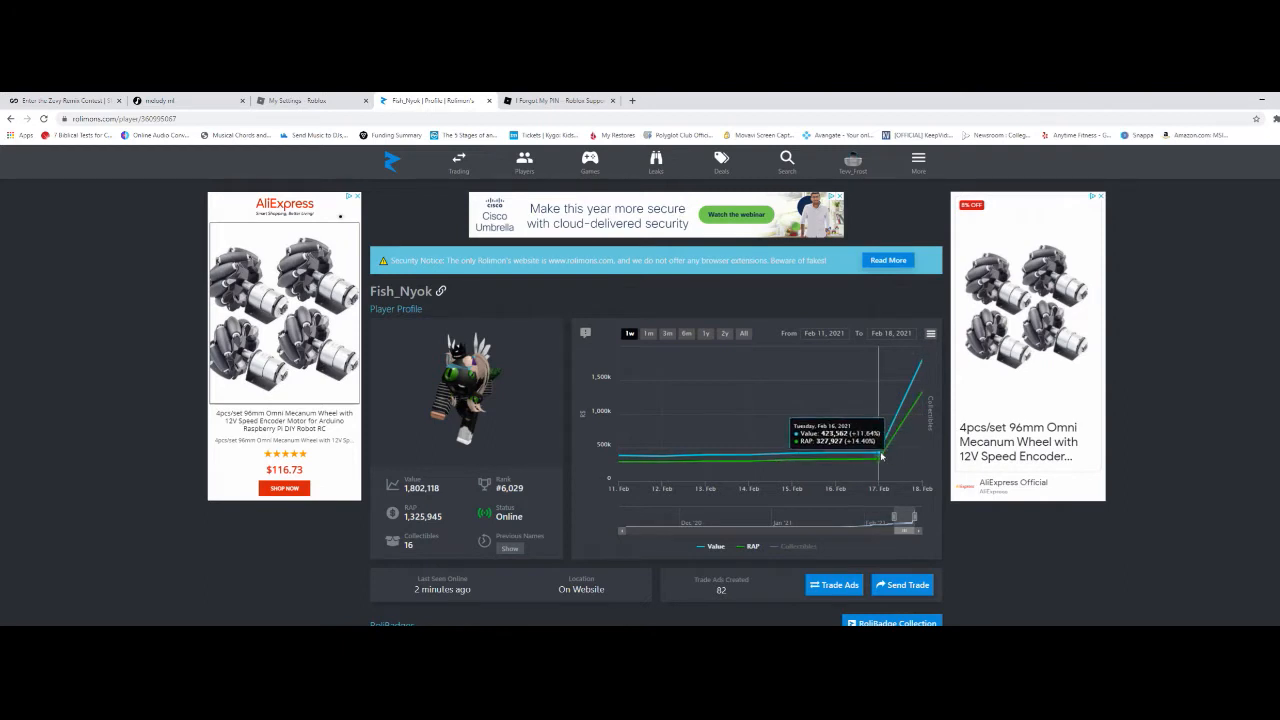
pyautogui.moveTo(910, 385)
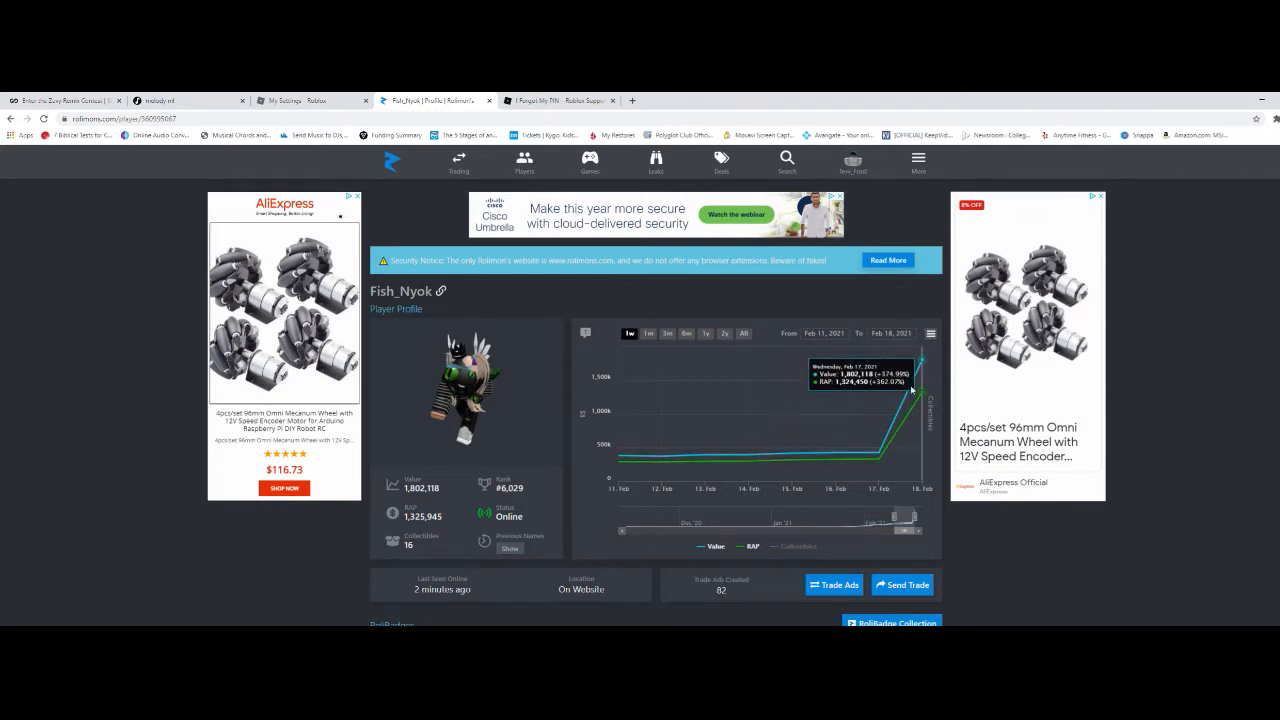
pyautogui.moveTo(886, 447)
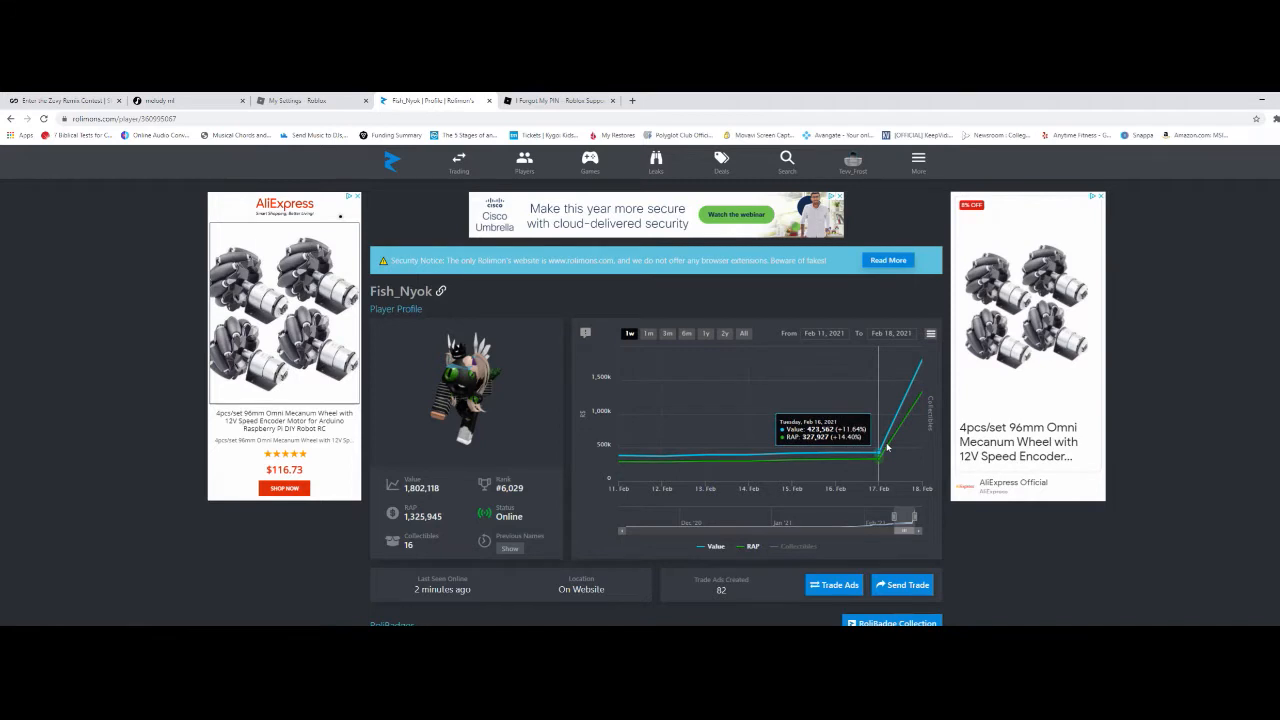
pyautogui.moveTo(905, 413)
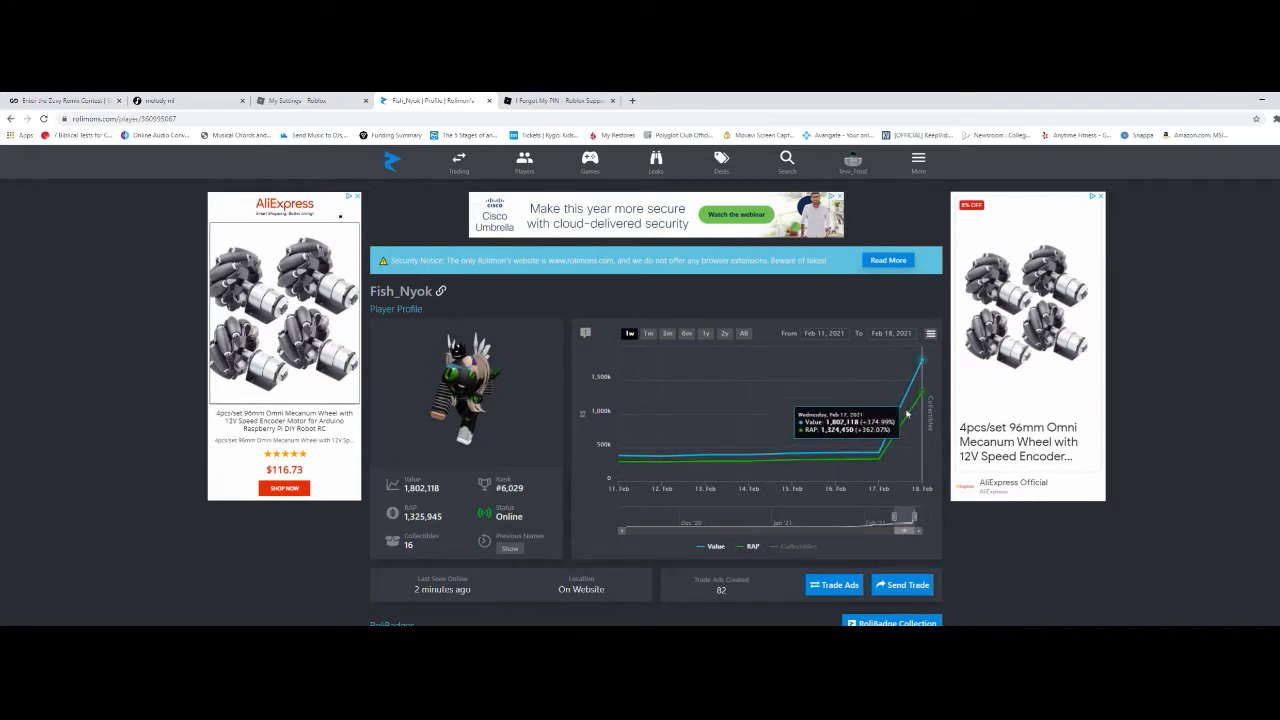
pyautogui.moveTo(888, 448)
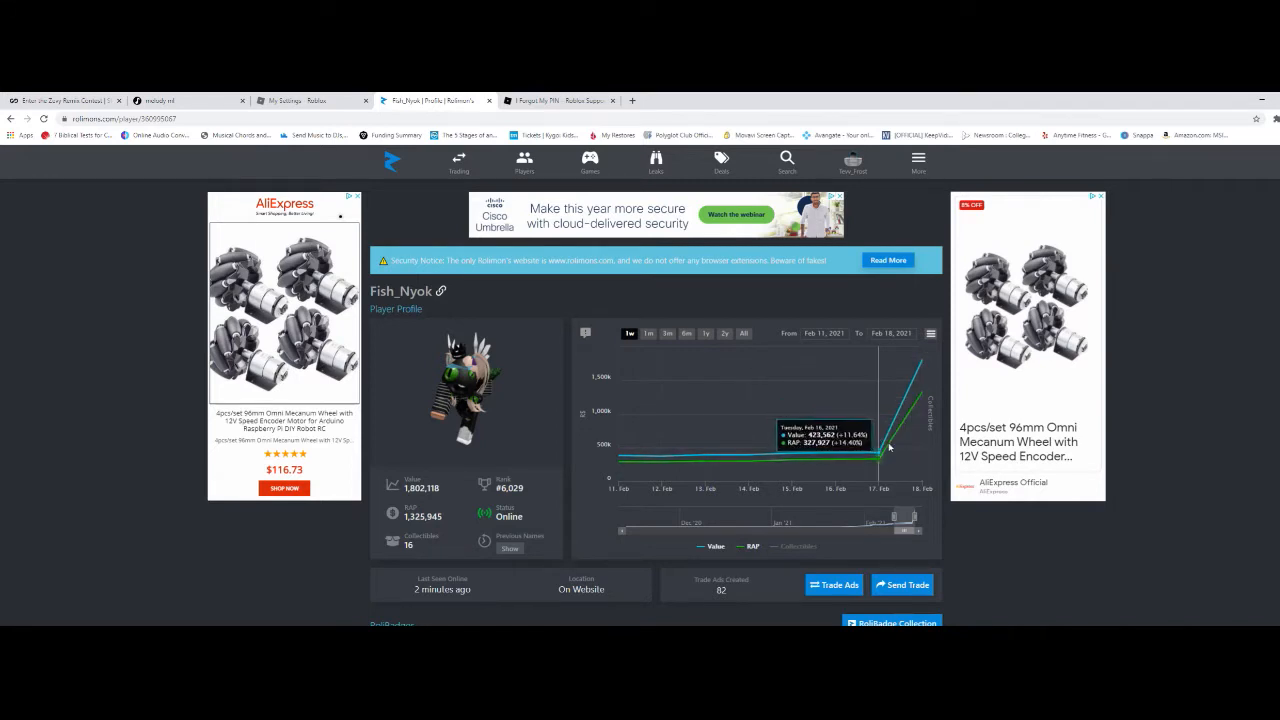
pyautogui.moveTo(617, 470)
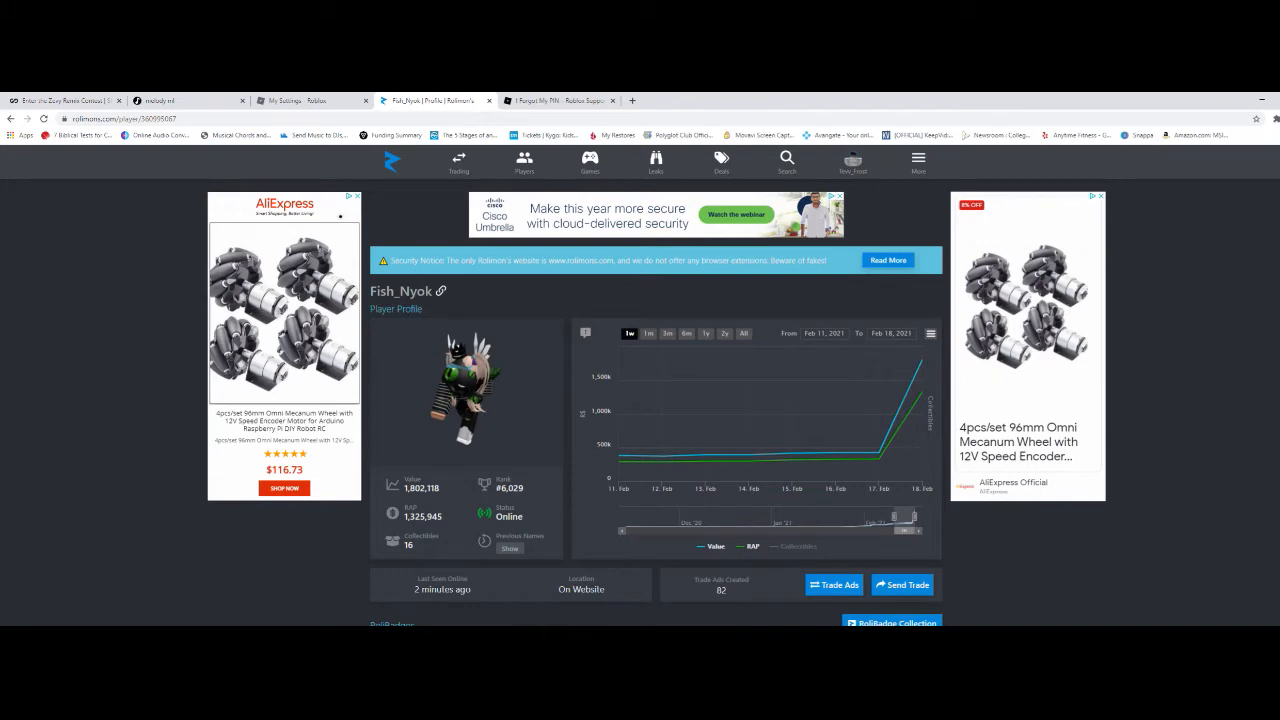
pyautogui.scroll(-3)
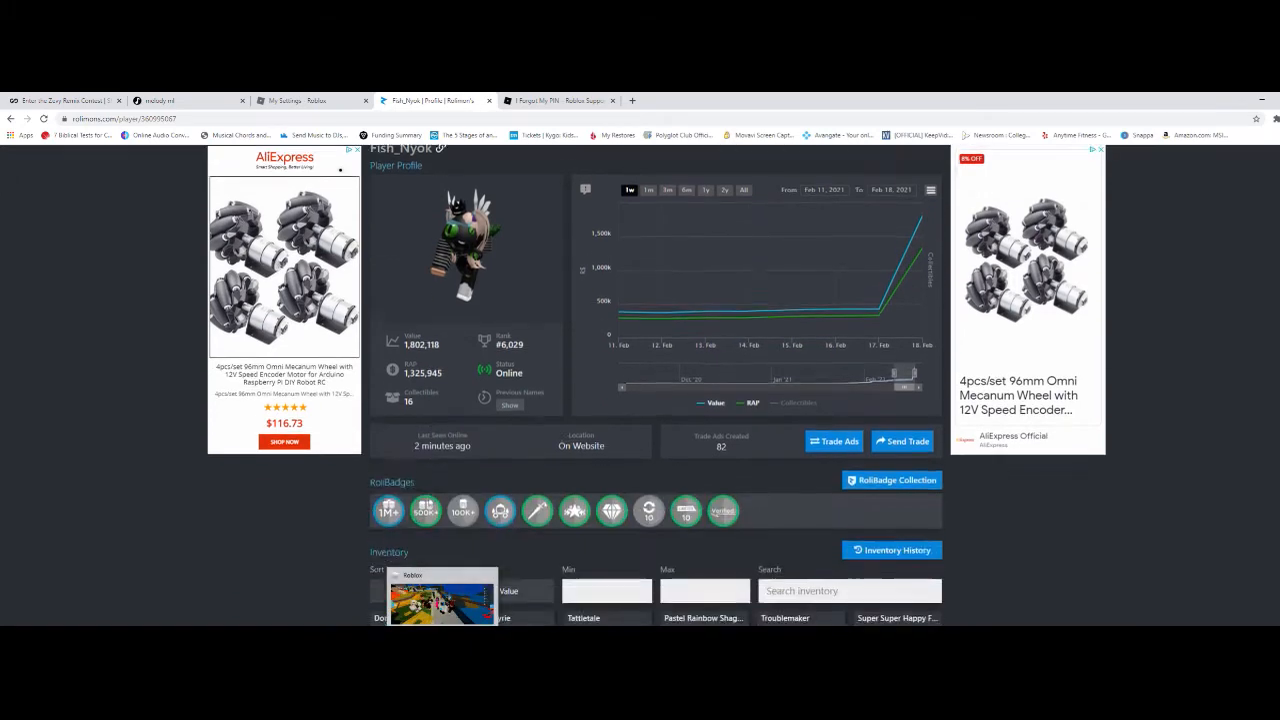
pyautogui.scroll(-3)
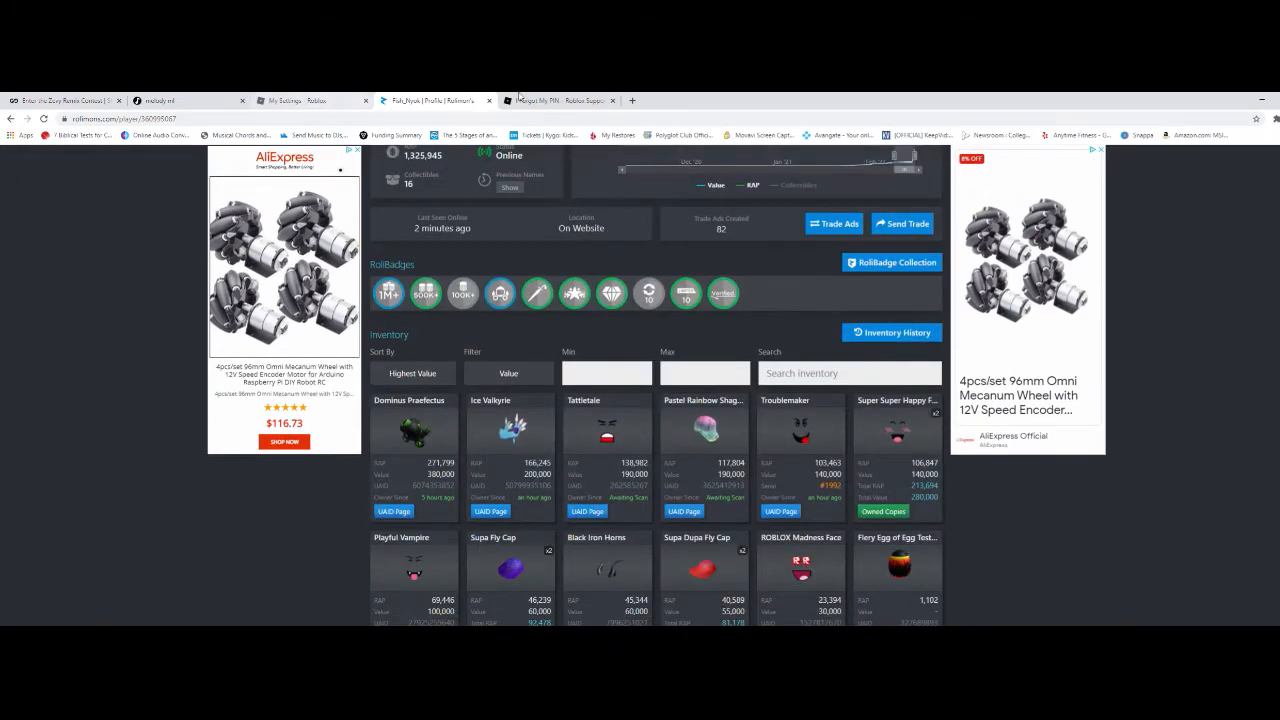
pyautogui.click(560, 100)
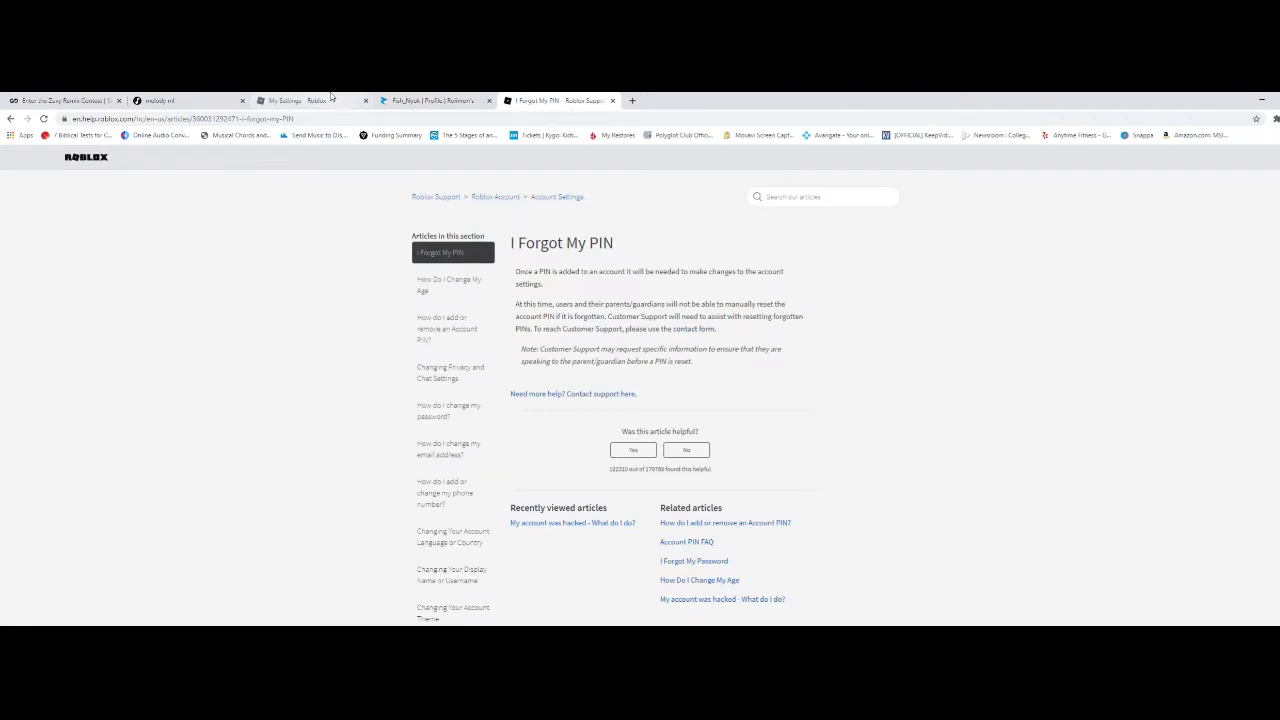
pyautogui.click(293, 100)
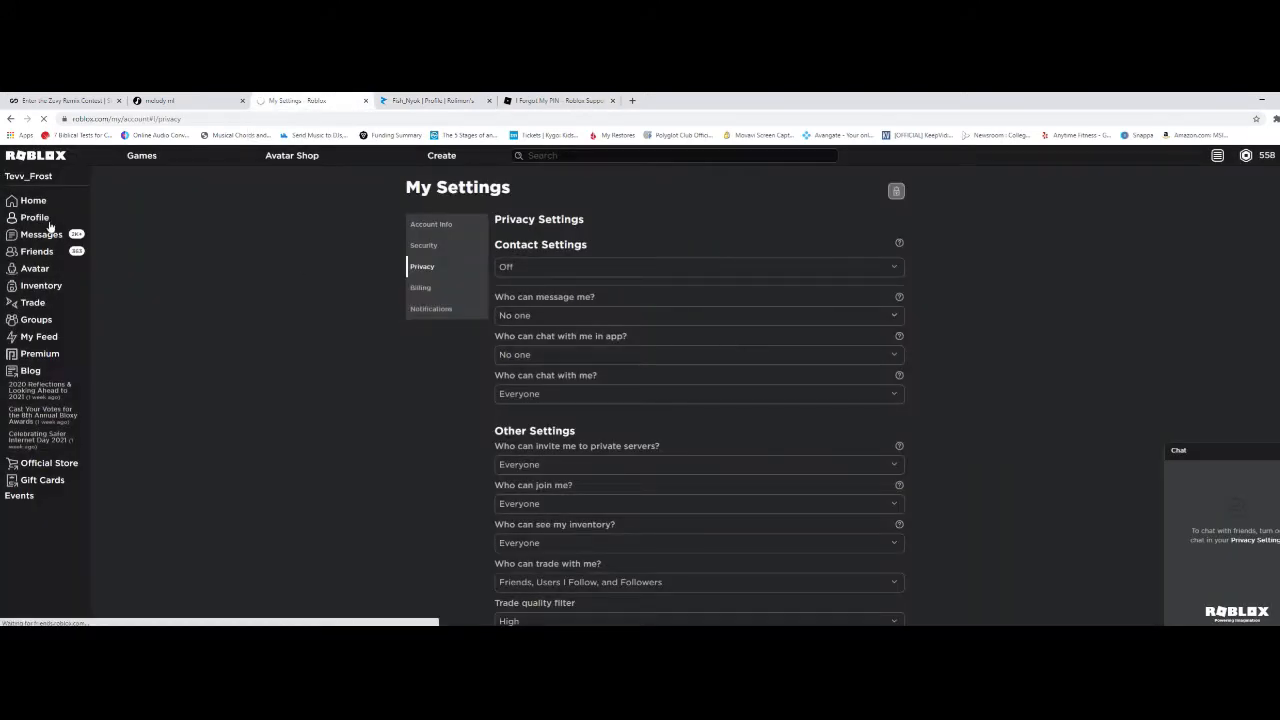
pyautogui.click(34, 218)
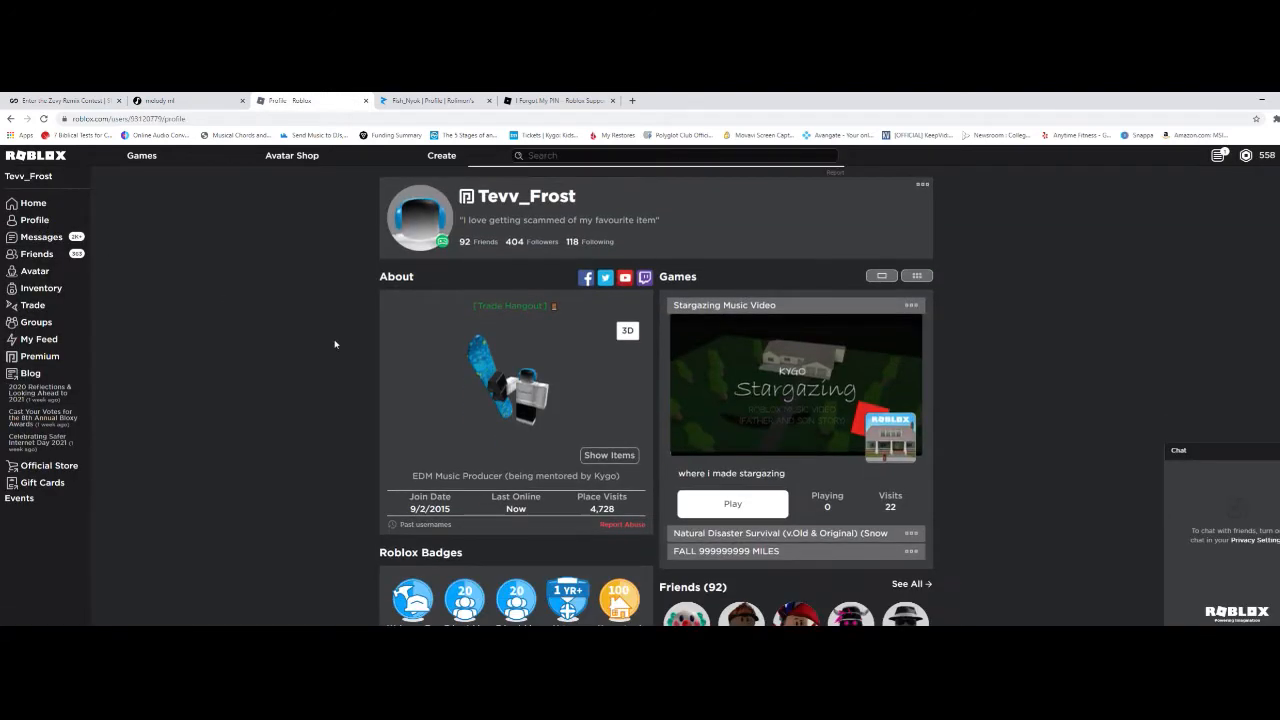
pyautogui.scroll(-3)
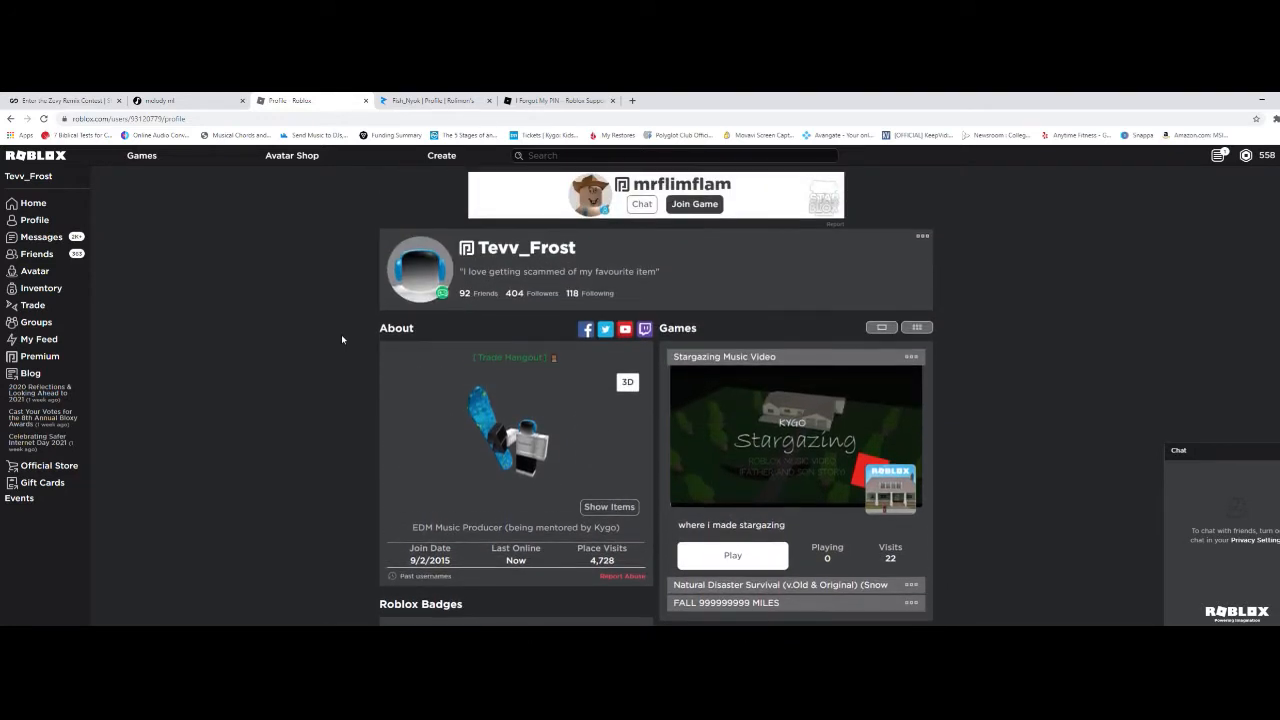
pyautogui.click(1218, 155)
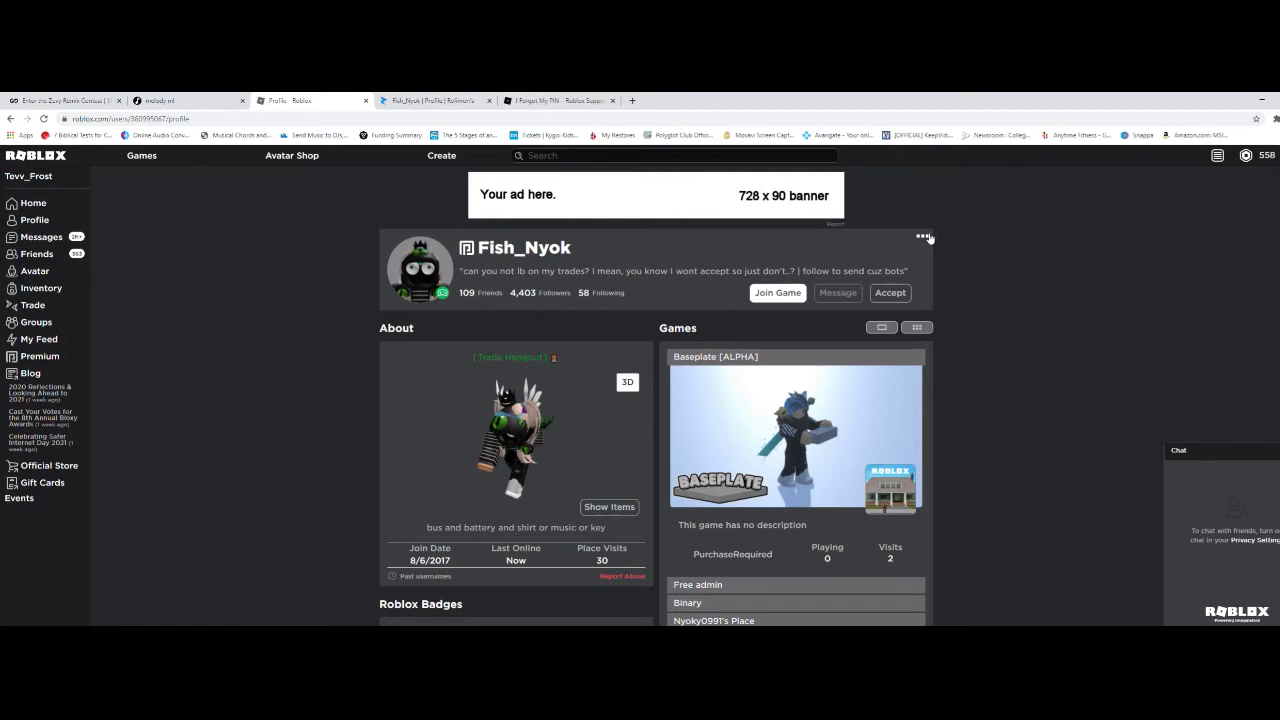
pyautogui.moveTo(895, 244)
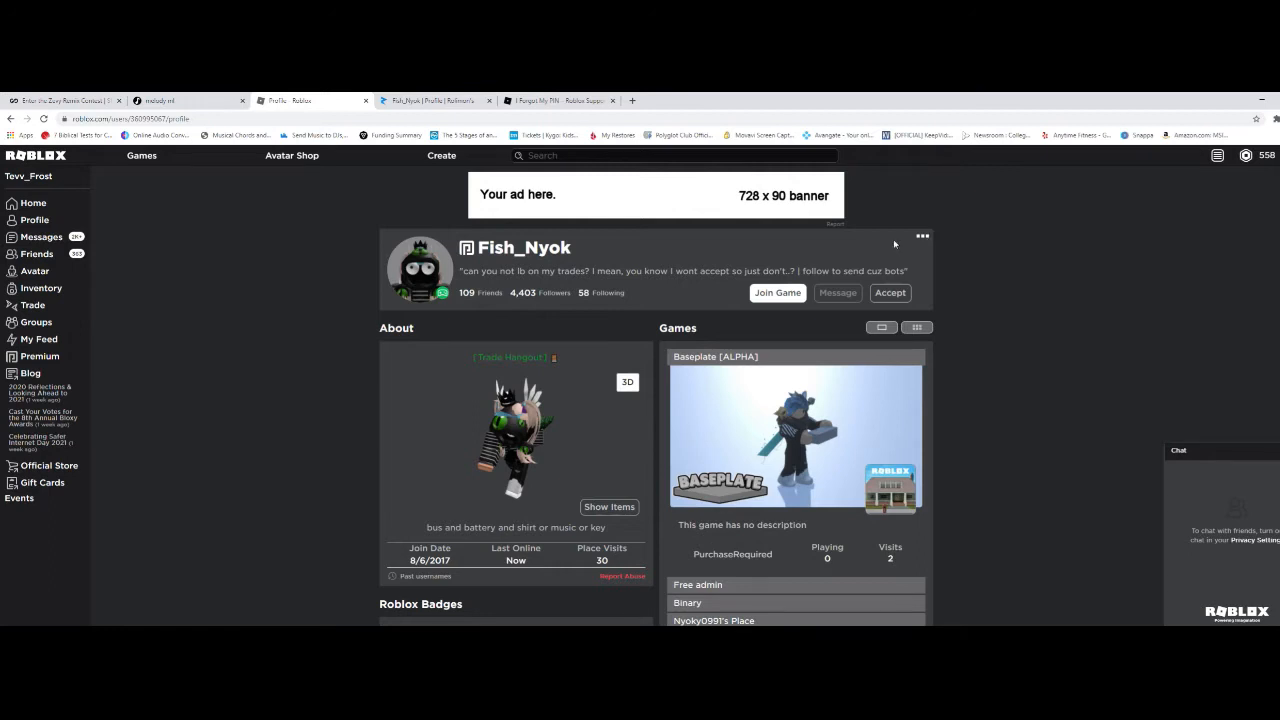
pyautogui.moveTo(325, 346)
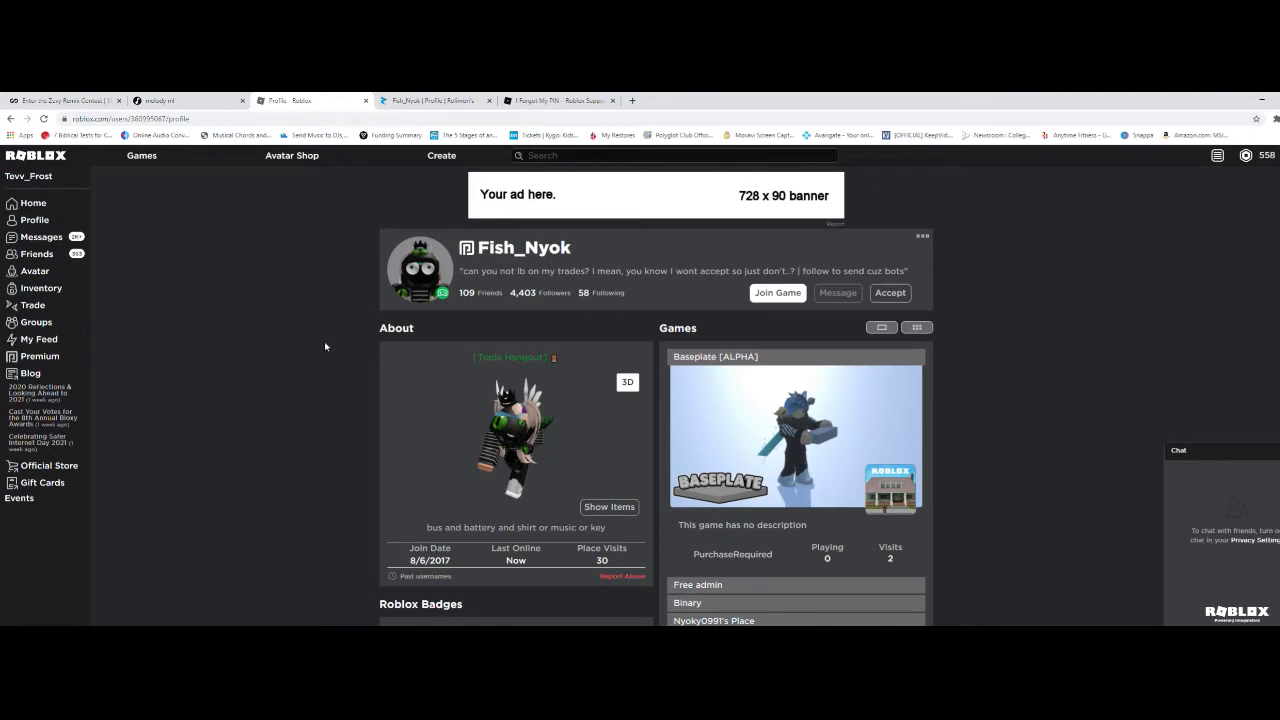
pyautogui.moveTo(337, 359)
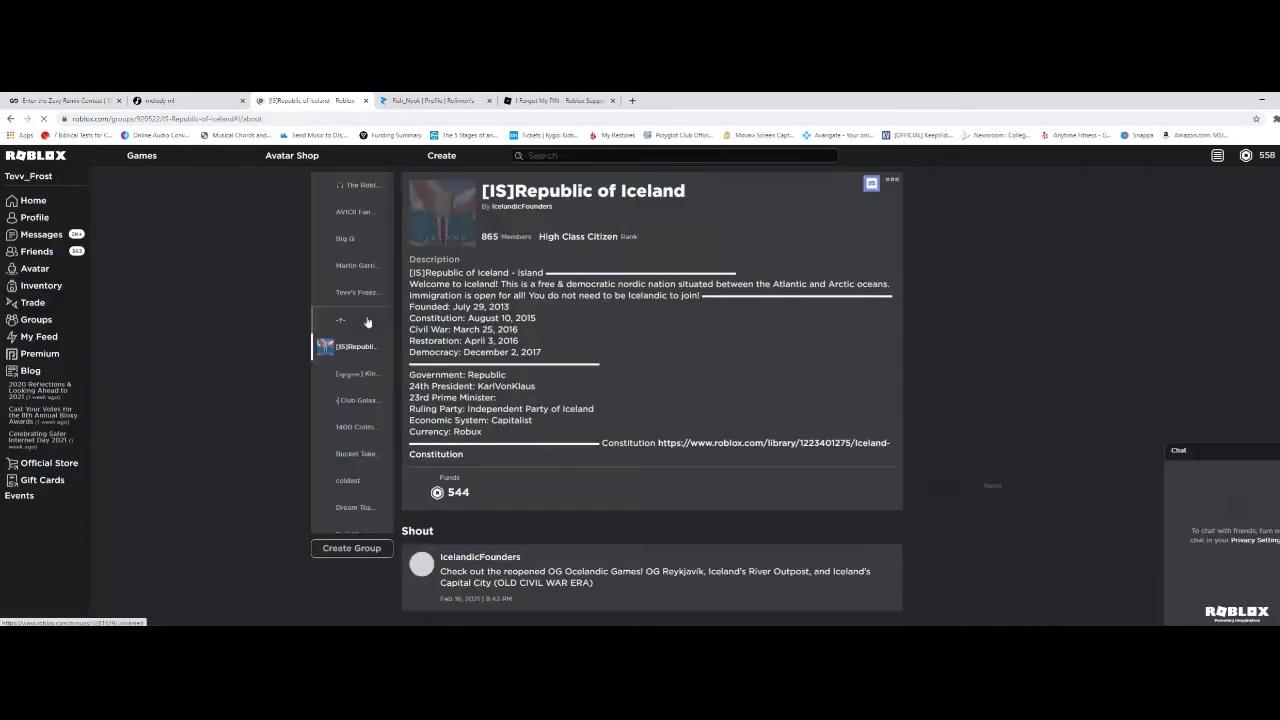
# Step: Open the Sykkuno Simpers group's ⋯ options menu and scroll through its Members section
pyautogui.scroll(-3)
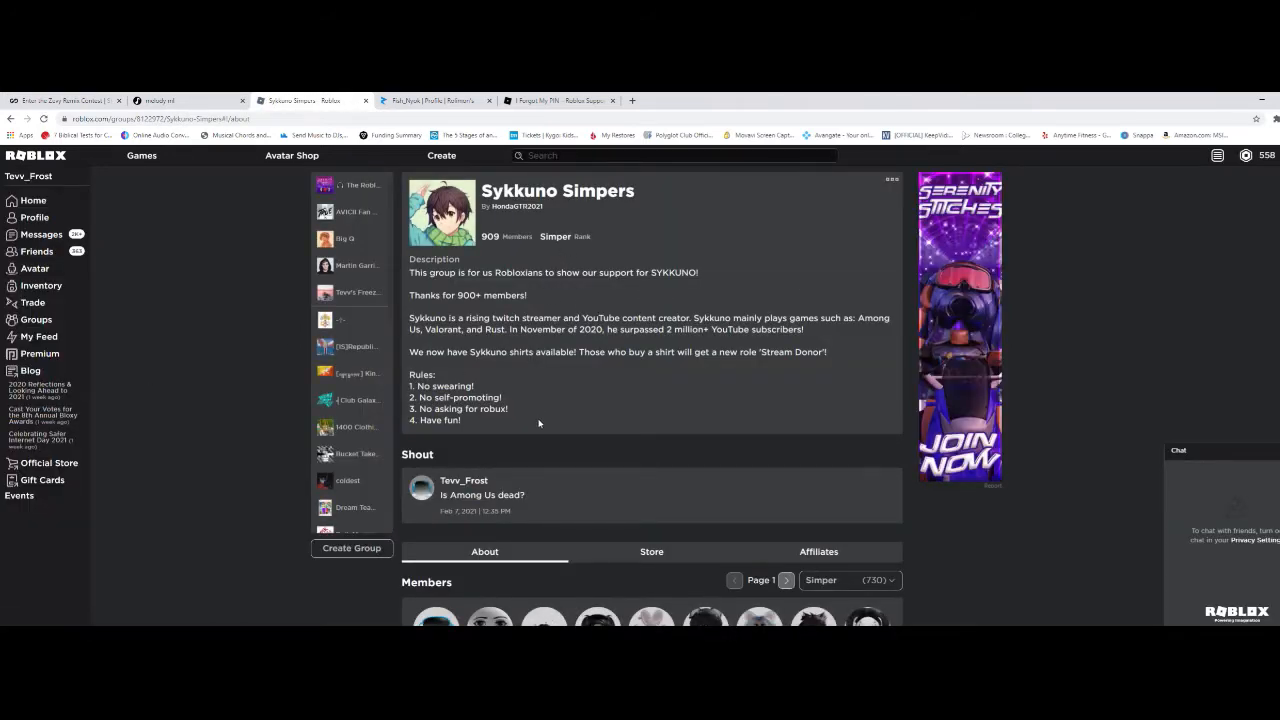
pyautogui.scroll(-3)
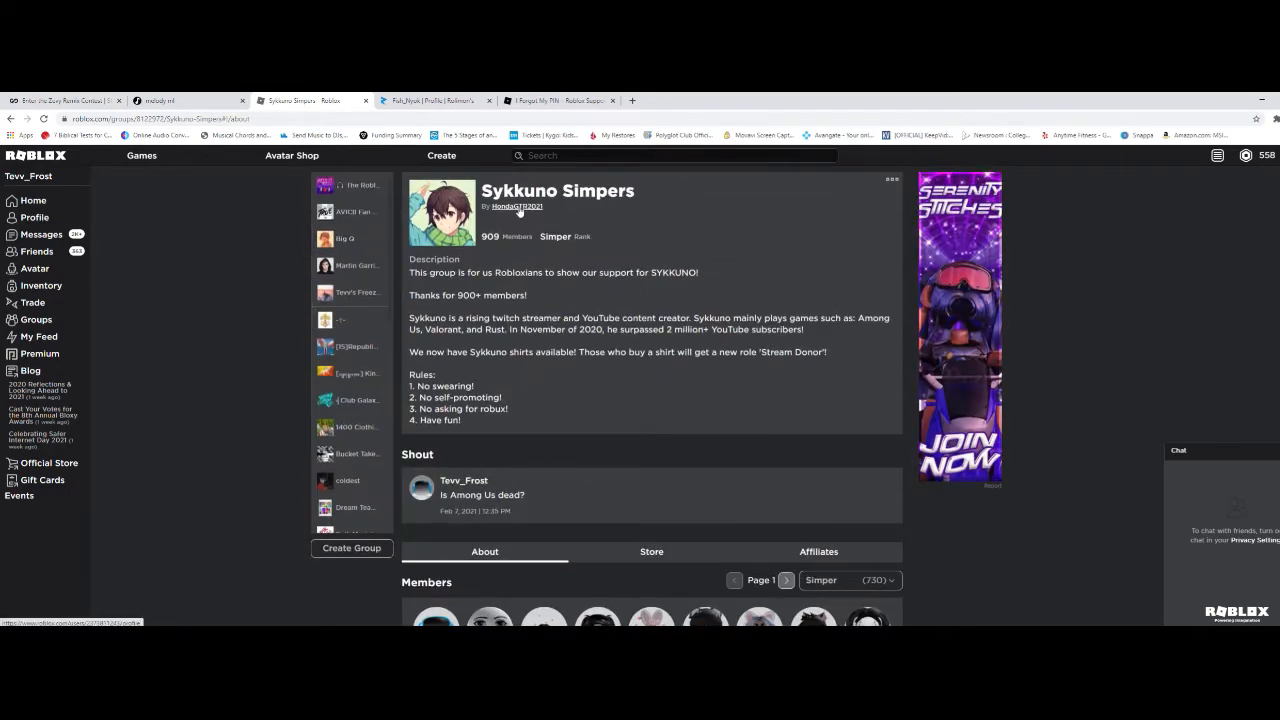
pyautogui.click(891, 179)
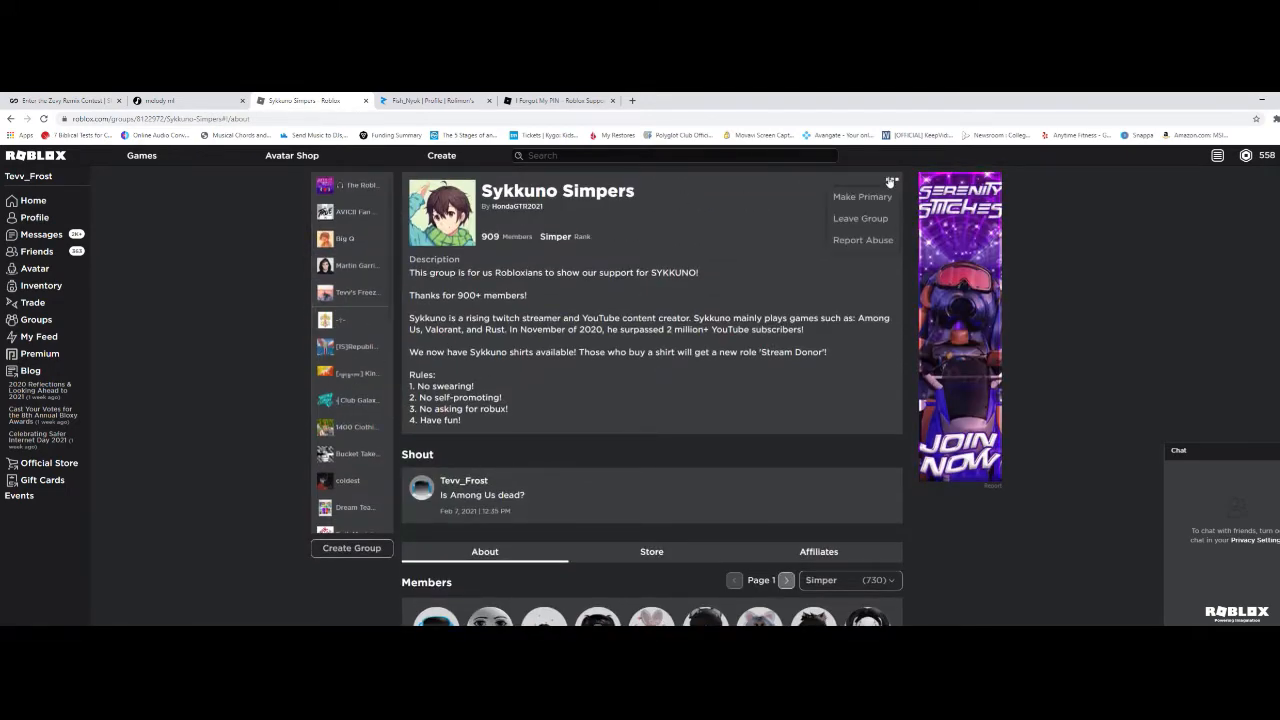
pyautogui.scroll(-3)
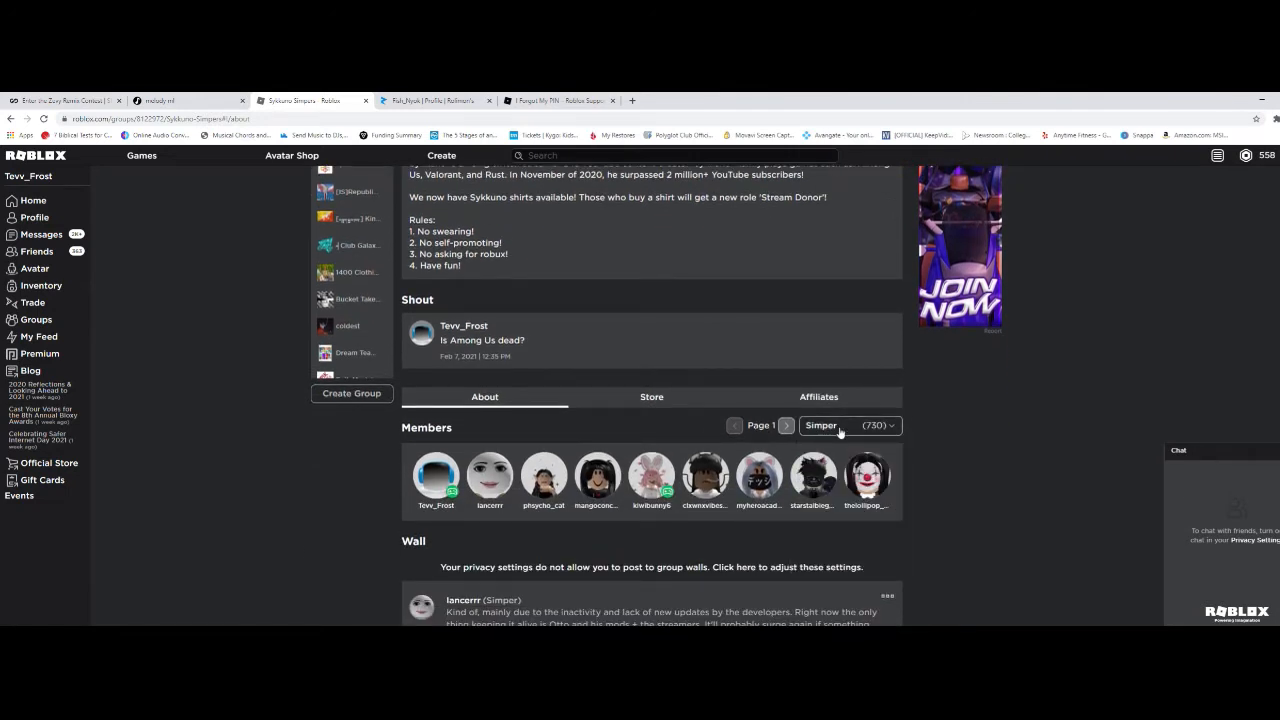
pyautogui.scroll(3)
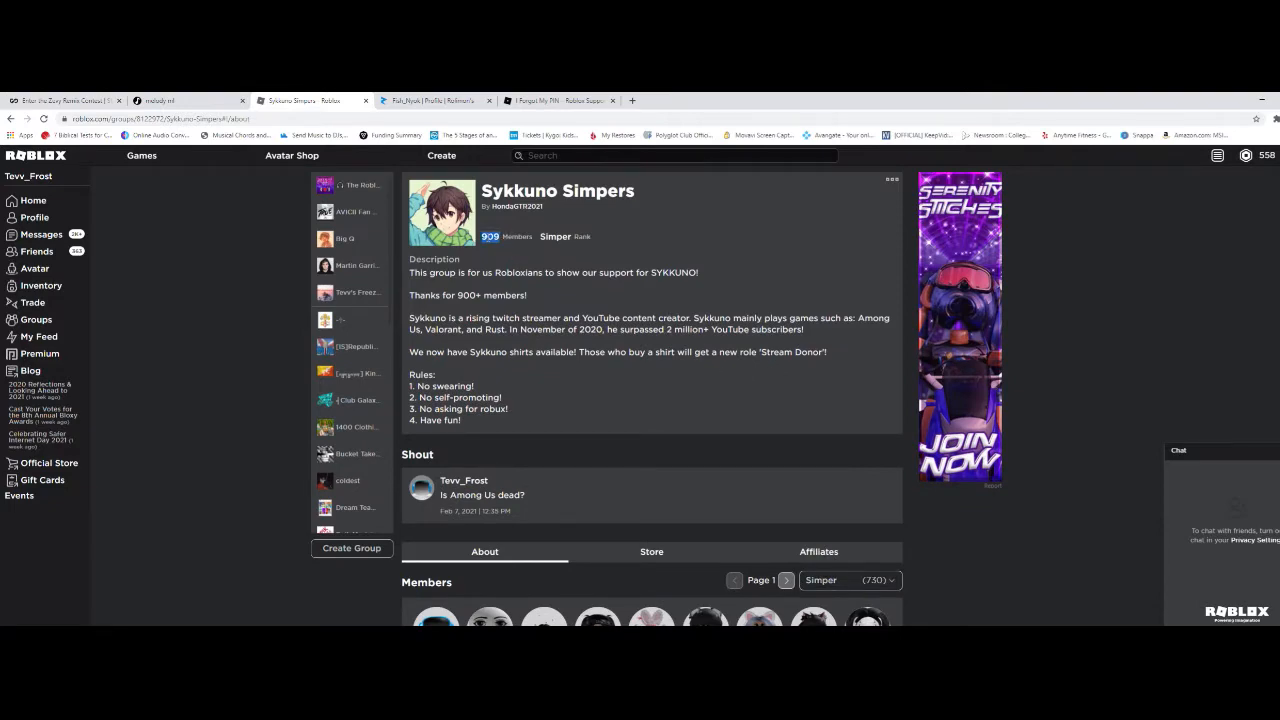
pyautogui.scroll(-3)
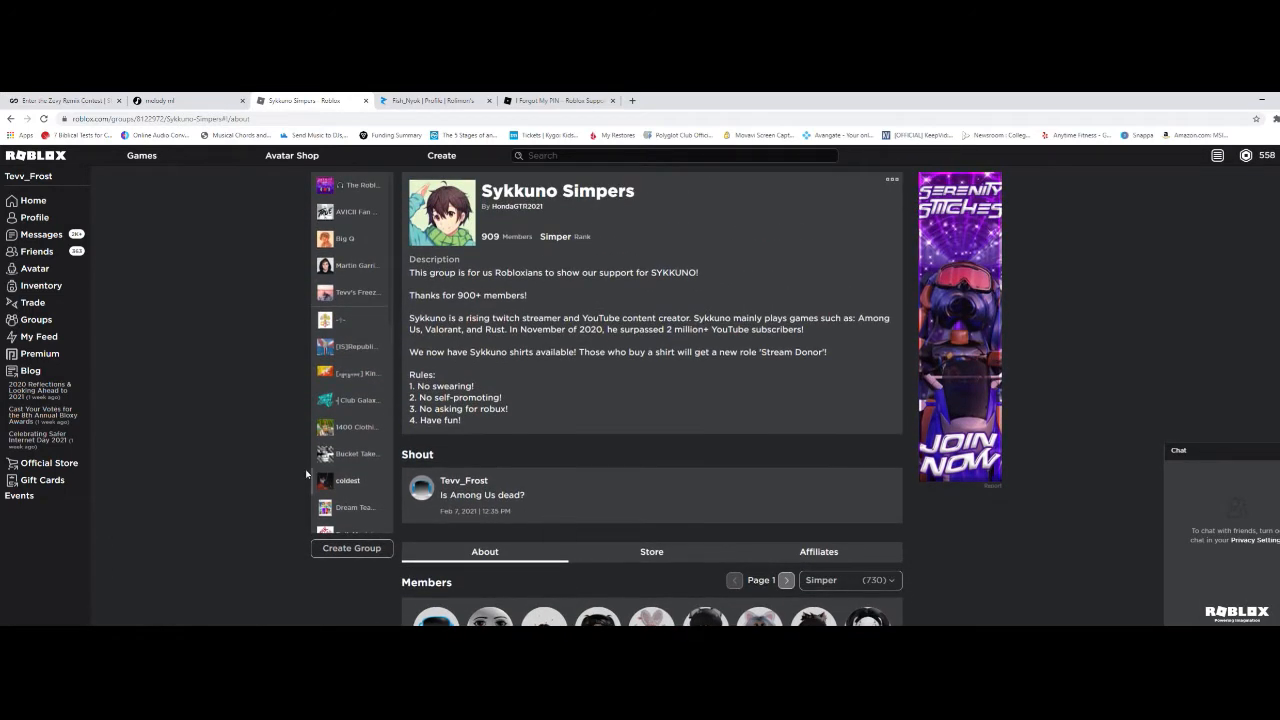
pyautogui.moveTo(355, 265)
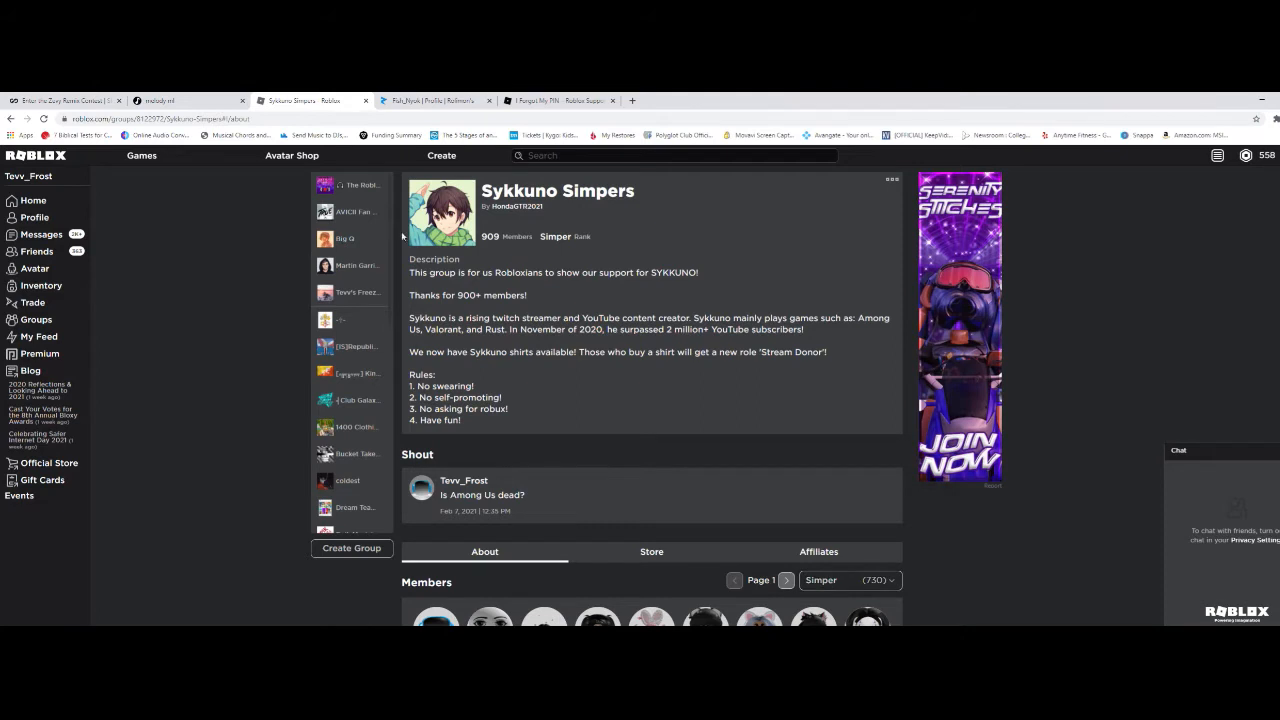
pyautogui.moveTo(744, 241)
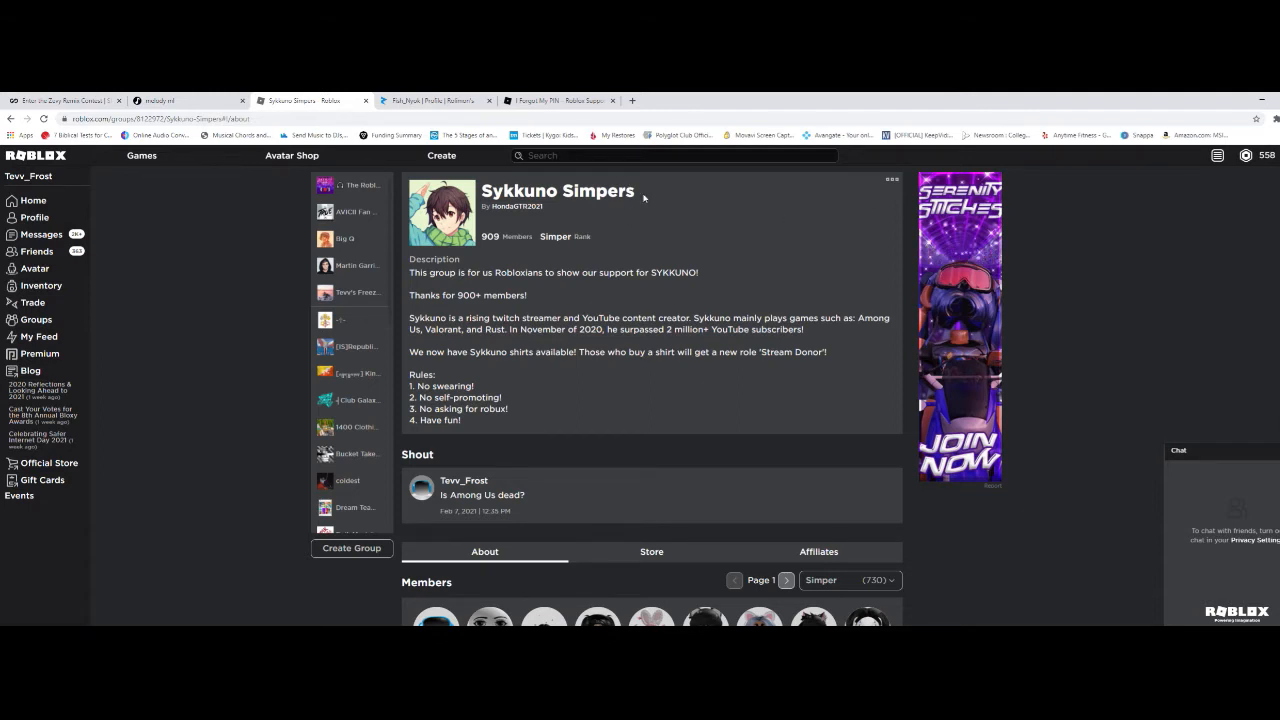
pyautogui.doubleClick(557, 191)
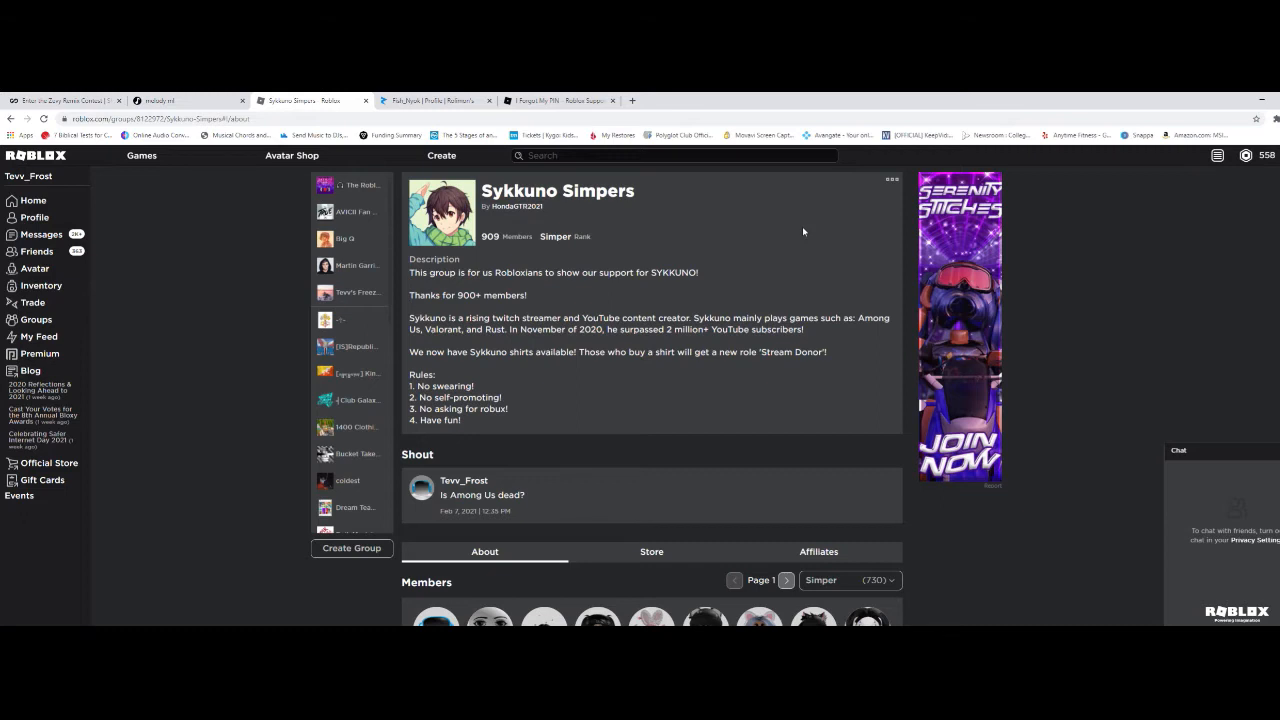
pyautogui.moveTo(803, 261)
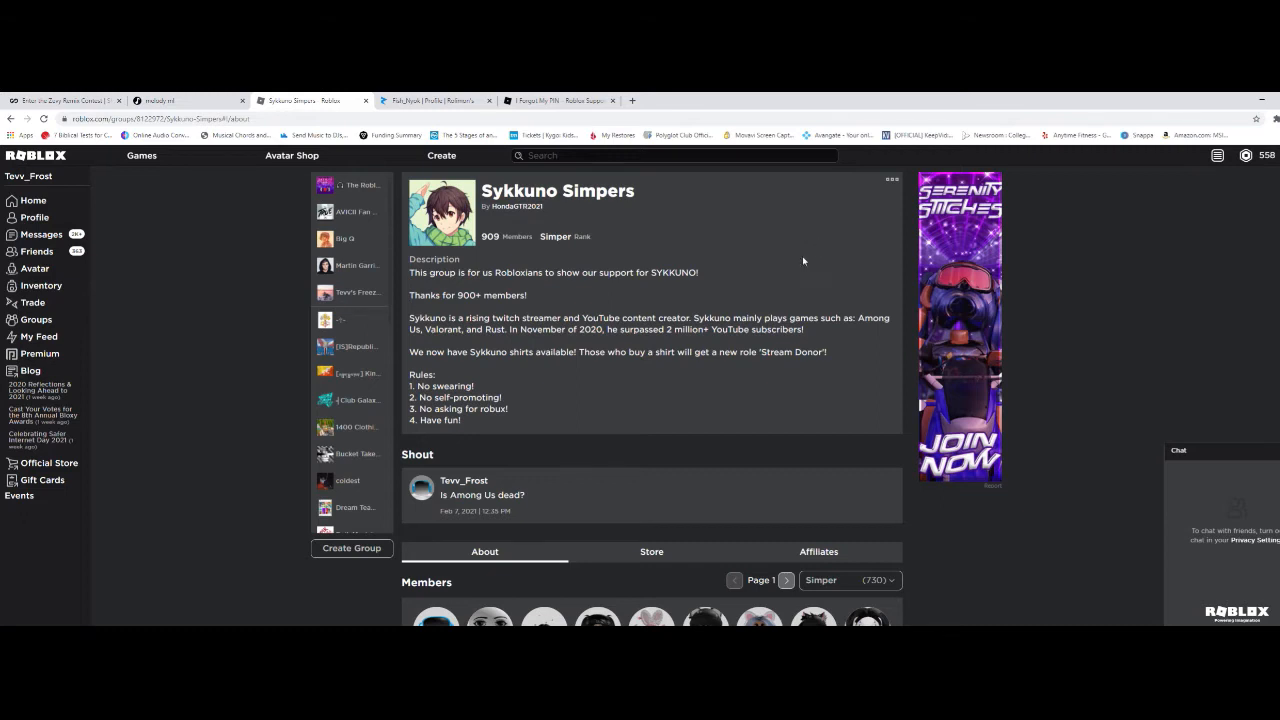
pyautogui.moveTo(554, 210)
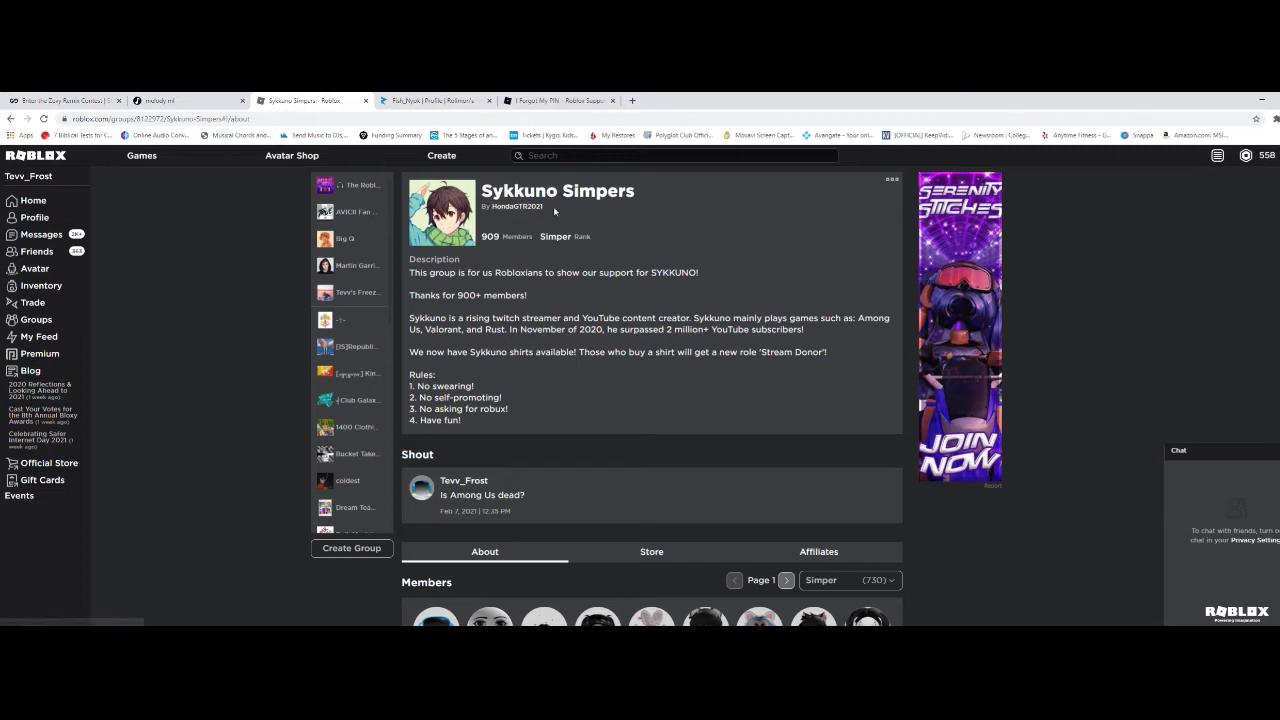
pyautogui.moveTo(565, 213)
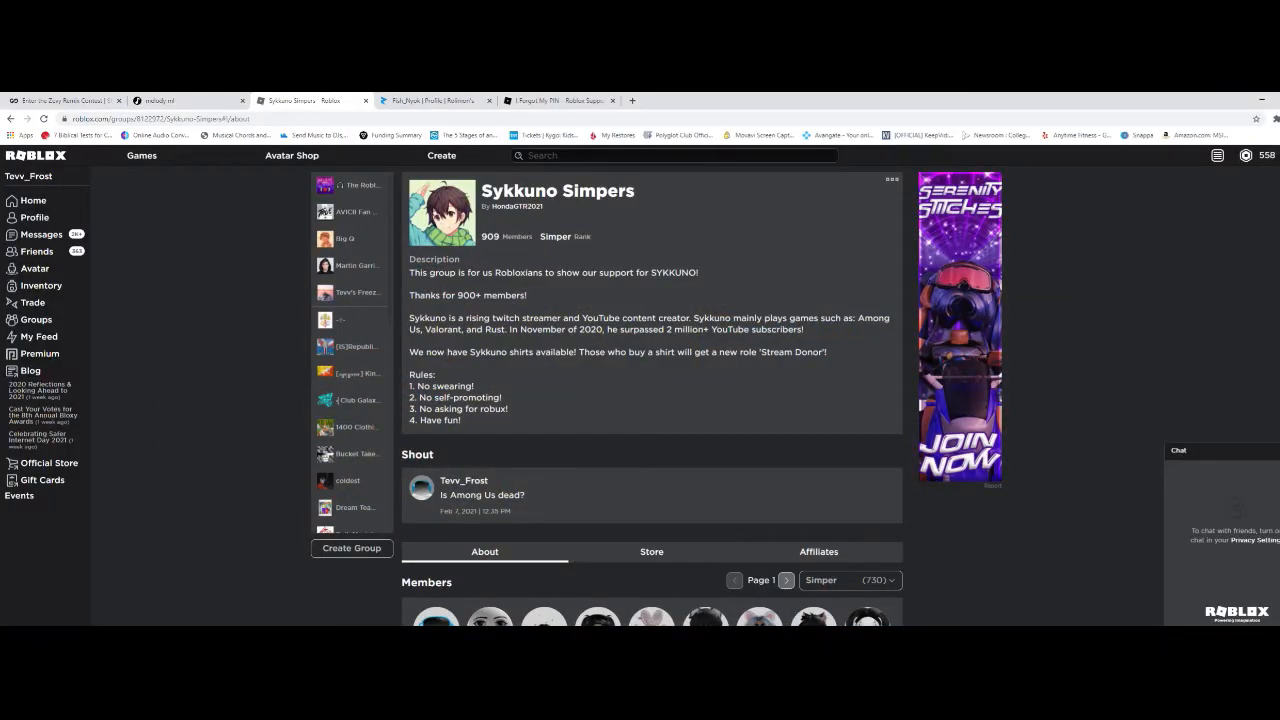
# Step: Check Fish_Nyok's Rolimons value chart, then switch to the I Forgot My PIN article
pyautogui.click(430, 100)
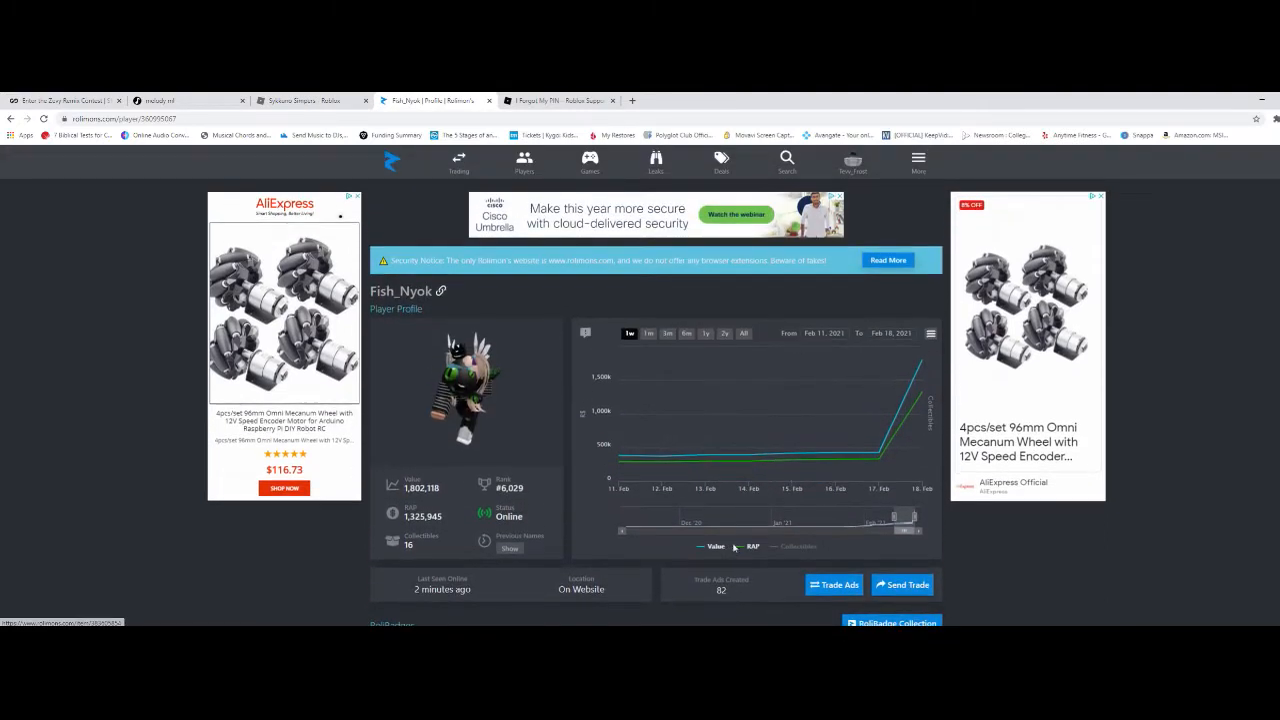
pyautogui.moveTo(922, 370)
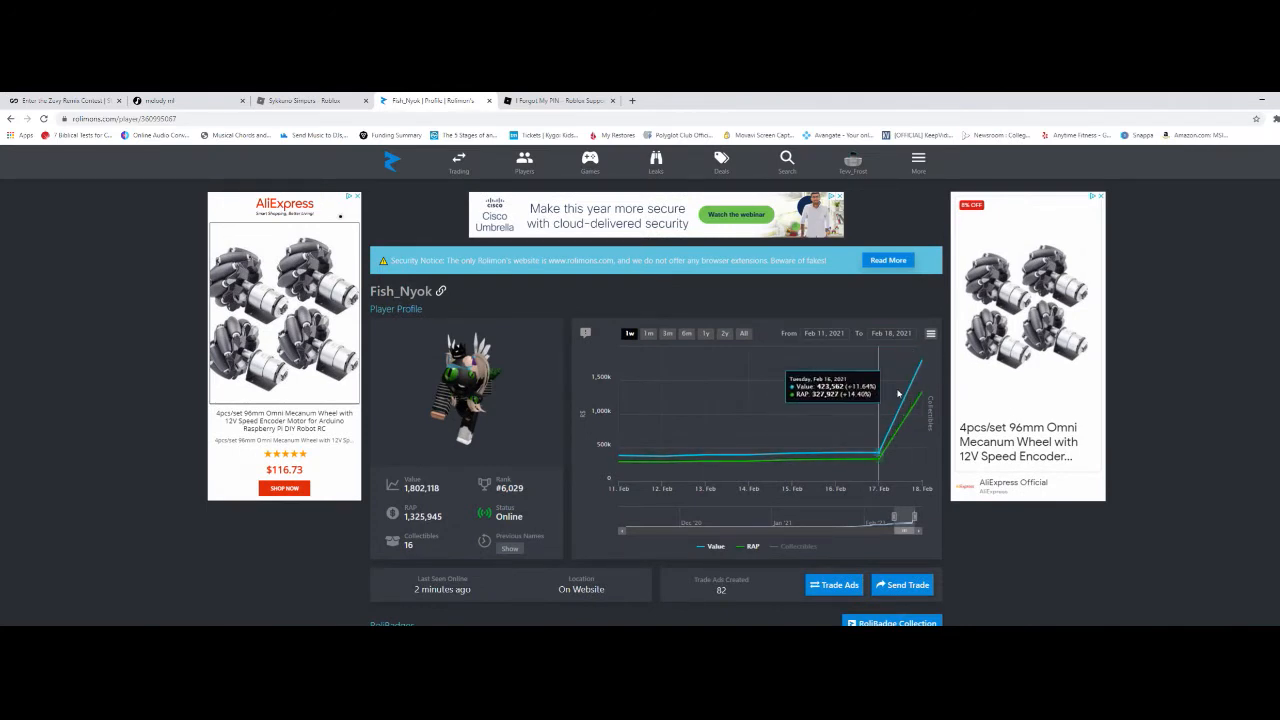
pyautogui.moveTo(823, 378)
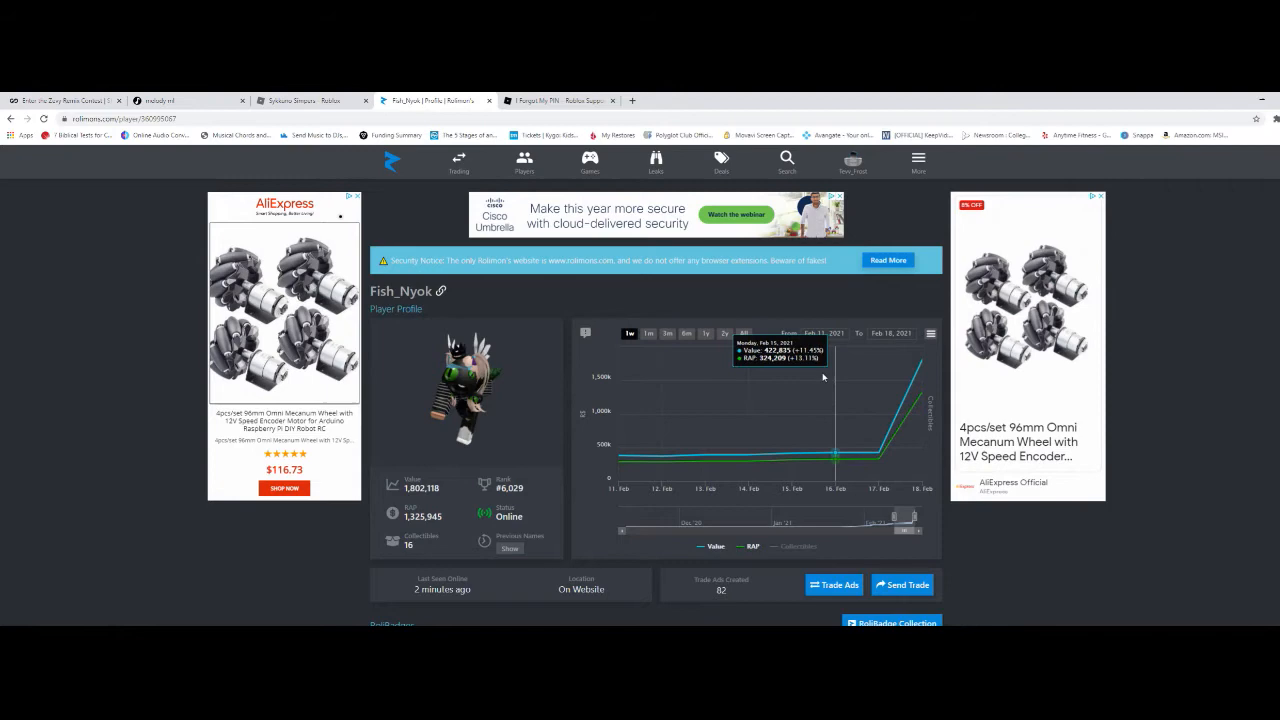
pyautogui.moveTo(792, 370)
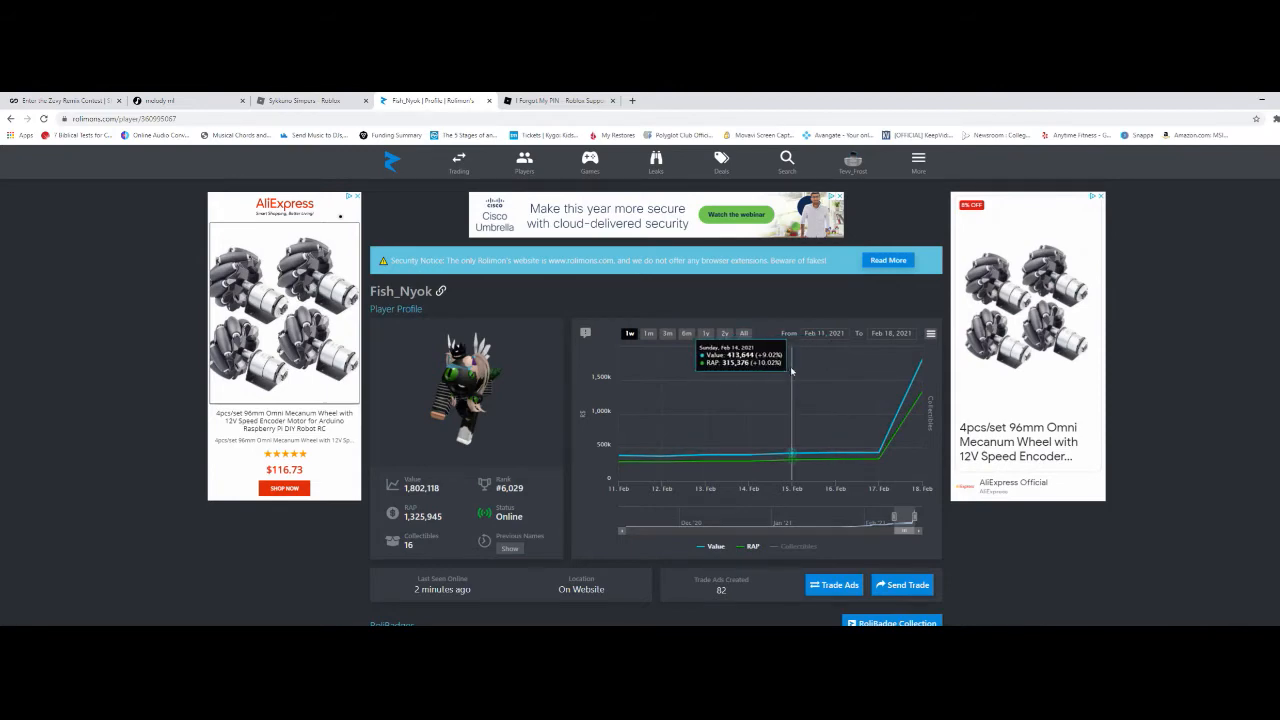
pyautogui.click(560, 100)
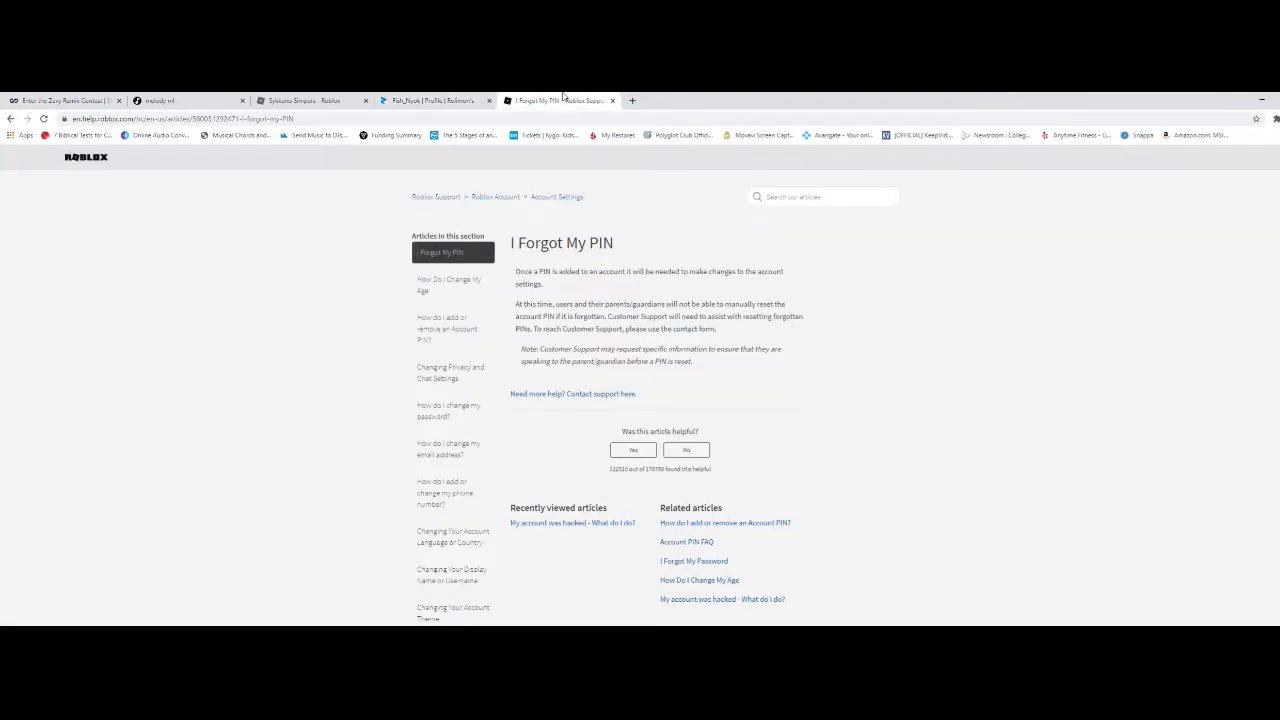
# Step: Switch back to the Roblox tab showing the Sykkuno Simpers group About page
pyautogui.click(430, 100)
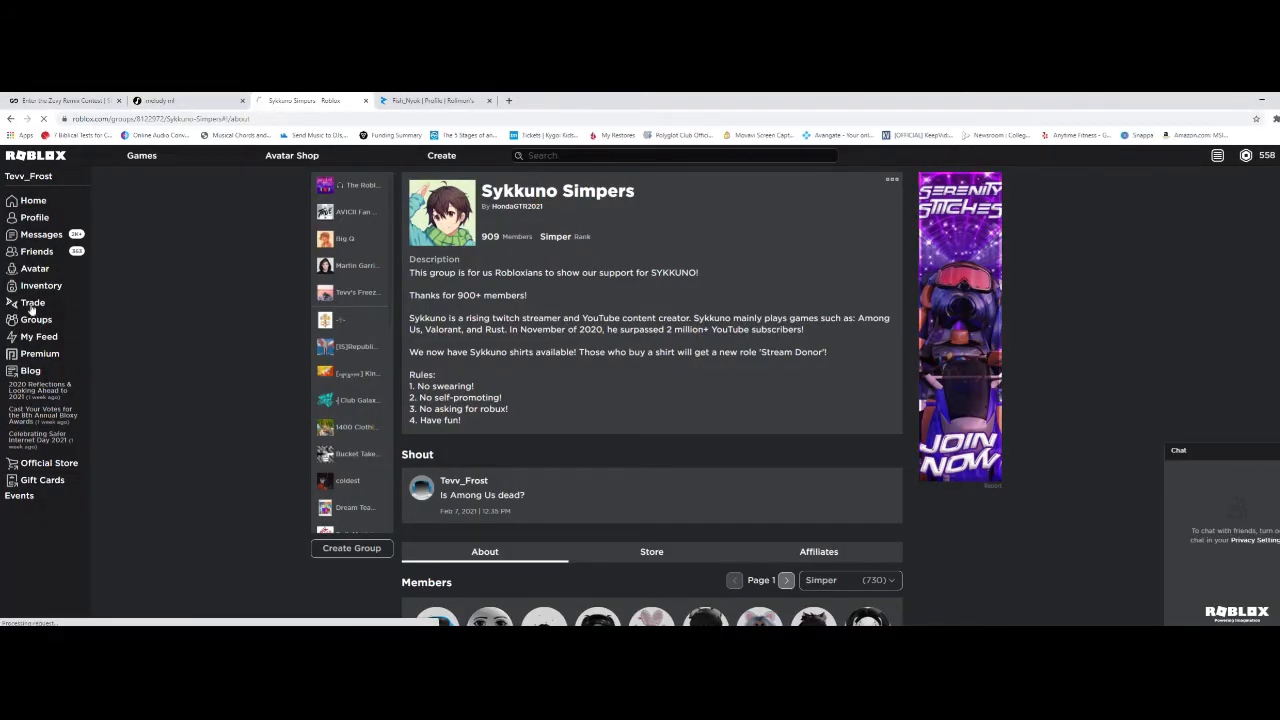
# Step: Open Trades, view Completed then Outbound trades, and return from Rolimons to the trades page
pyautogui.click(32, 302)
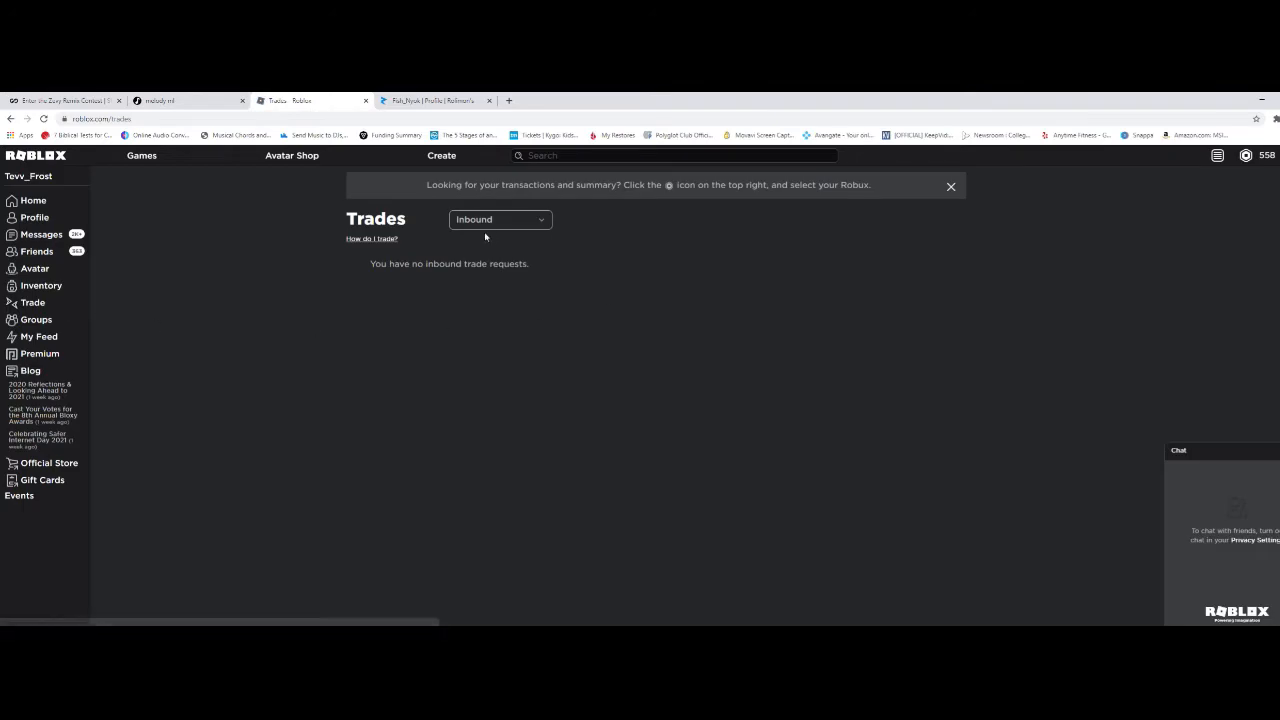
pyautogui.click(500, 219)
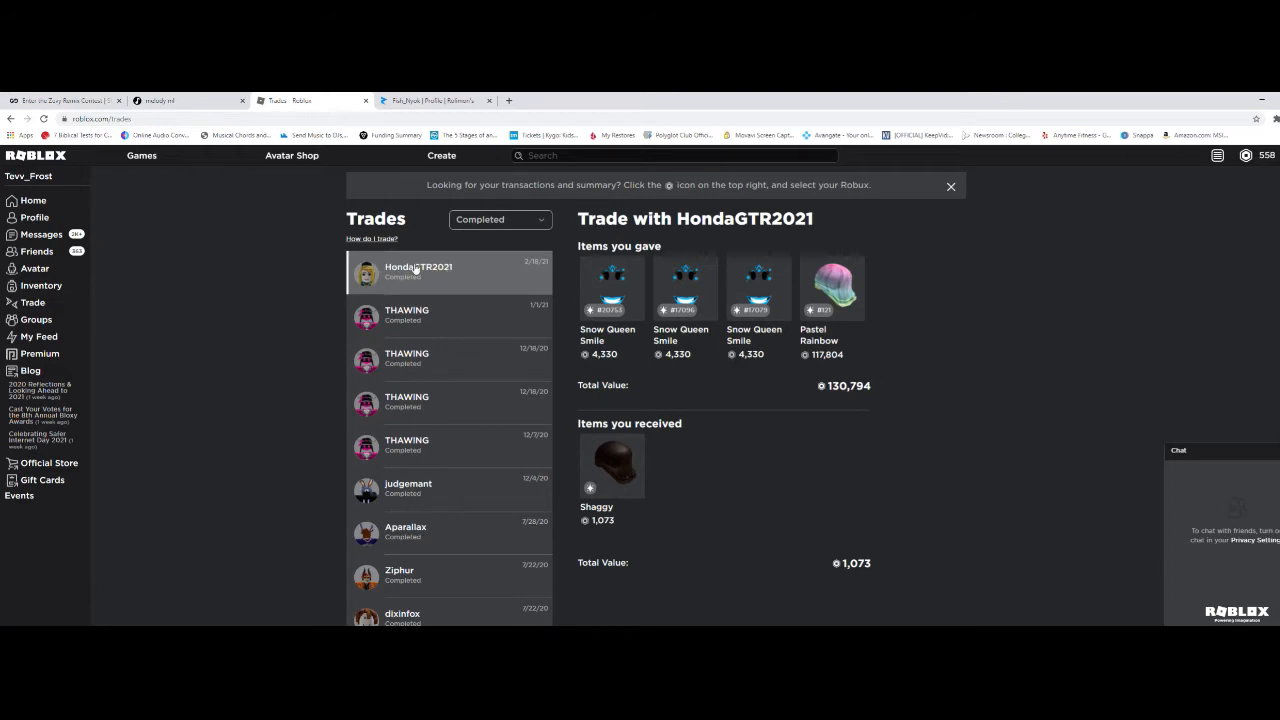
pyautogui.click(499, 219)
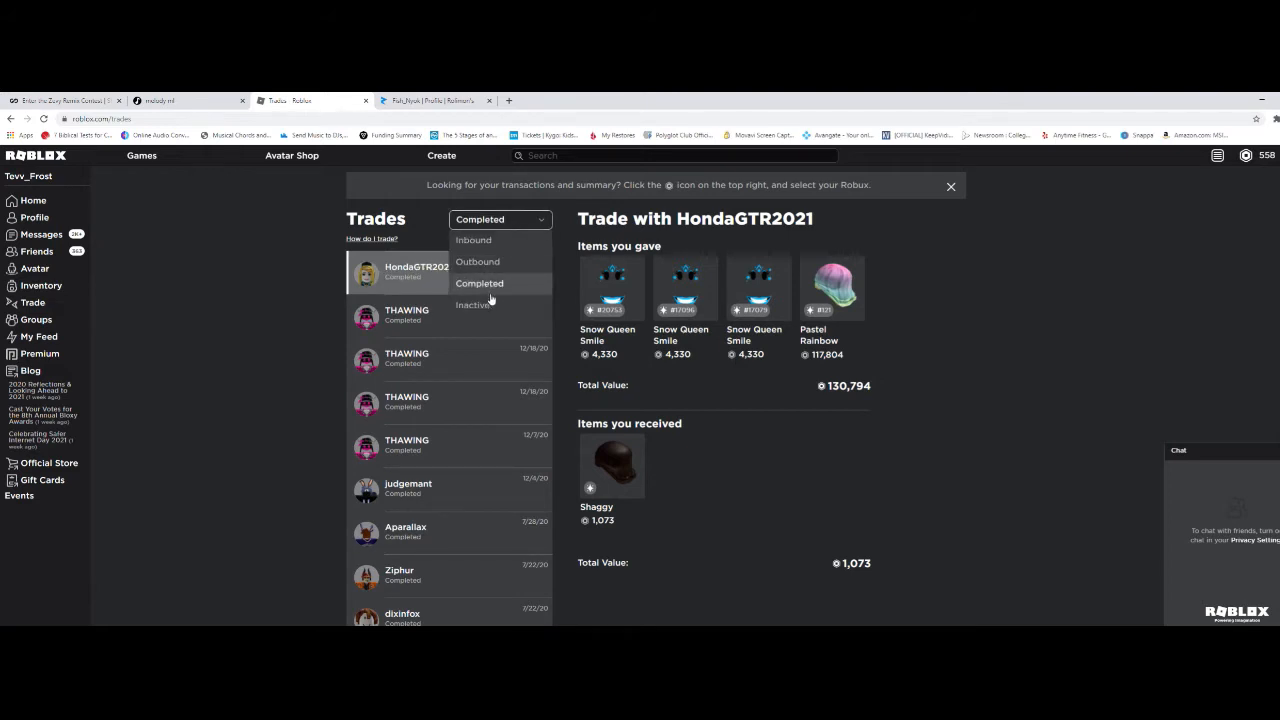
pyautogui.click(477, 261)
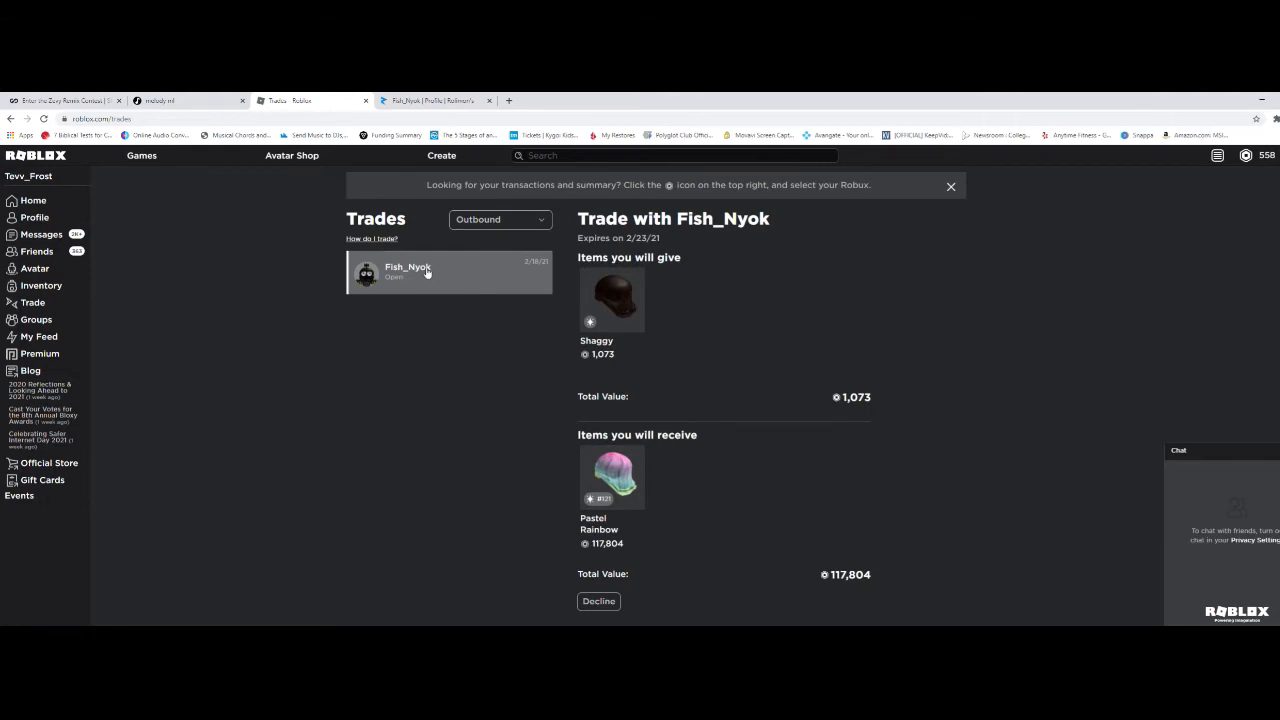
pyautogui.moveTo(390, 273)
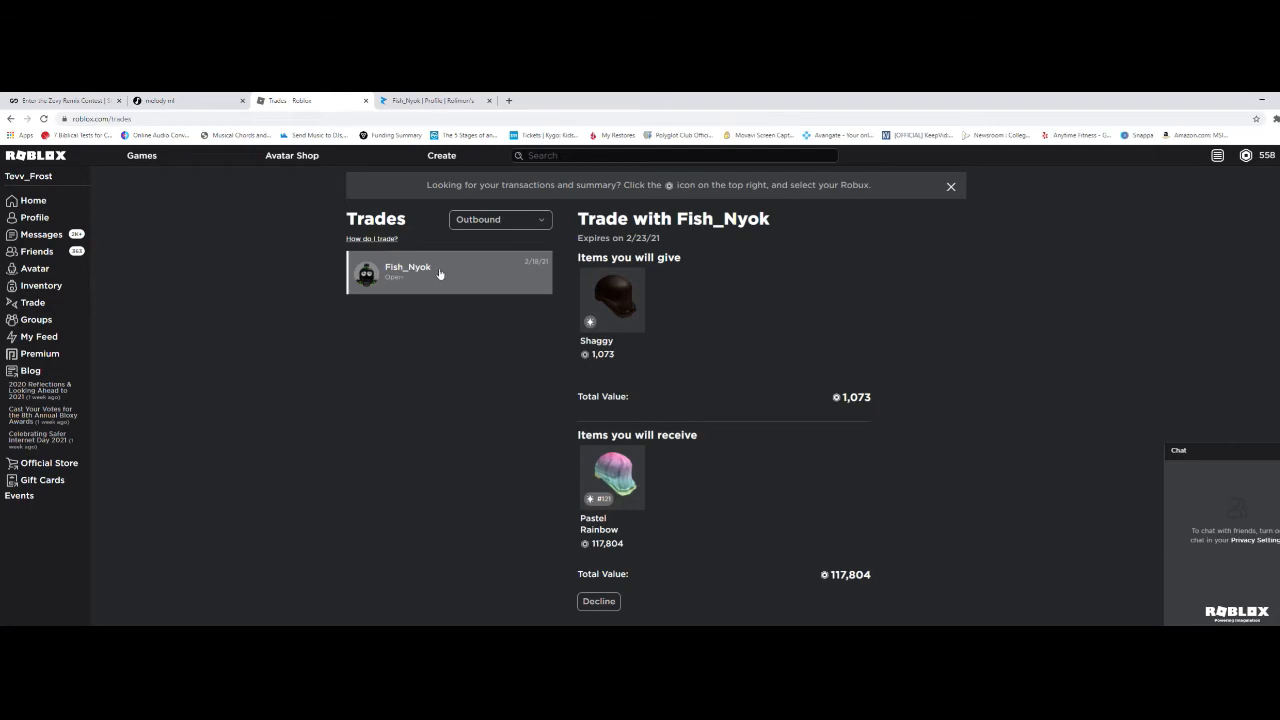
pyautogui.moveTo(383, 273)
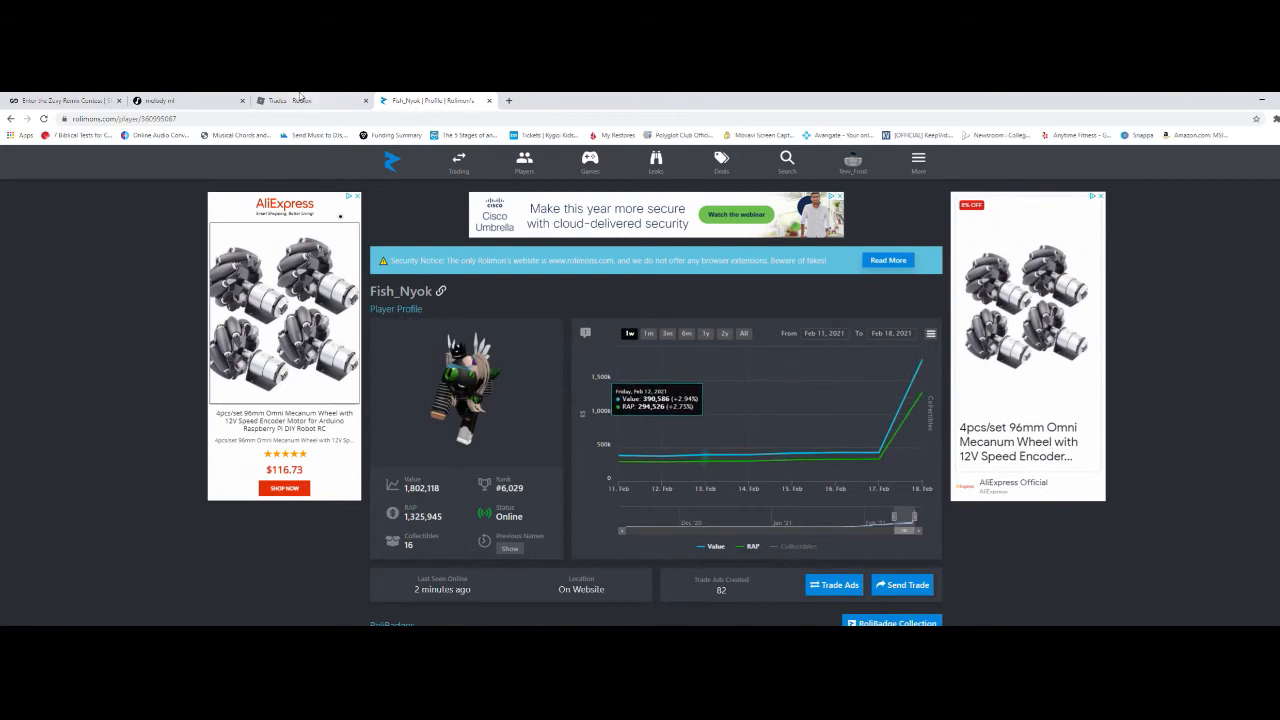
pyautogui.click(300, 100)
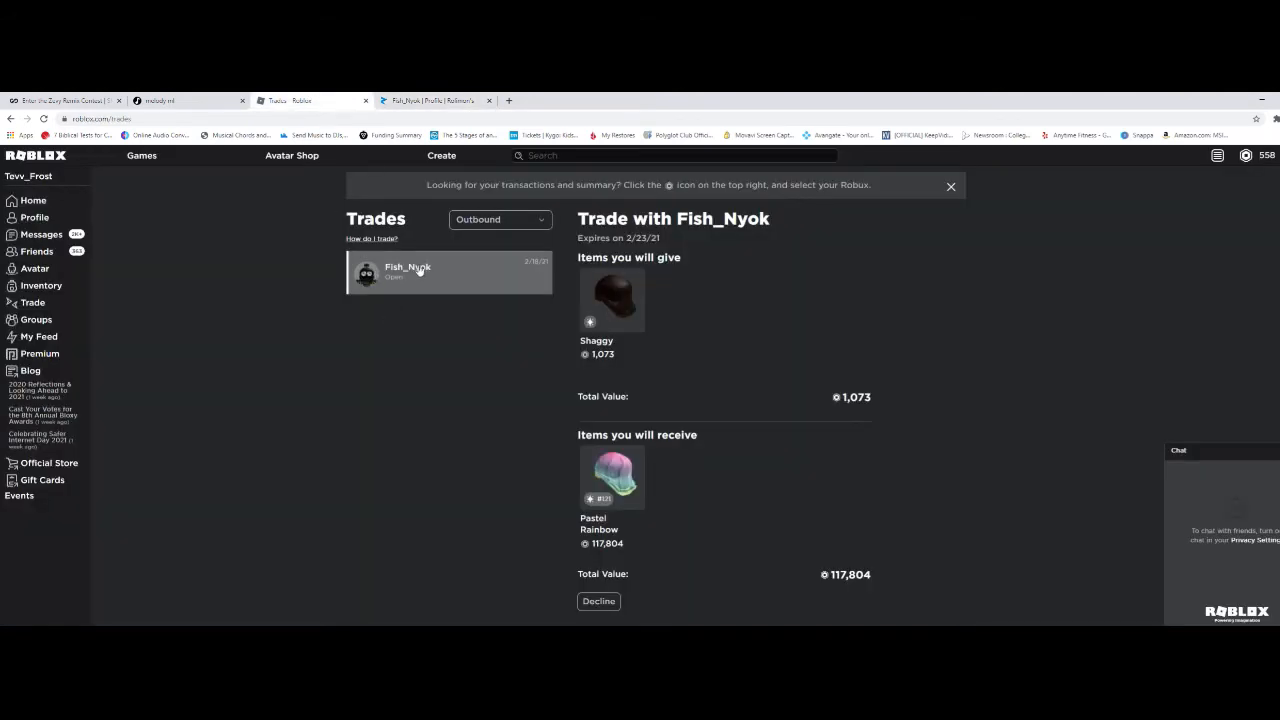
pyautogui.moveTo(458, 291)
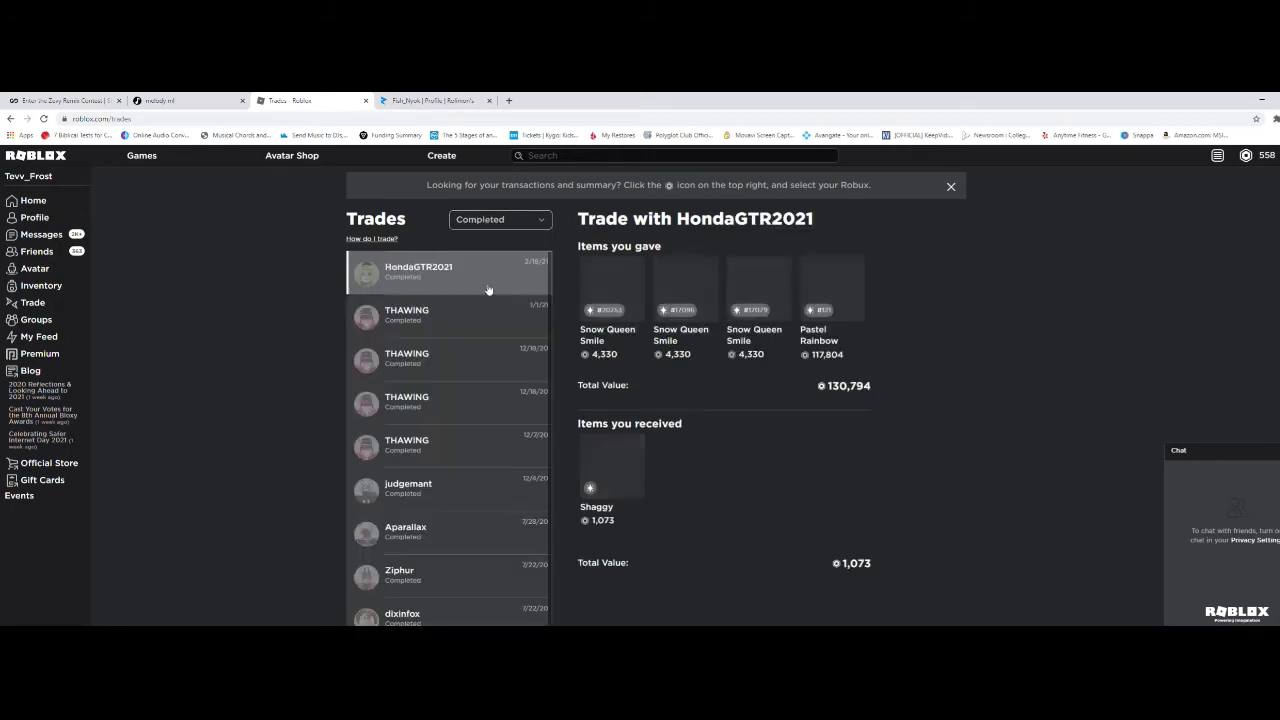
# Step: Filter trades to Inactive and open the declined trade offering the Pastel Rainbow
pyautogui.click(500, 219)
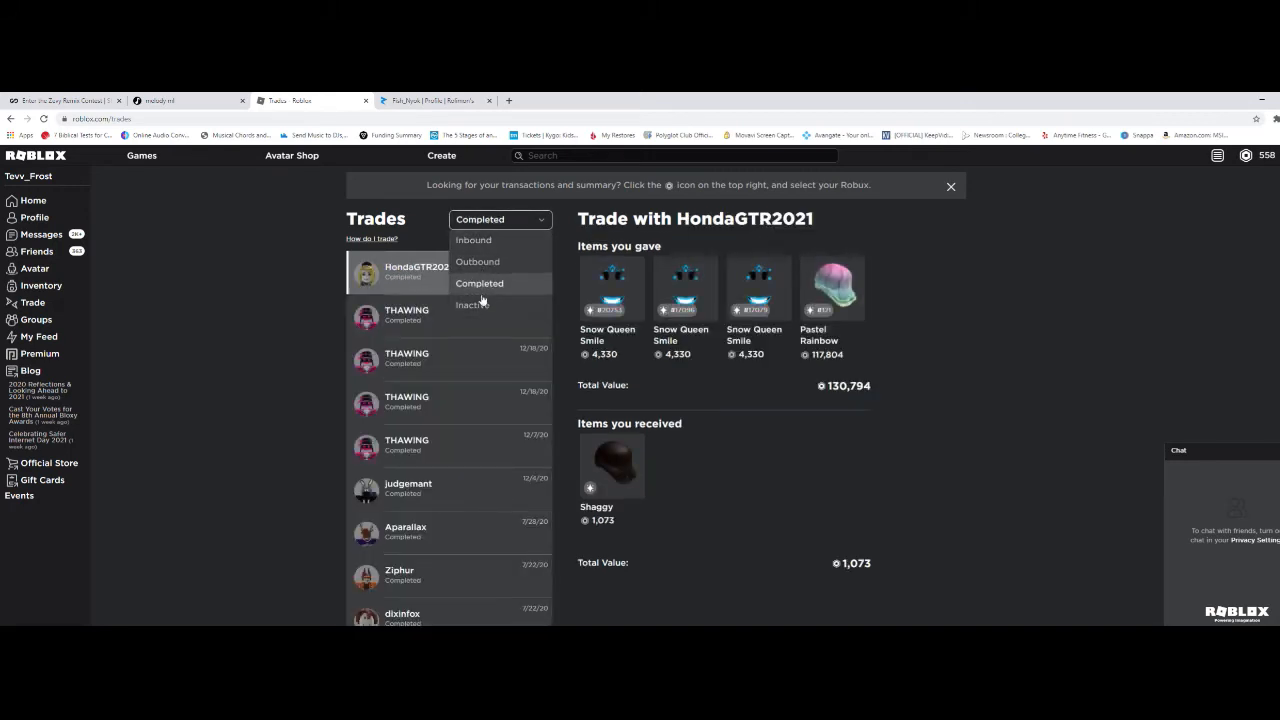
pyautogui.click(470, 304)
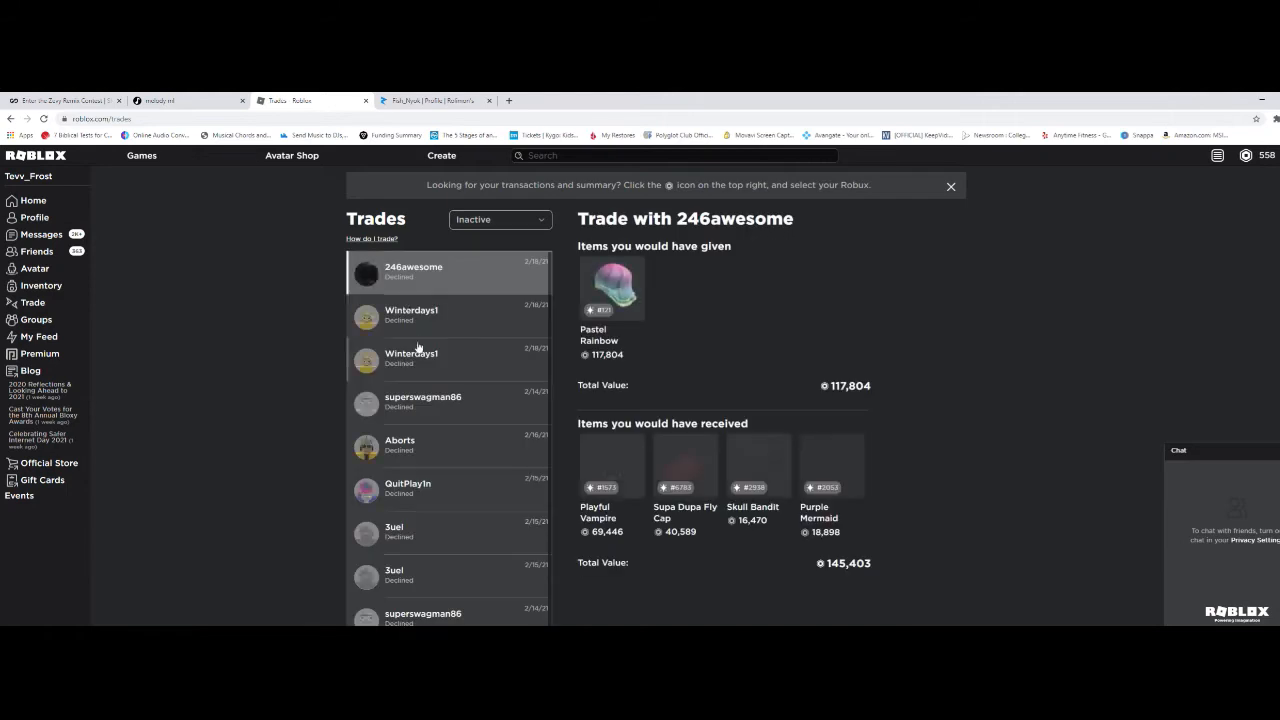
pyautogui.click(411, 315)
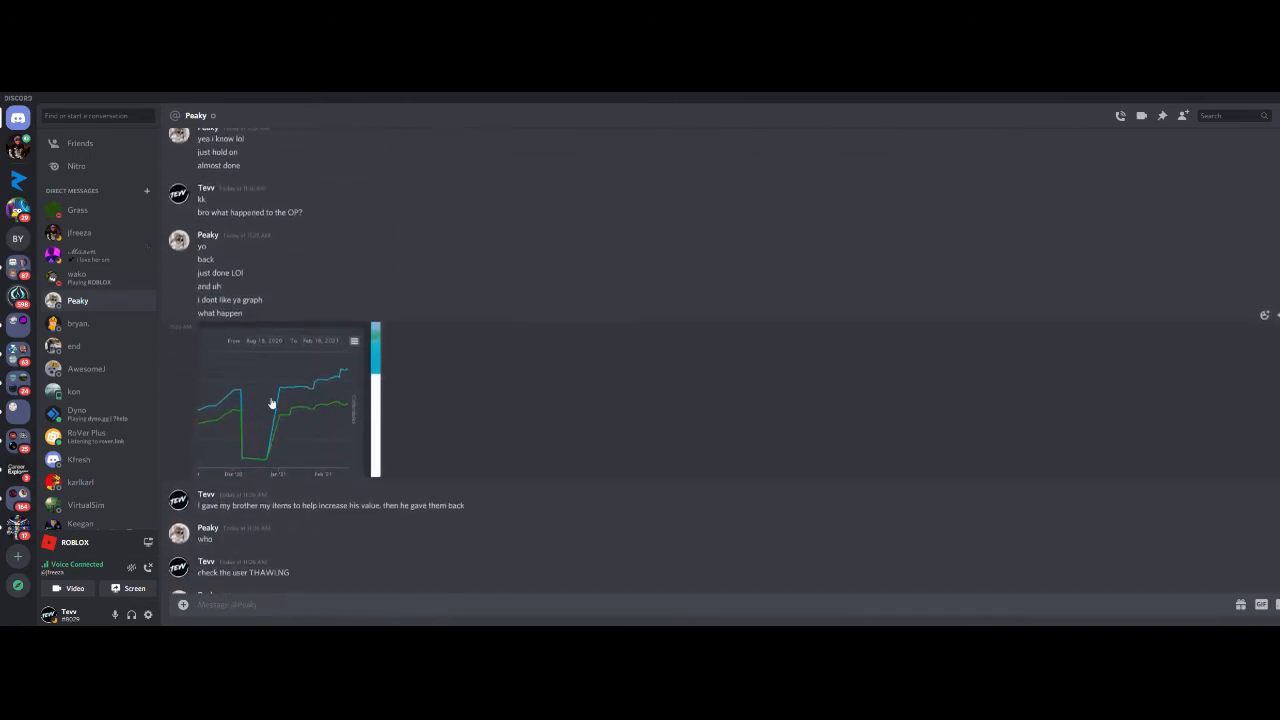
# Step: Scroll the Discord chat to the Pastel Rainbow for Silver Punk Face messages
pyautogui.scroll(-3)
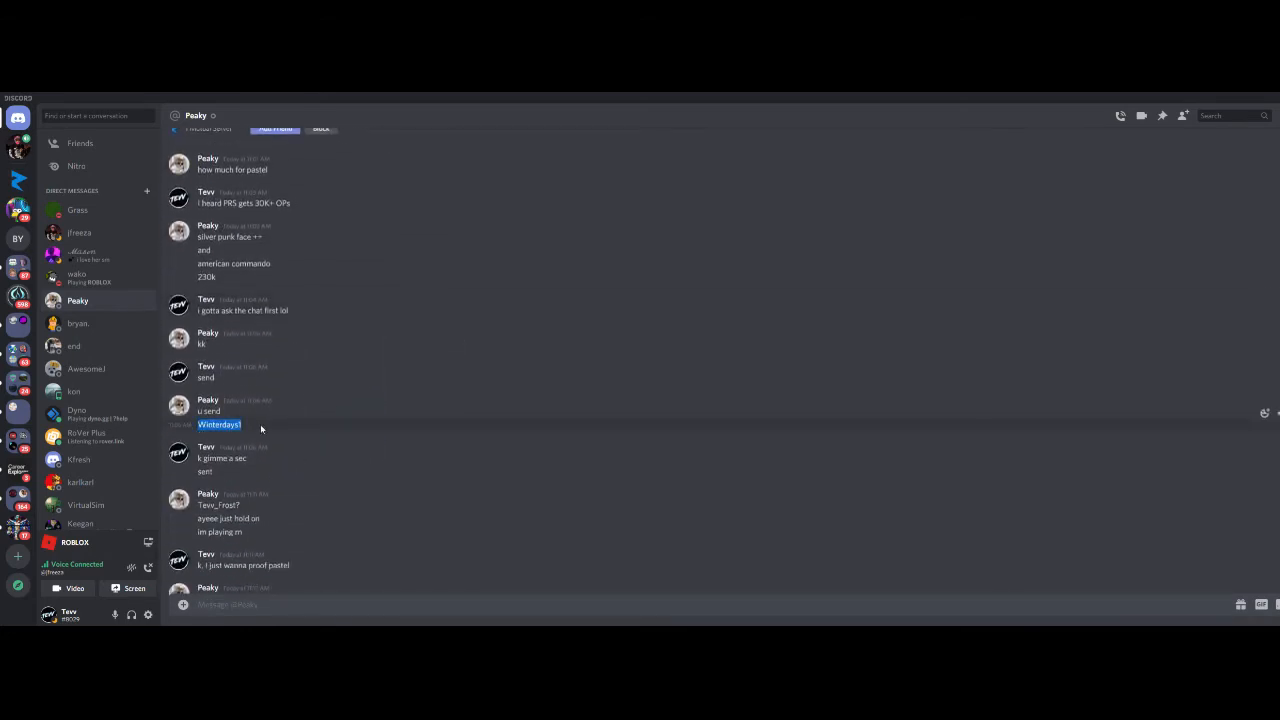
pyautogui.scroll(-3)
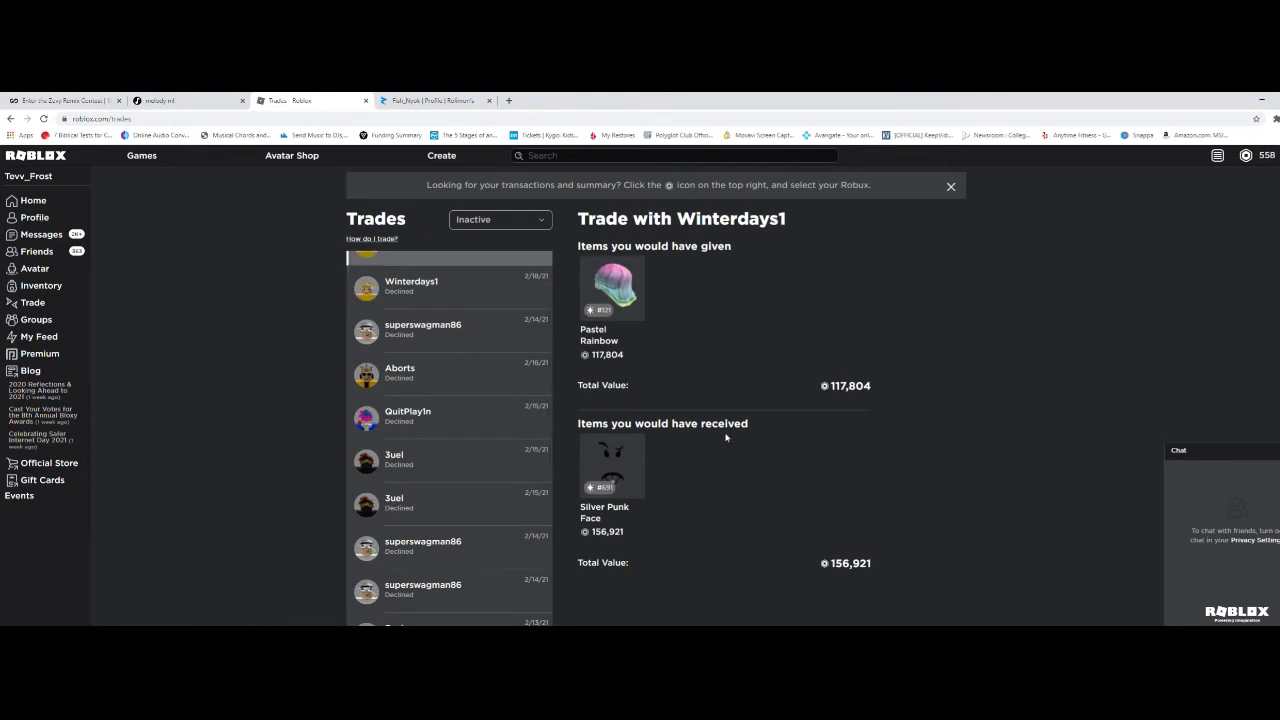
pyautogui.scroll(-3)
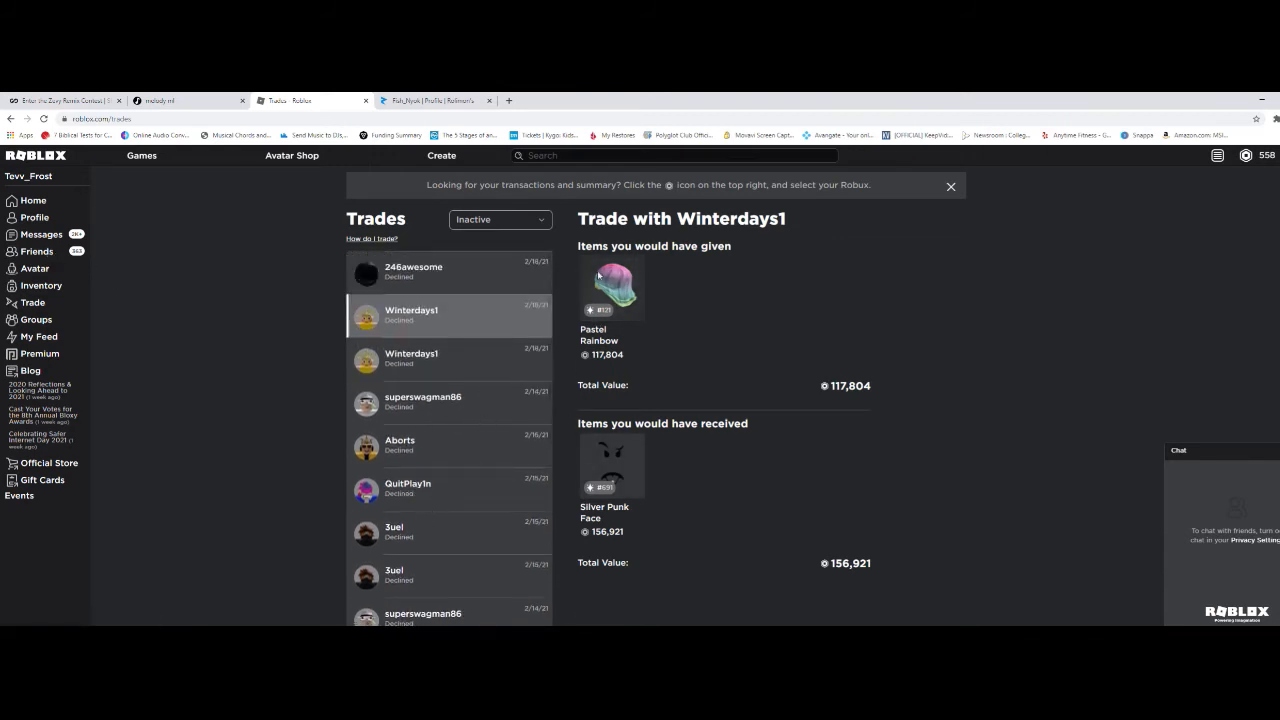
pyautogui.moveTo(610, 285)
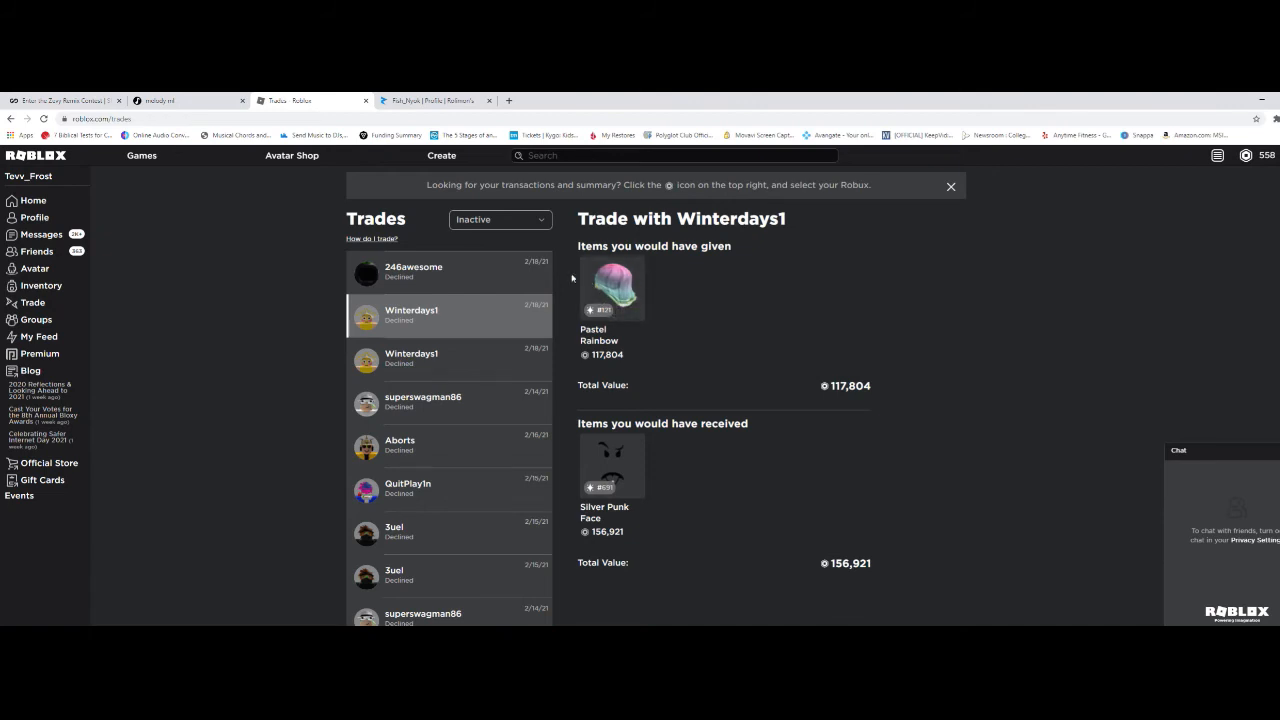
pyautogui.moveTo(765, 415)
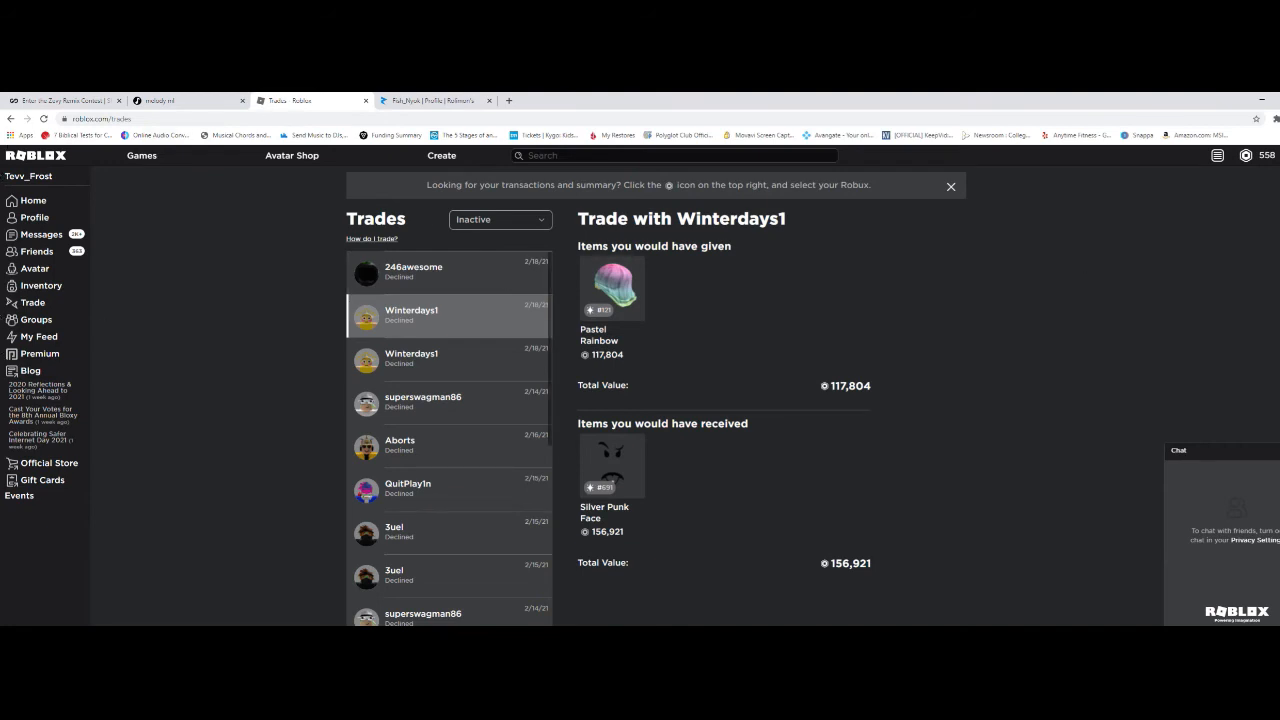
pyautogui.moveTo(848, 337)
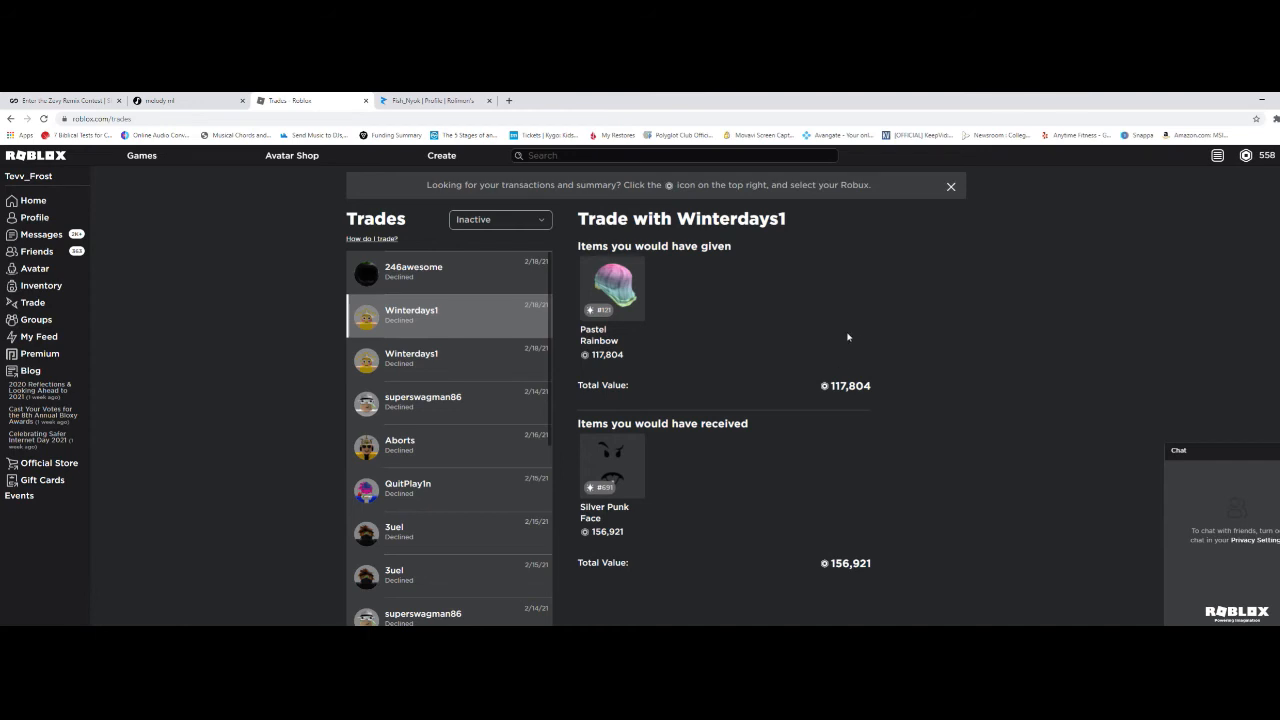
pyautogui.moveTo(843, 279)
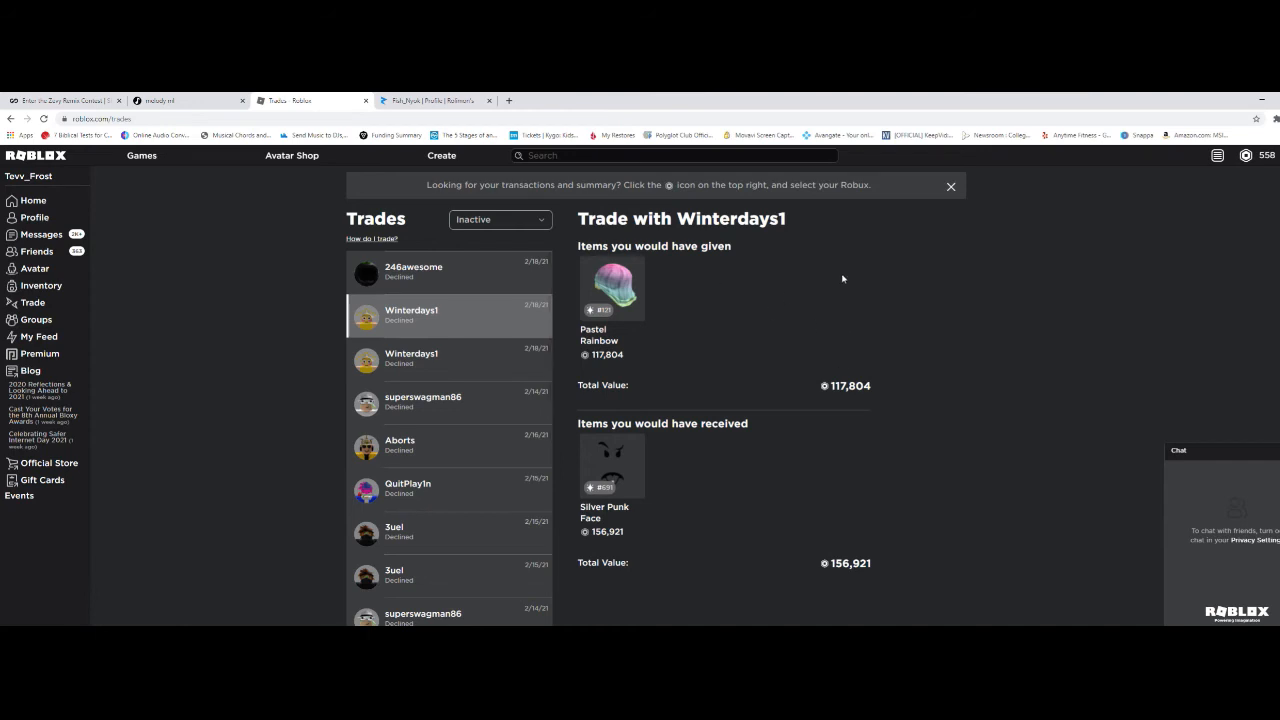
pyautogui.moveTo(1250, 308)
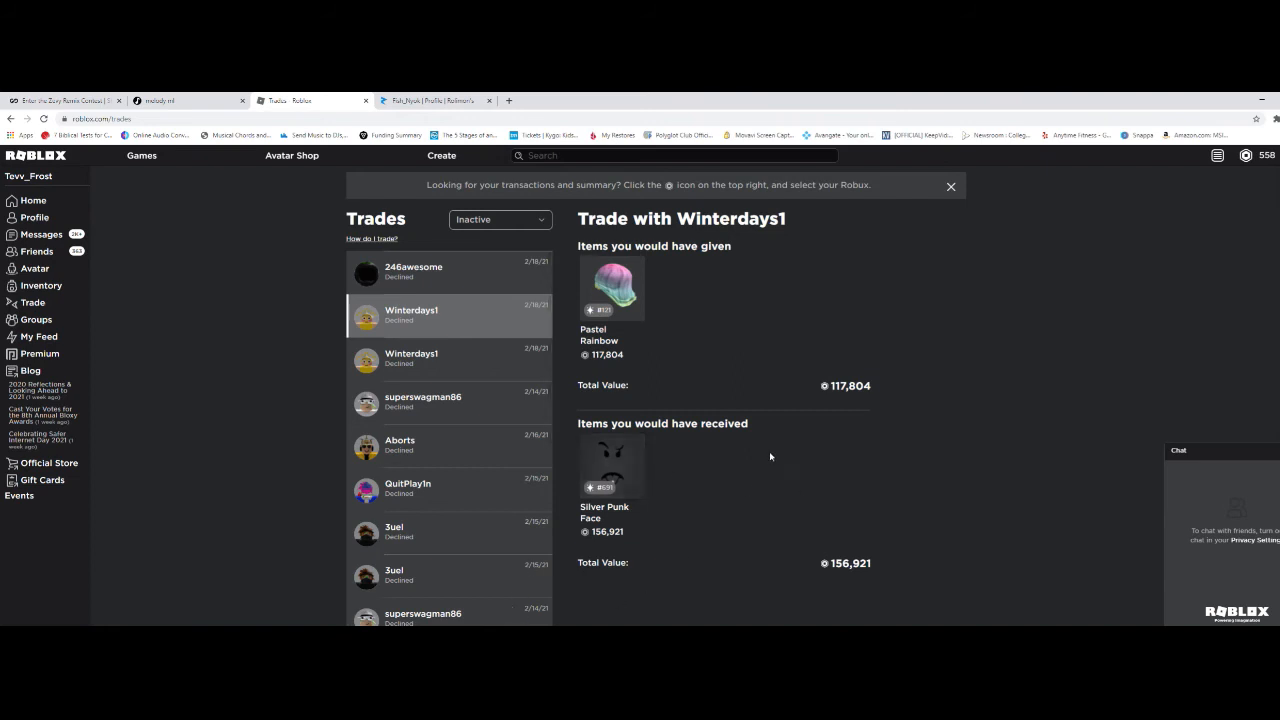
pyautogui.moveTo(515, 595)
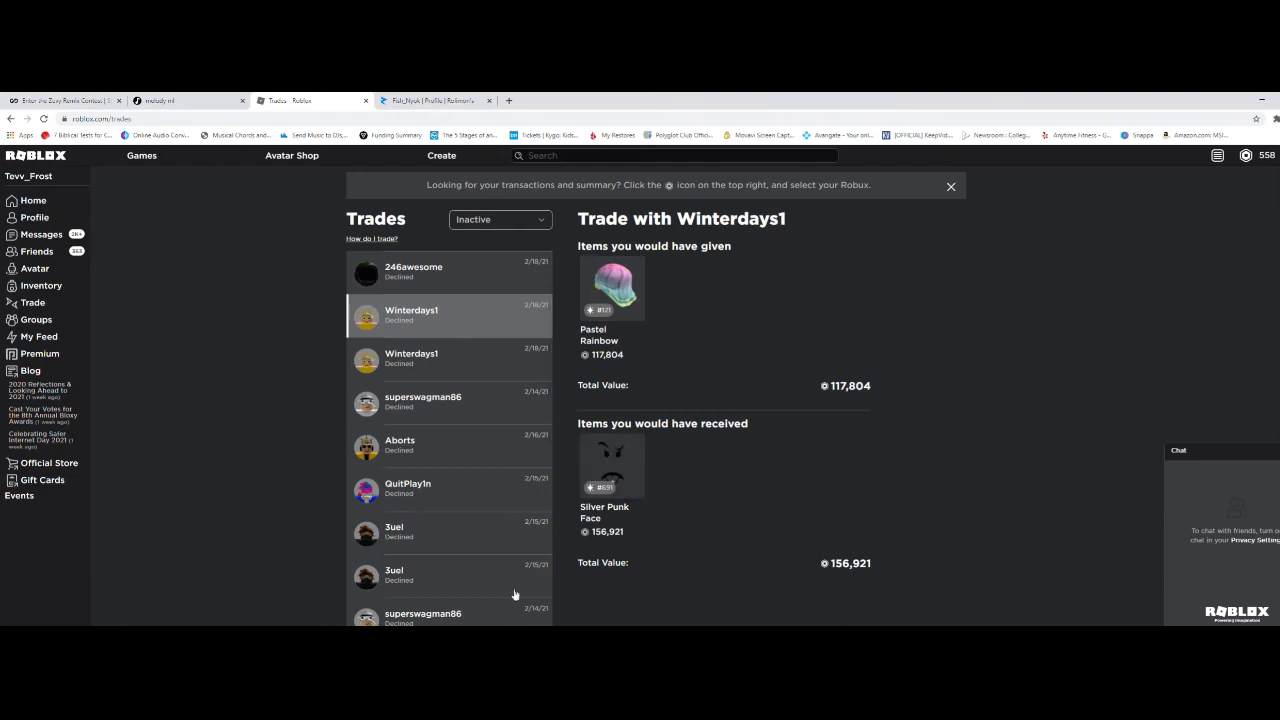
pyautogui.moveTo(770, 508)
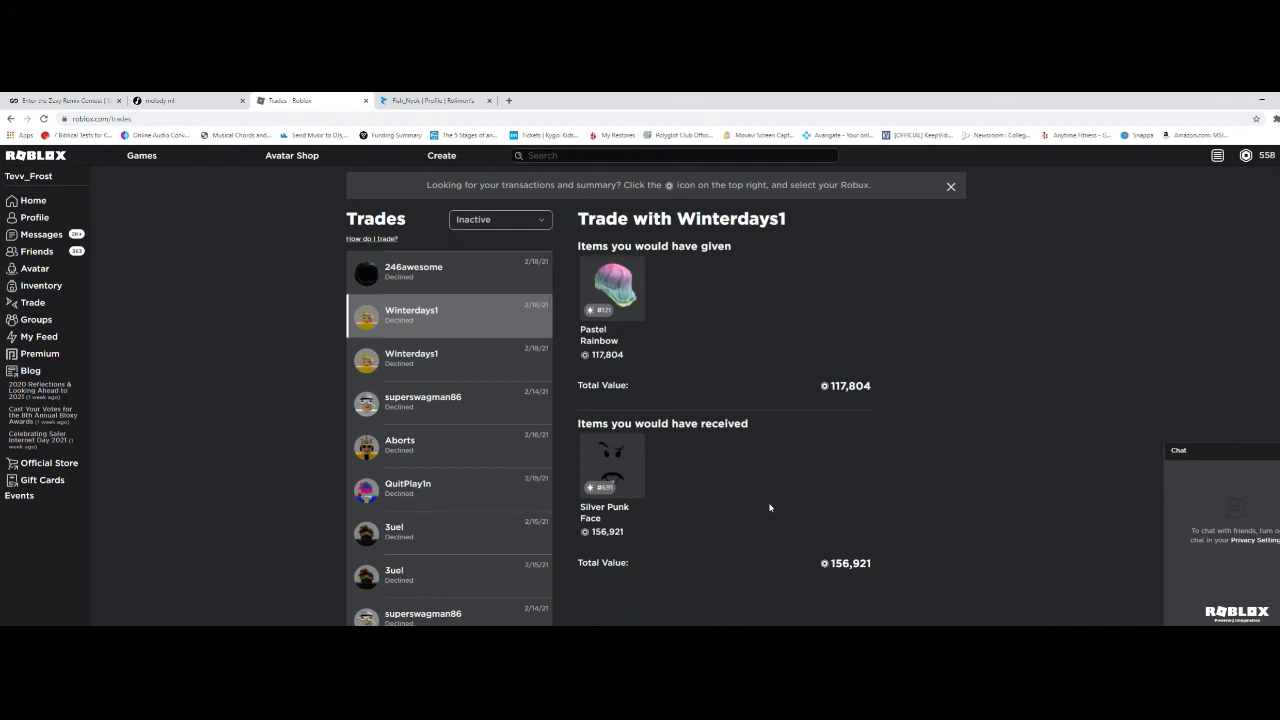
pyautogui.moveTo(1274, 379)
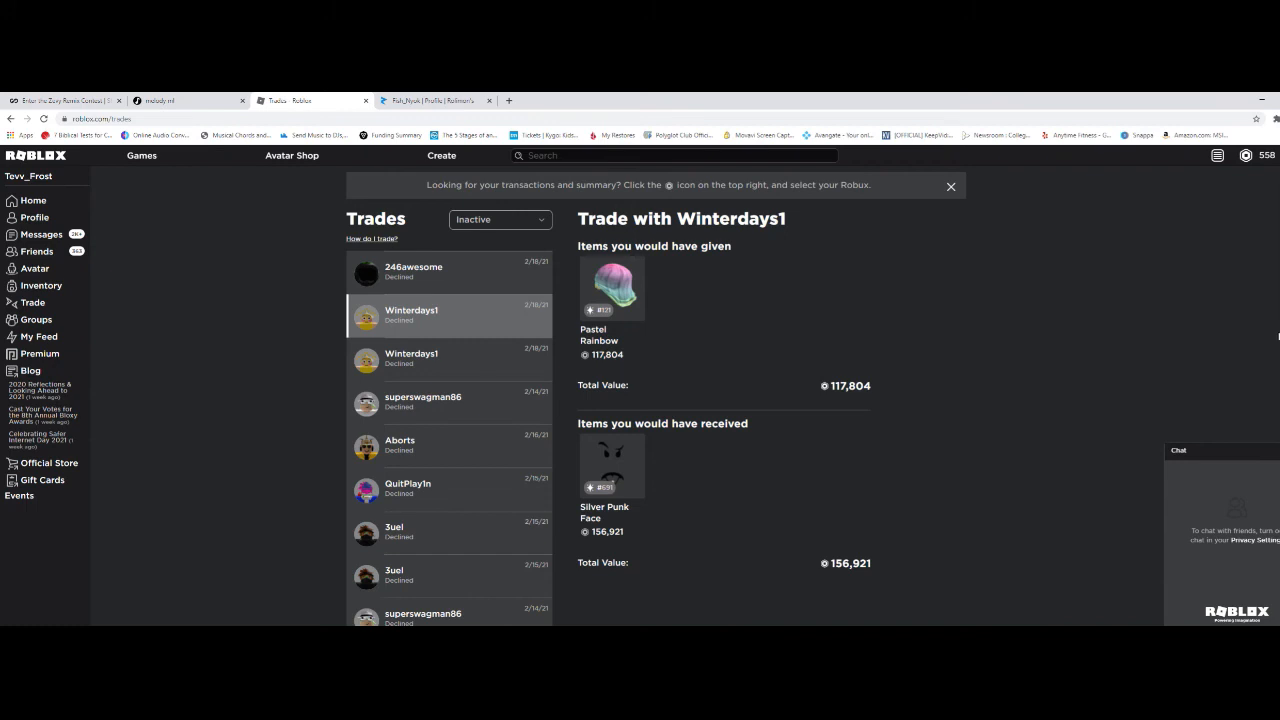
pyautogui.moveTo(1150, 458)
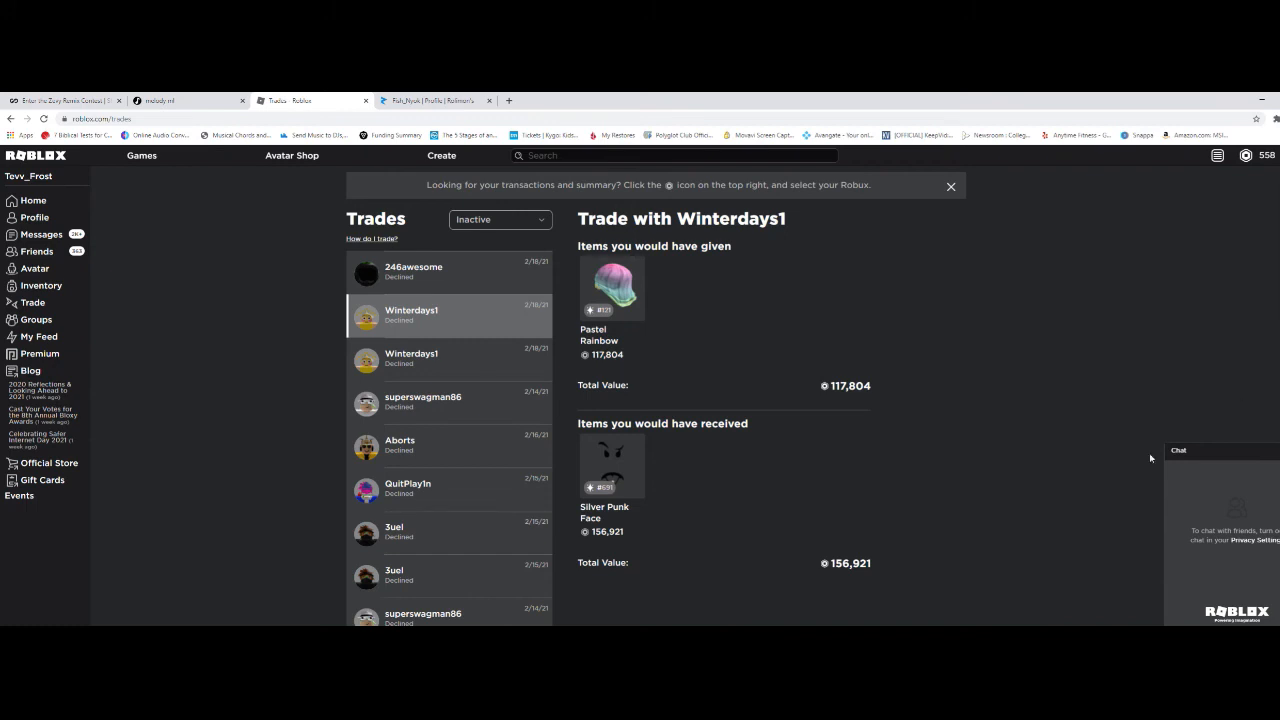
pyautogui.moveTo(1020, 409)
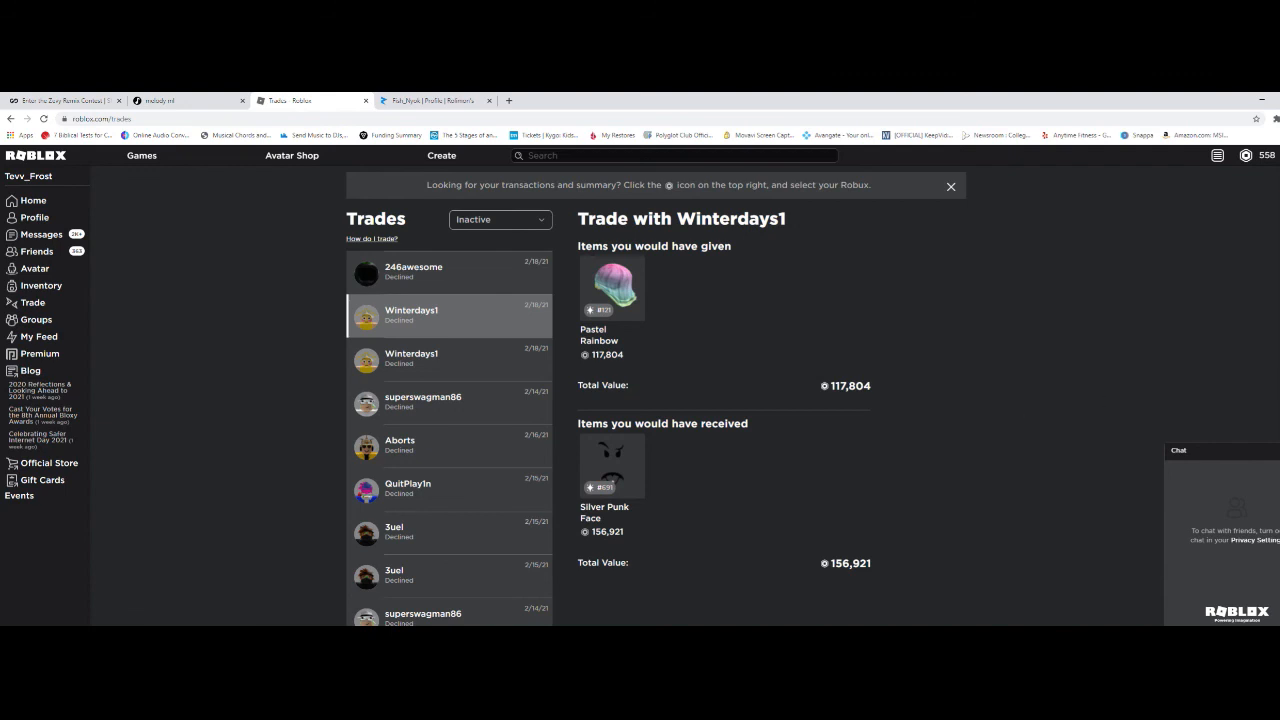
pyautogui.scroll(-3)
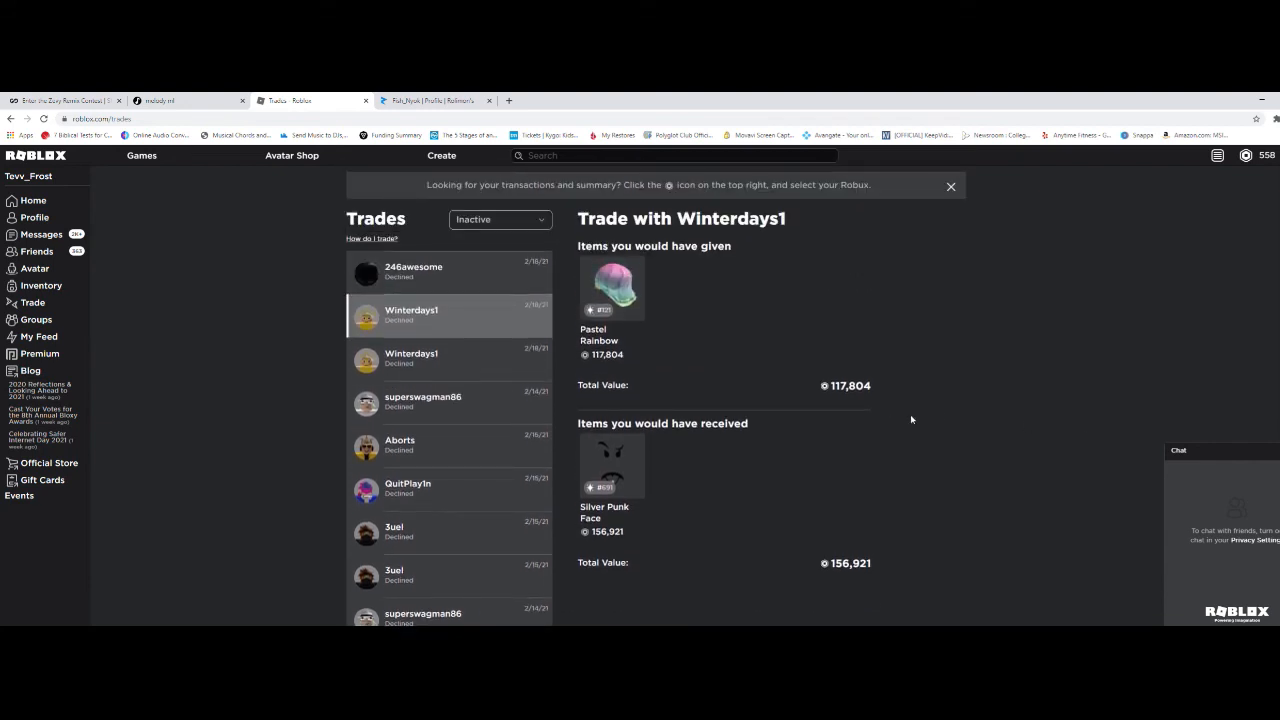
pyautogui.moveTo(1087, 406)
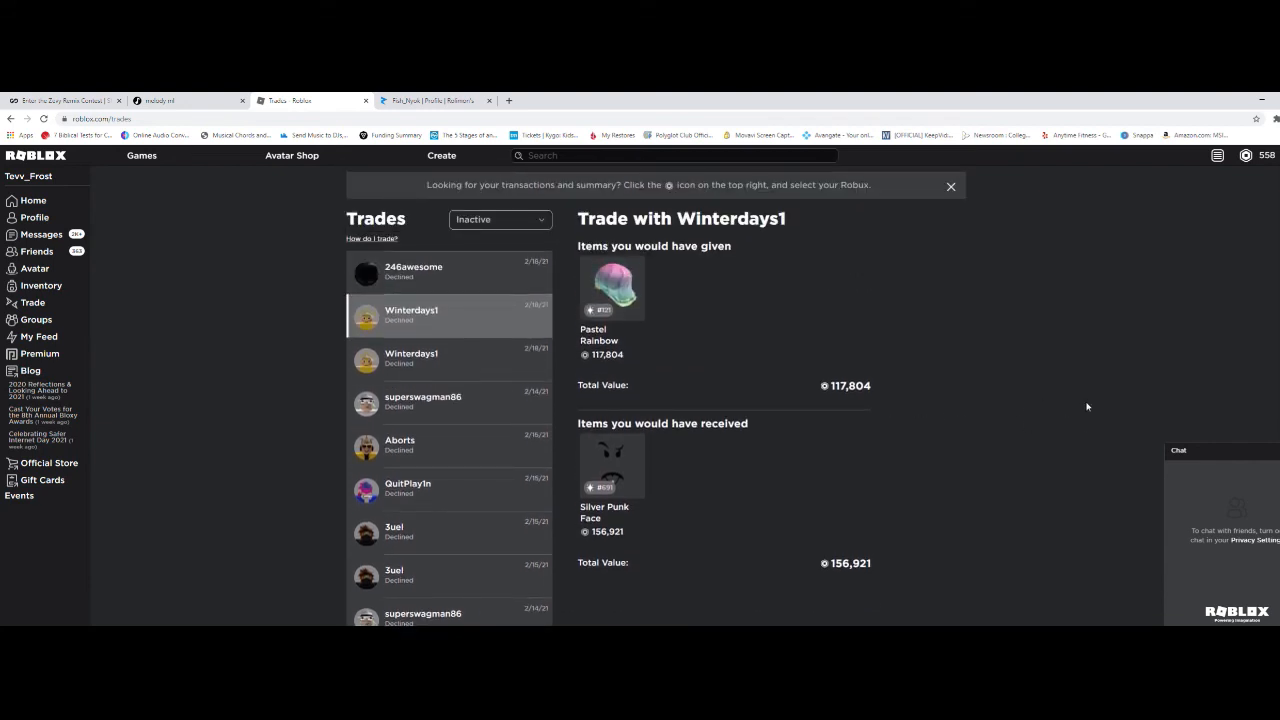